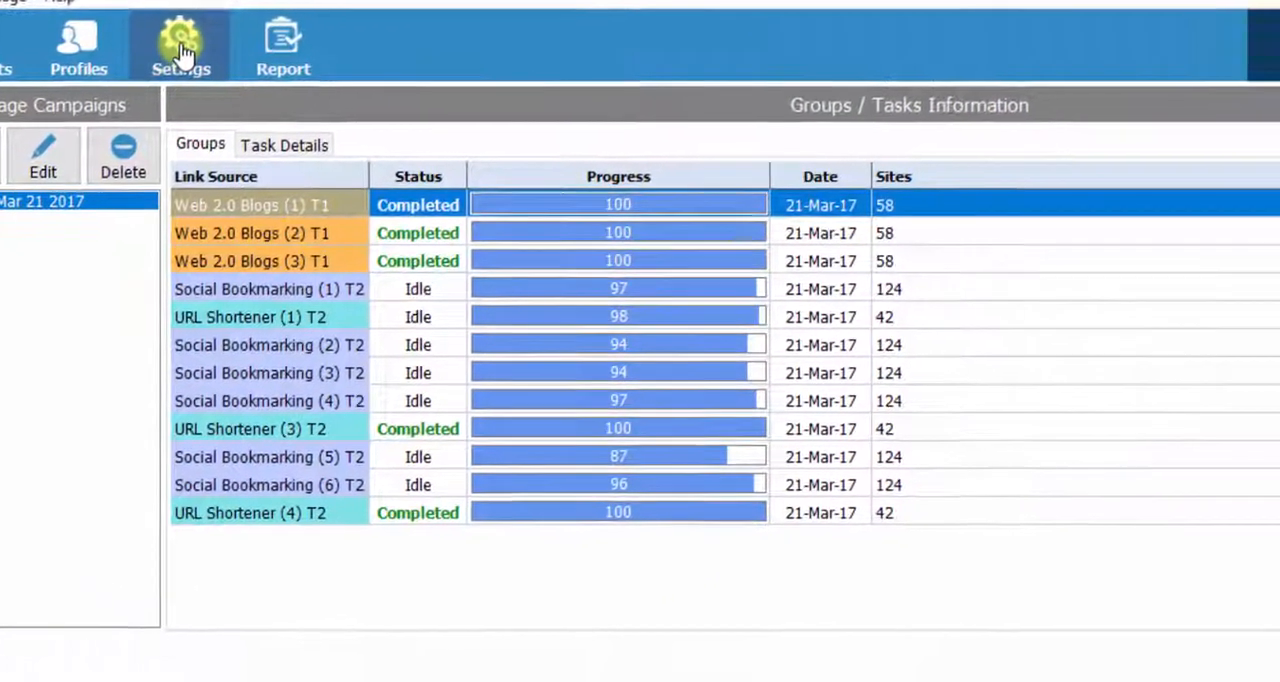
Uncheck Show Toolbar on the Settings Appearance tab and apply with OK.
left_click(181, 45)
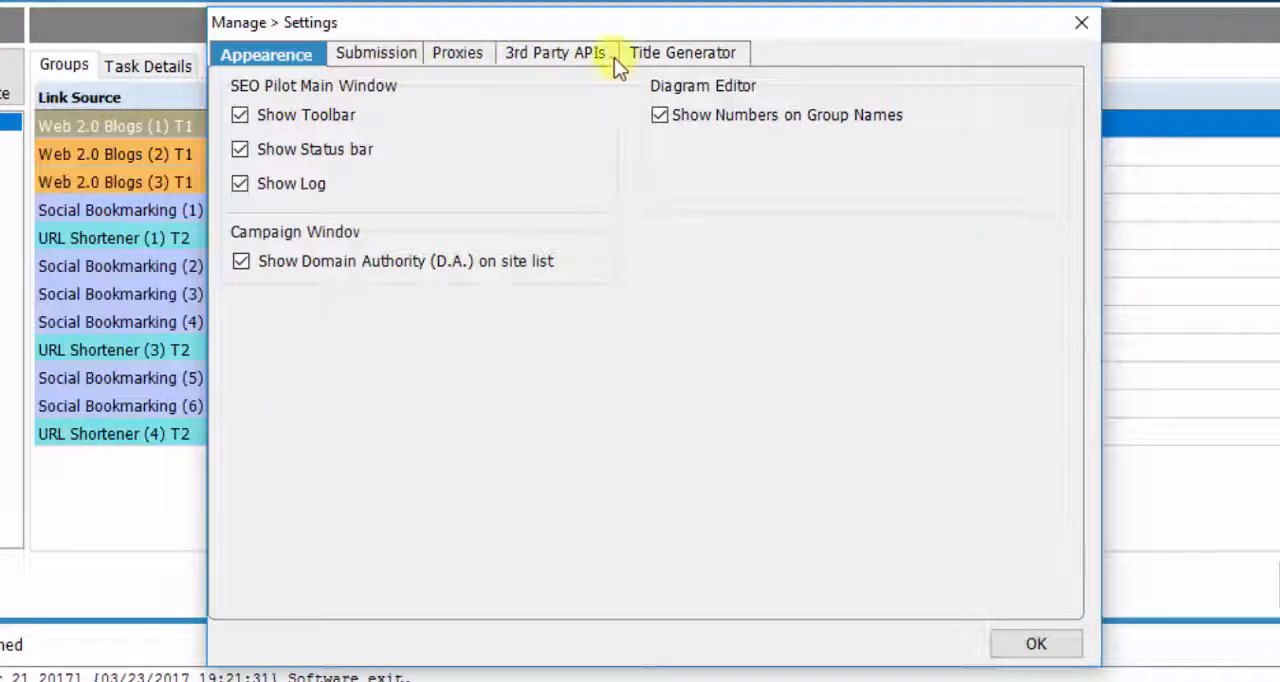
mouse_move(295, 58)
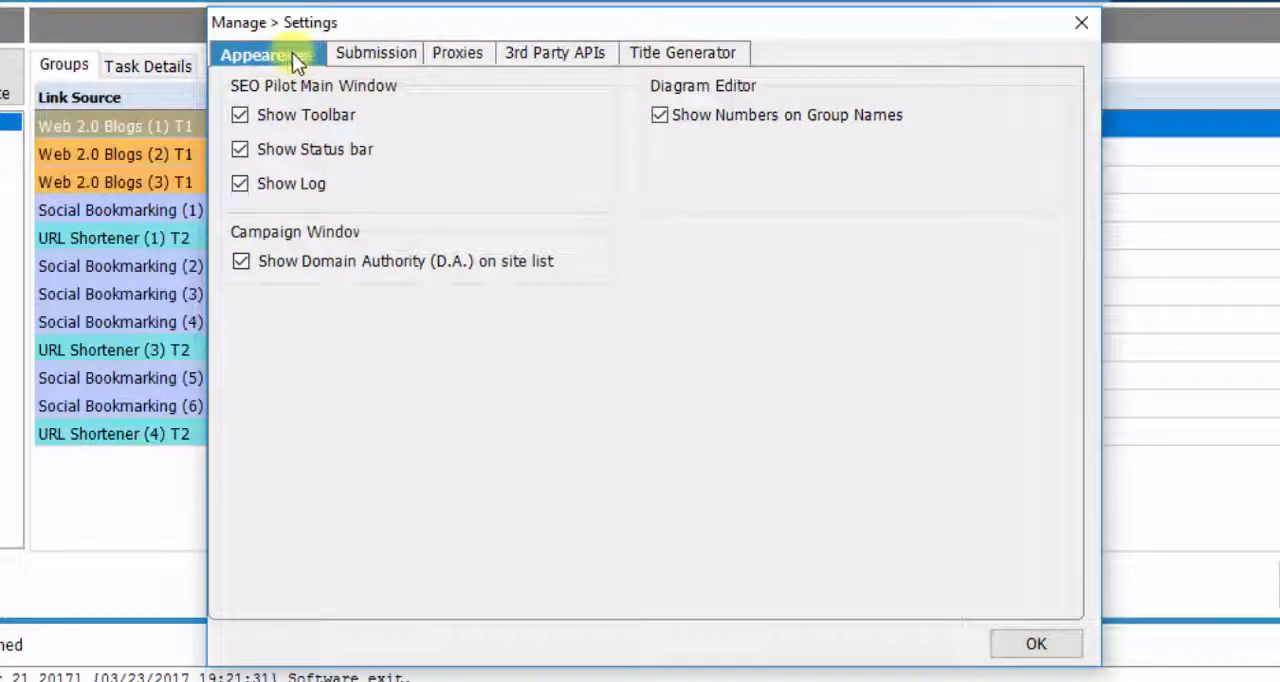
mouse_move(290, 61)
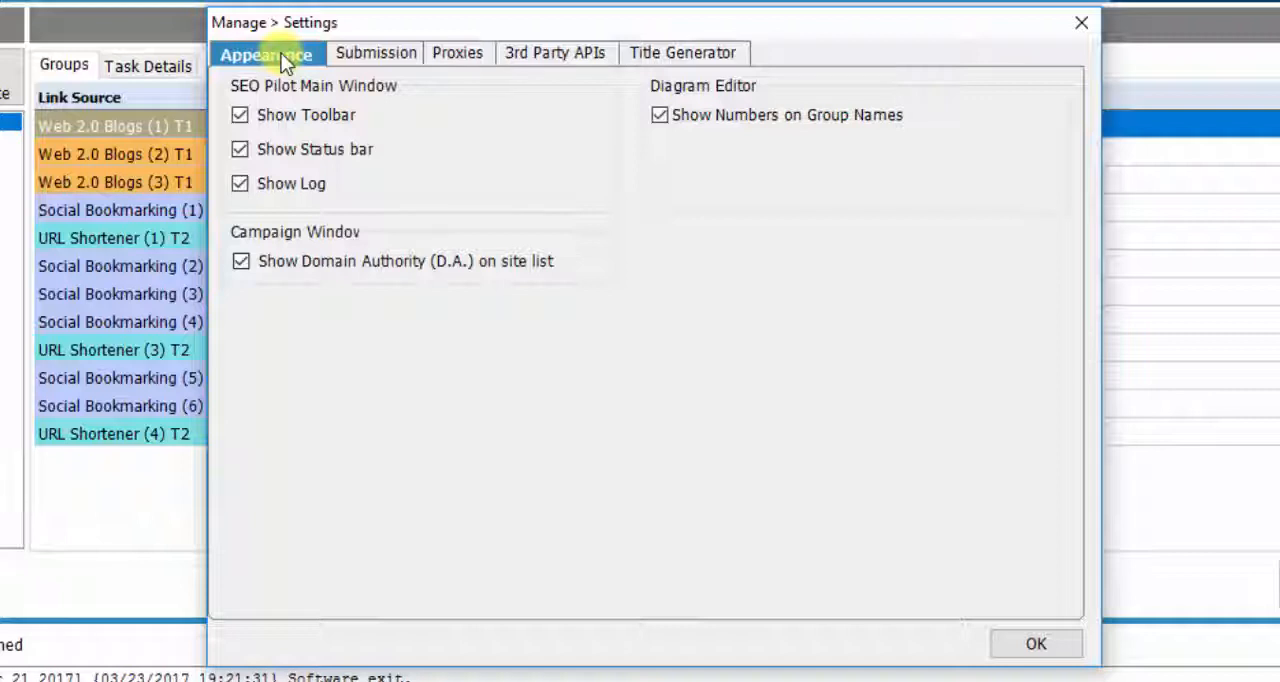
left_click(250, 121)
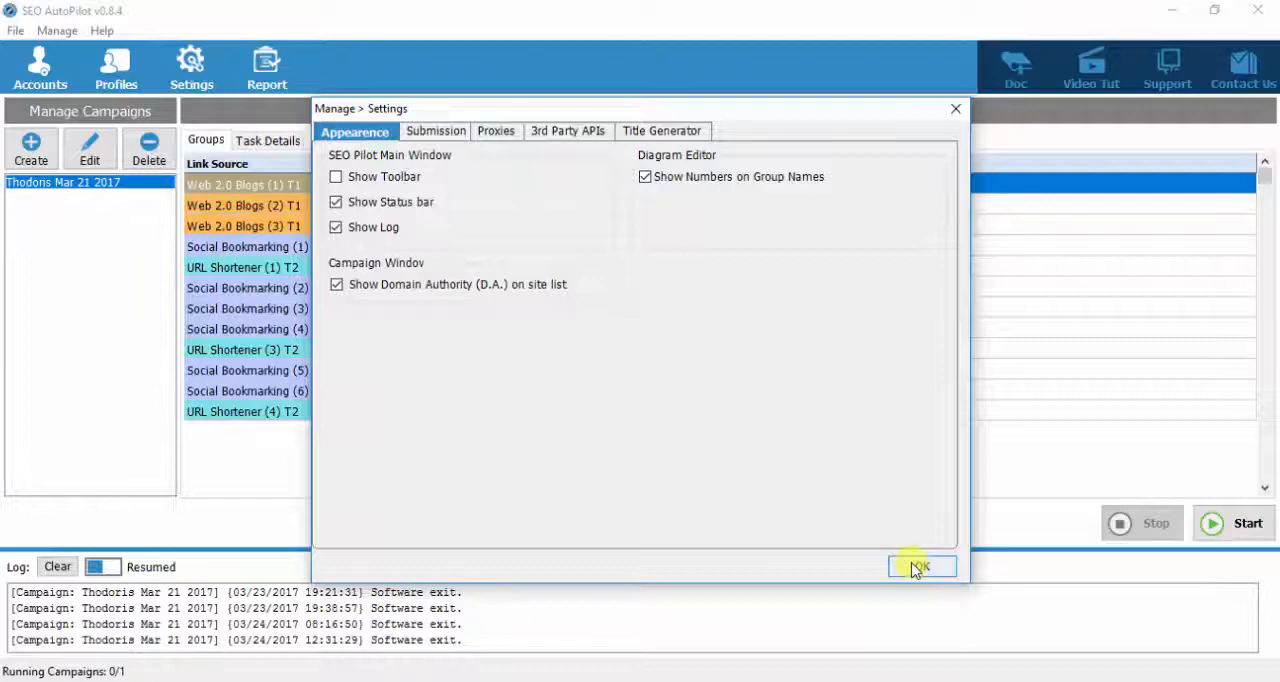
left_click(921, 567)
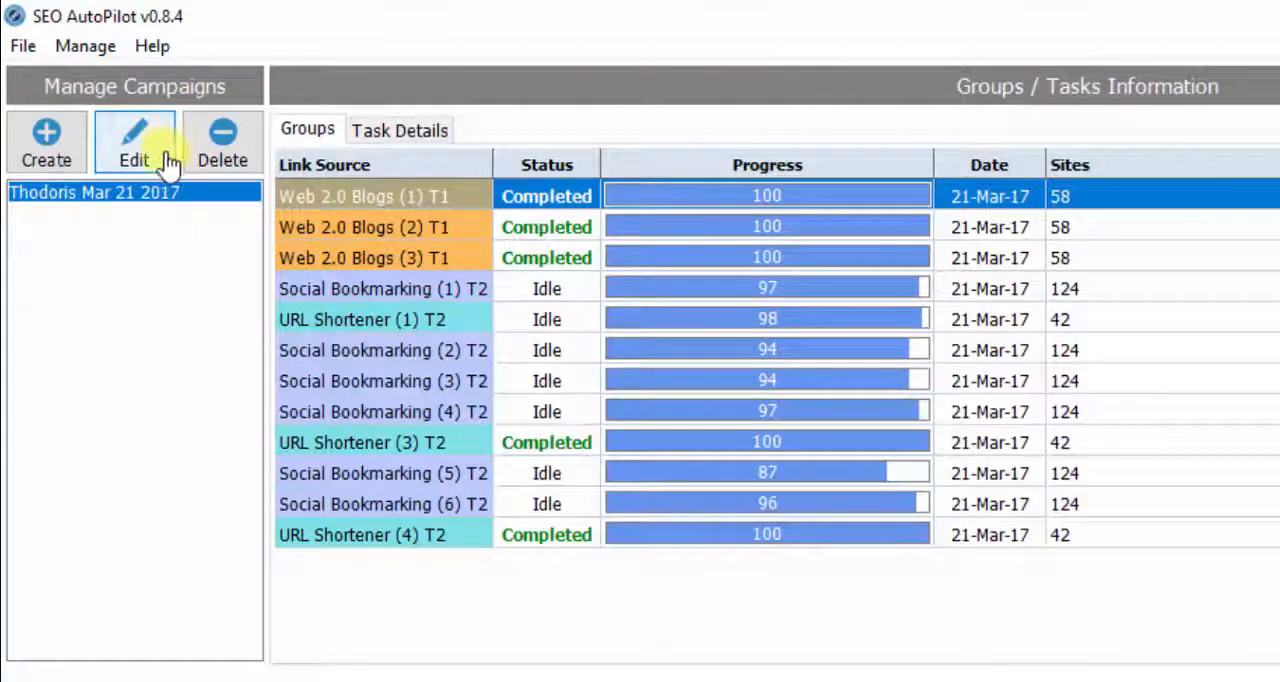
Open Settings from the Manage menu and check Show Toolbar again.
left_click(85, 46)
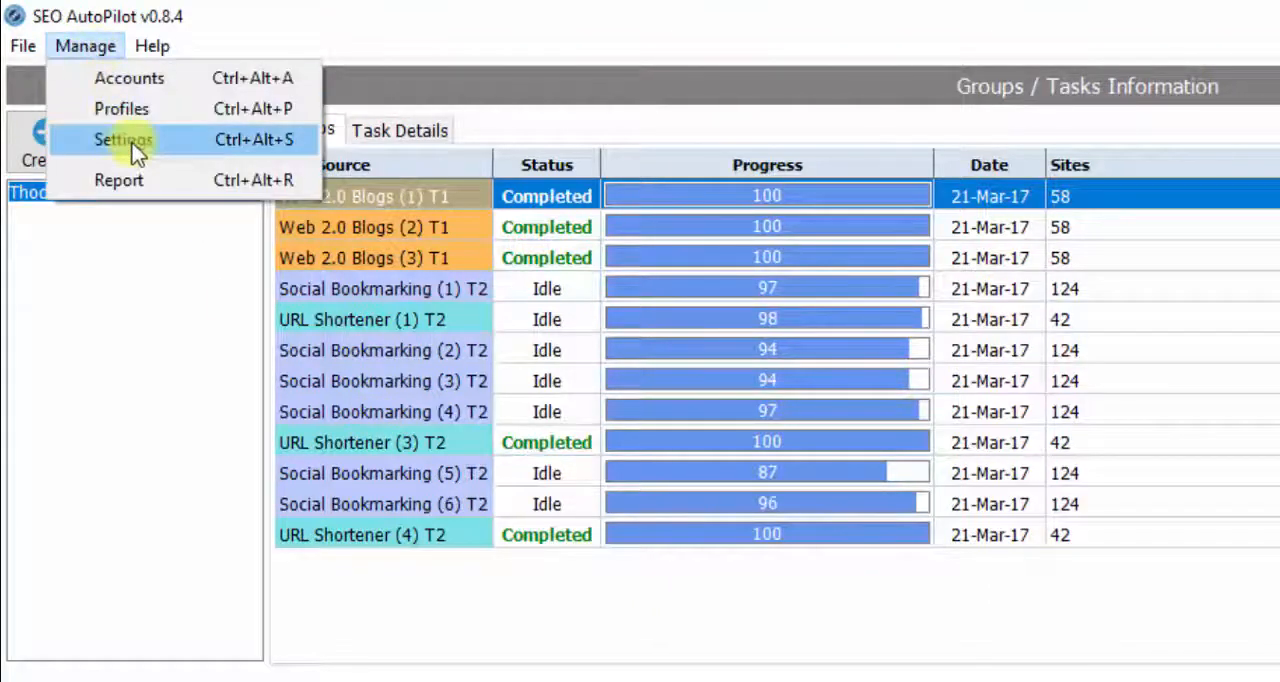
left_click(122, 139)
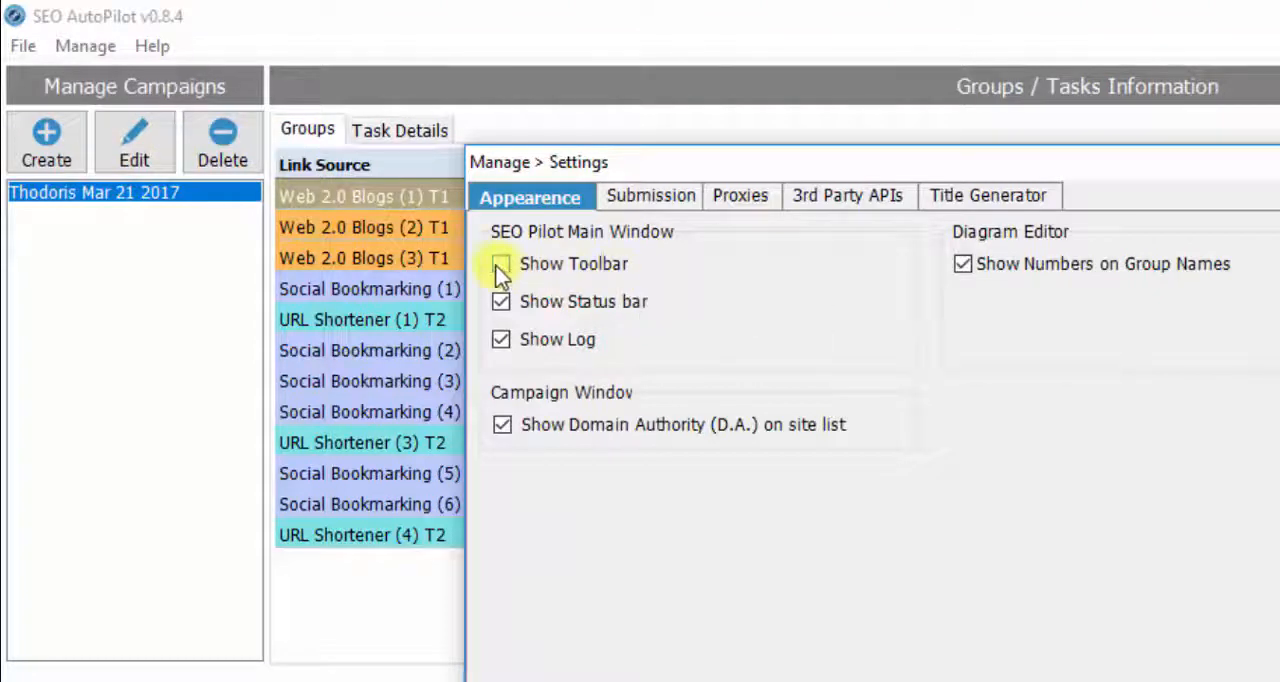
left_click(500, 264)
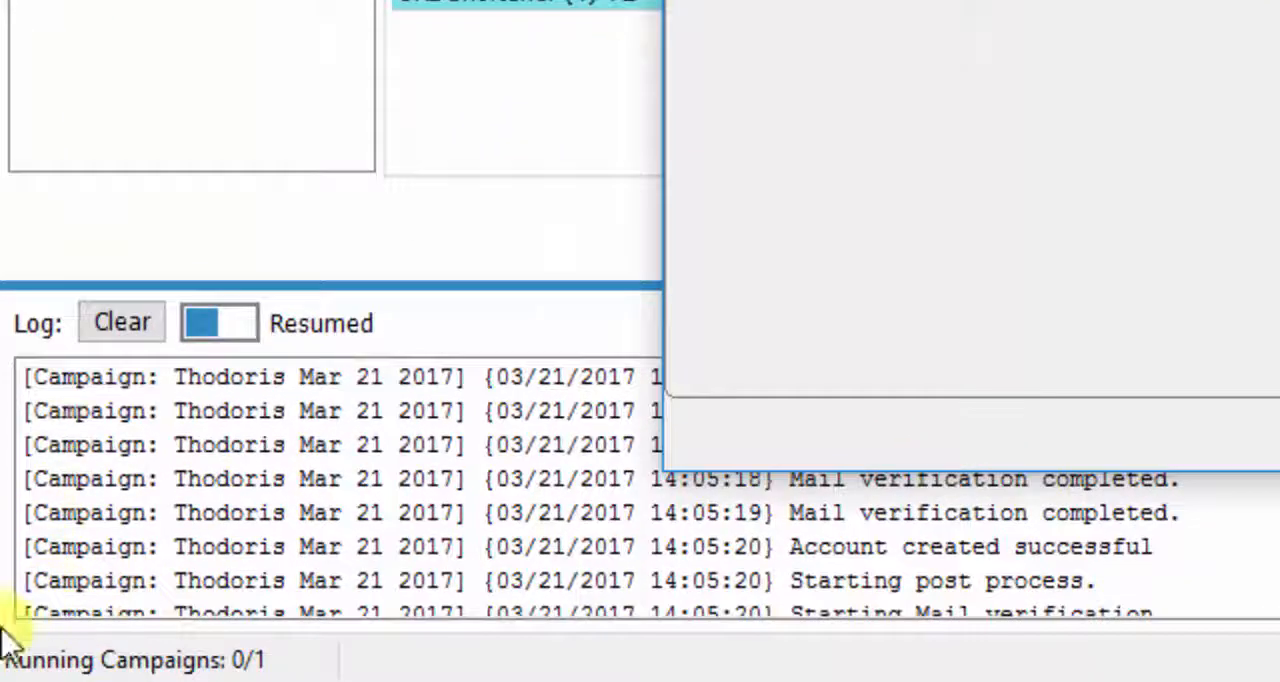
mouse_move(290, 675)
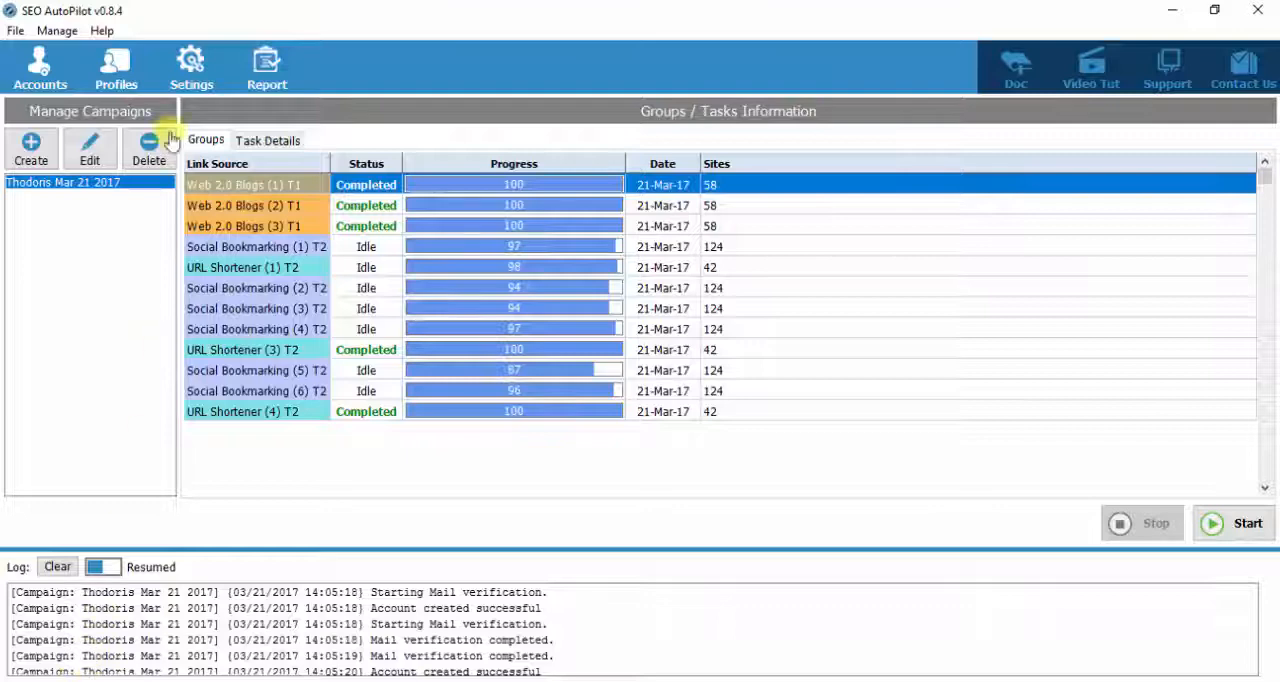
Reopen Settings and toggle Show Log so toolbar, status bar, log and D.A. are enabled.
left_click(190, 58)
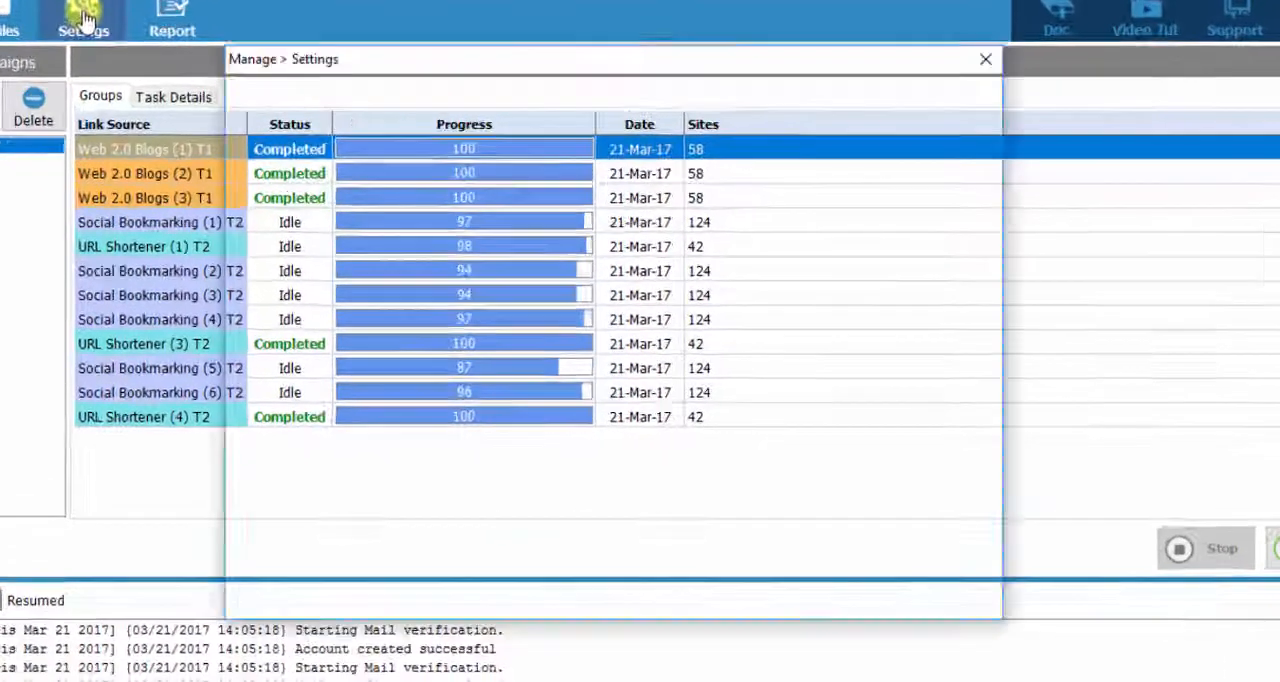
left_click(81, 20)
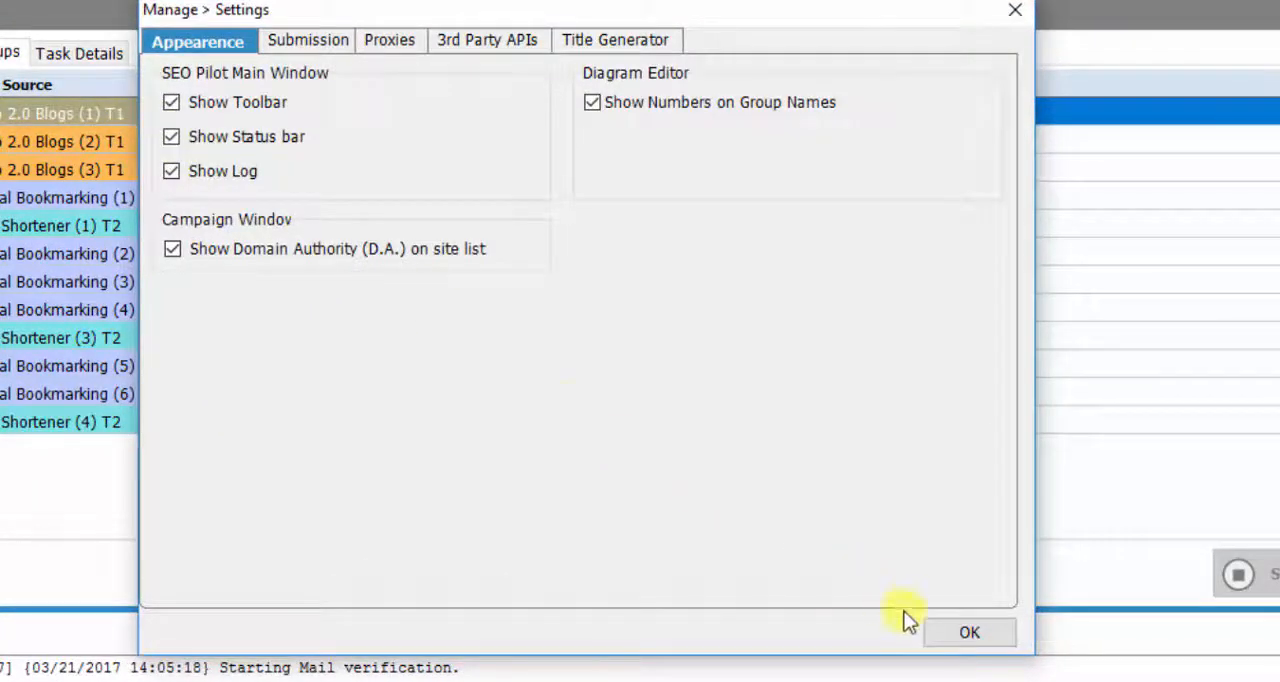
left_click(968, 631)
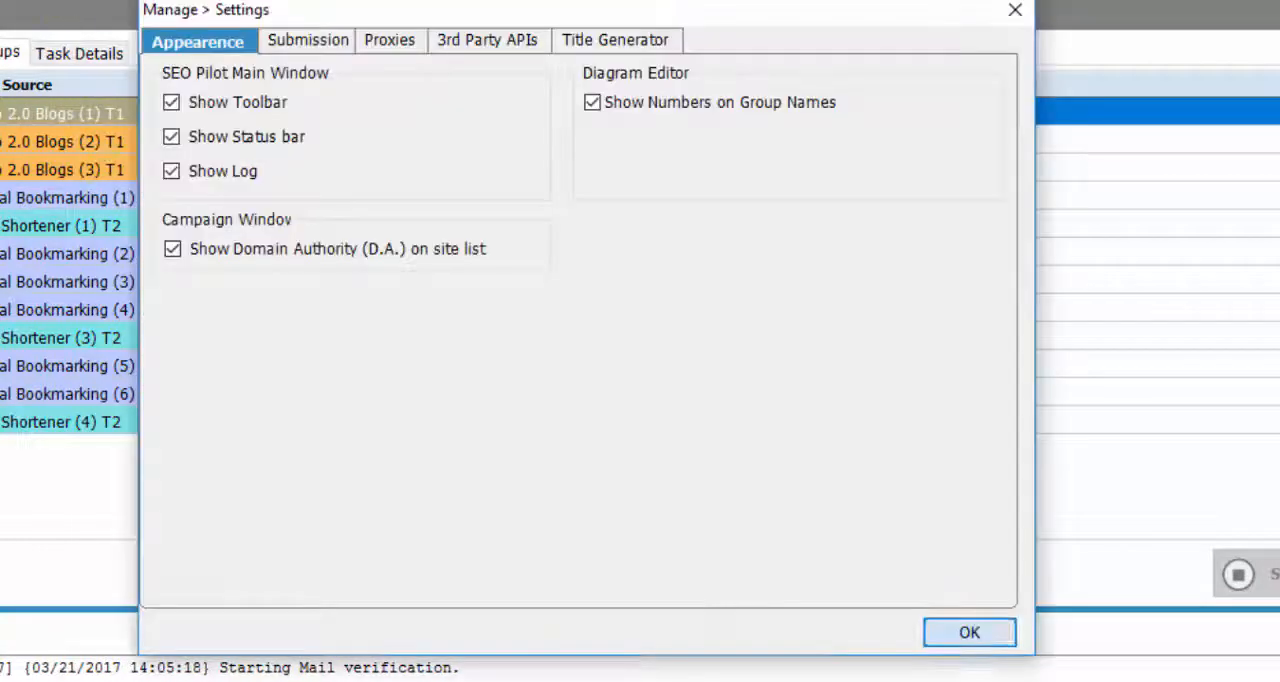
mouse_move(220, 184)
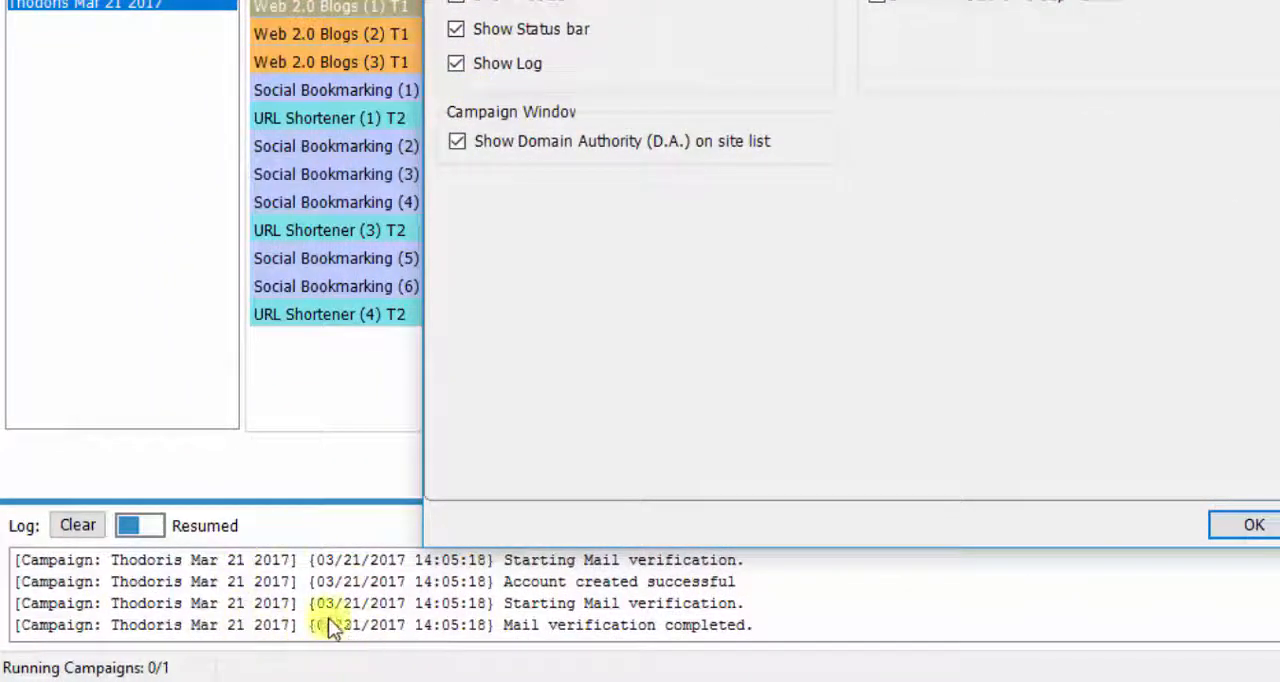
mouse_move(482, 80)
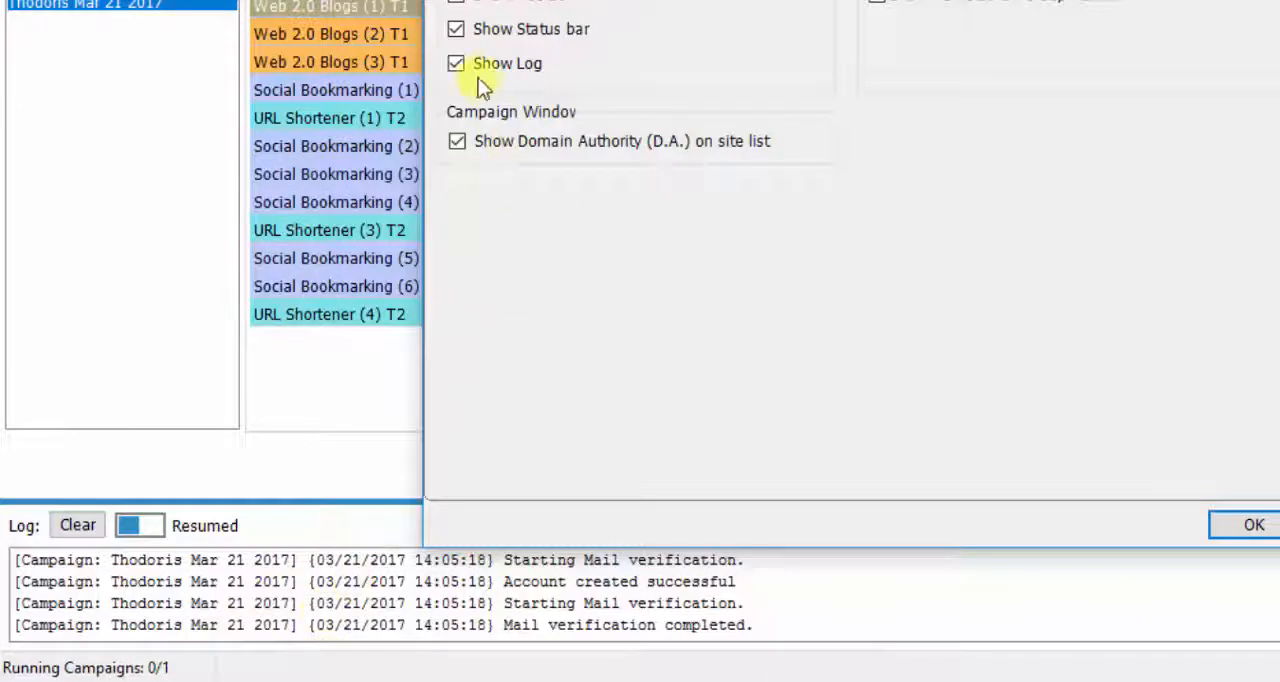
left_click(456, 63)
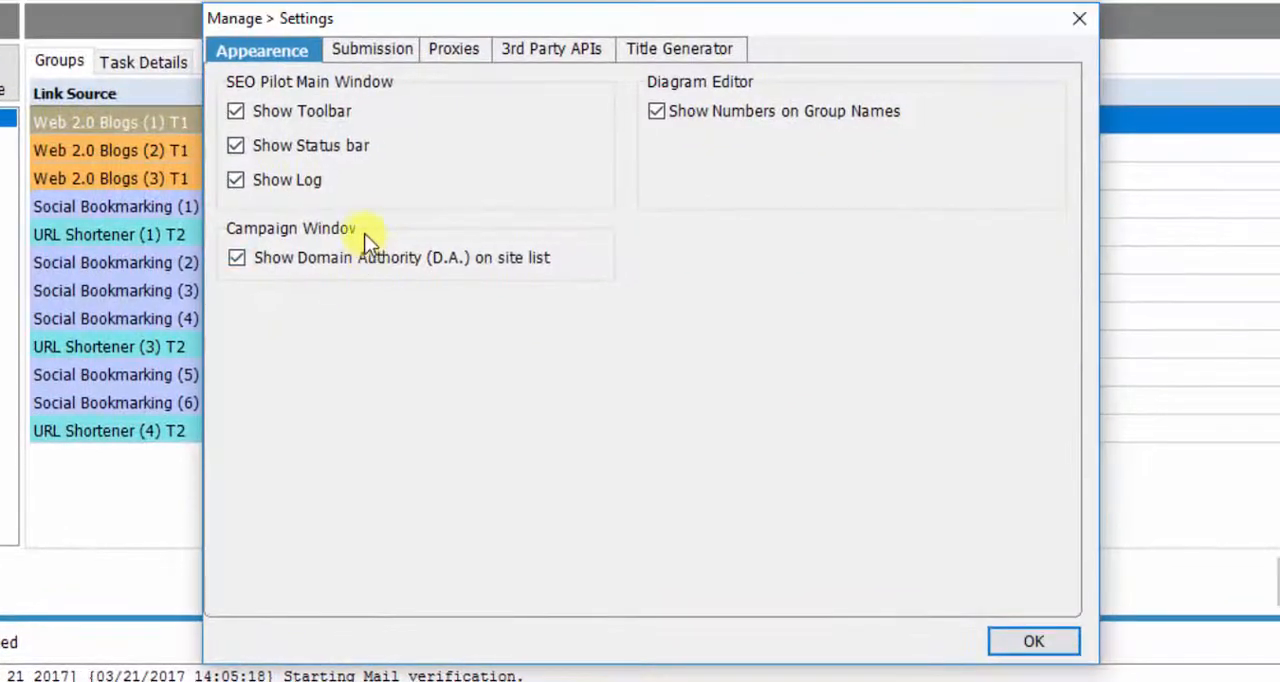
mouse_move(335, 197)
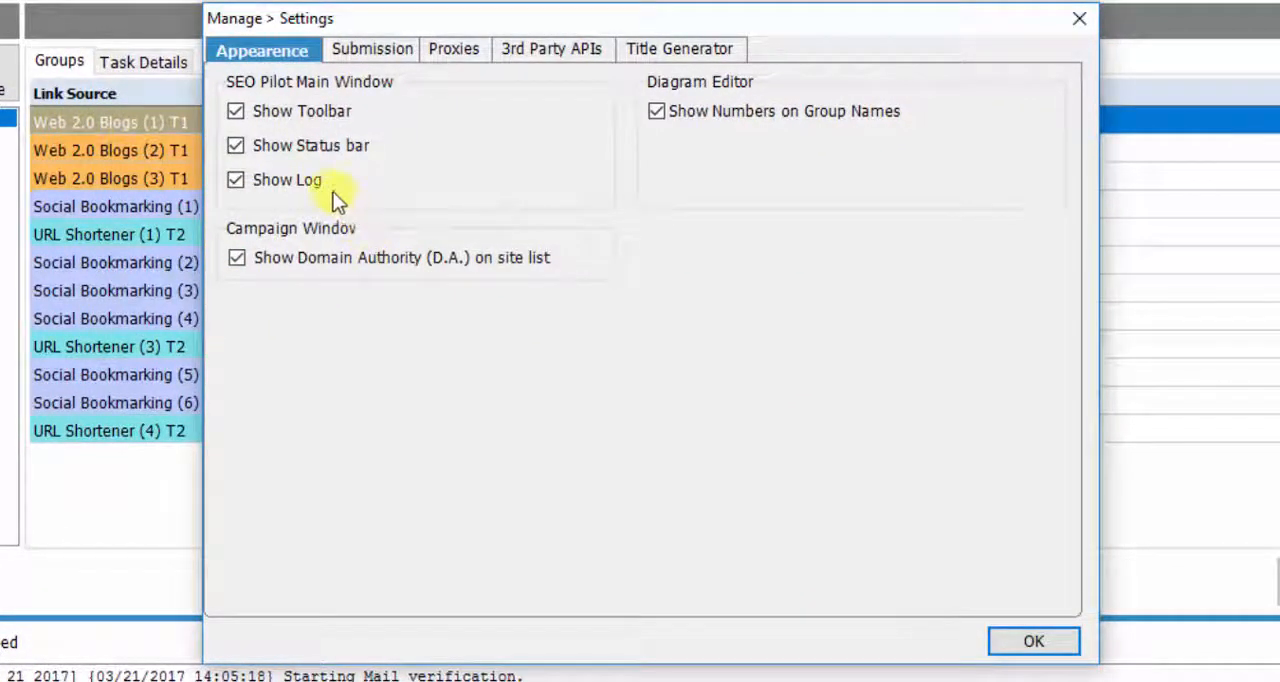
mouse_move(237, 180)
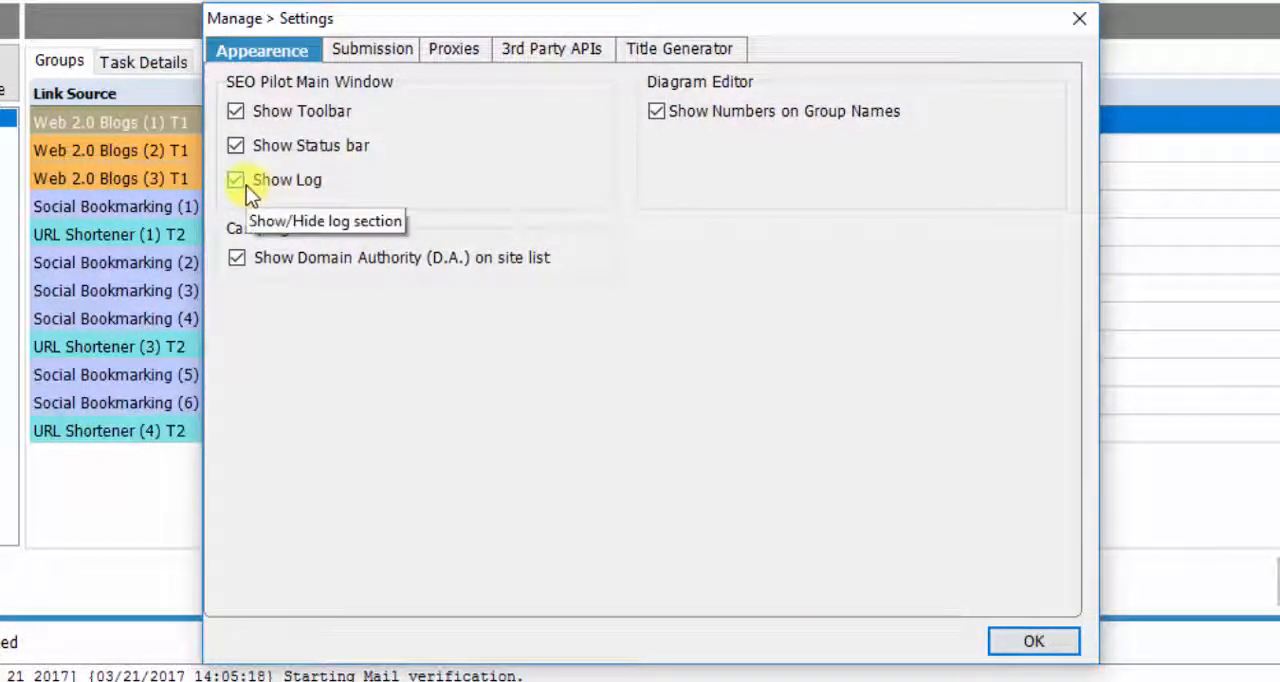
mouse_move(280, 288)
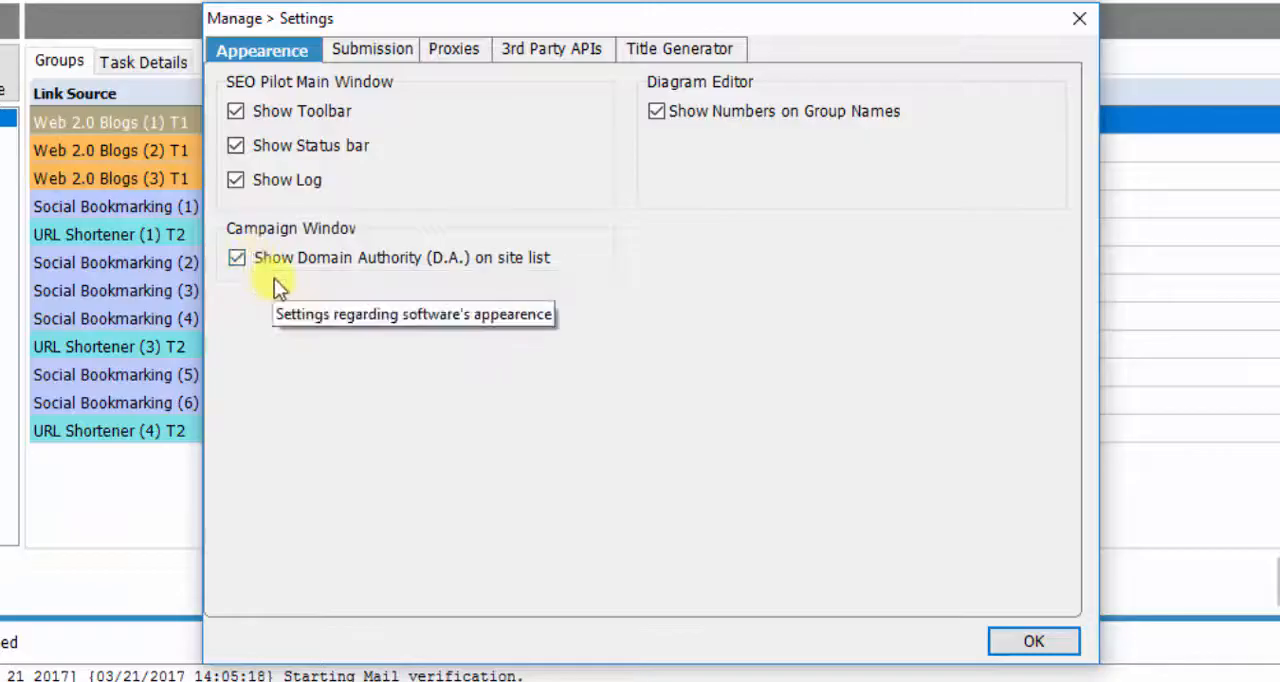
mouse_move(267, 240)
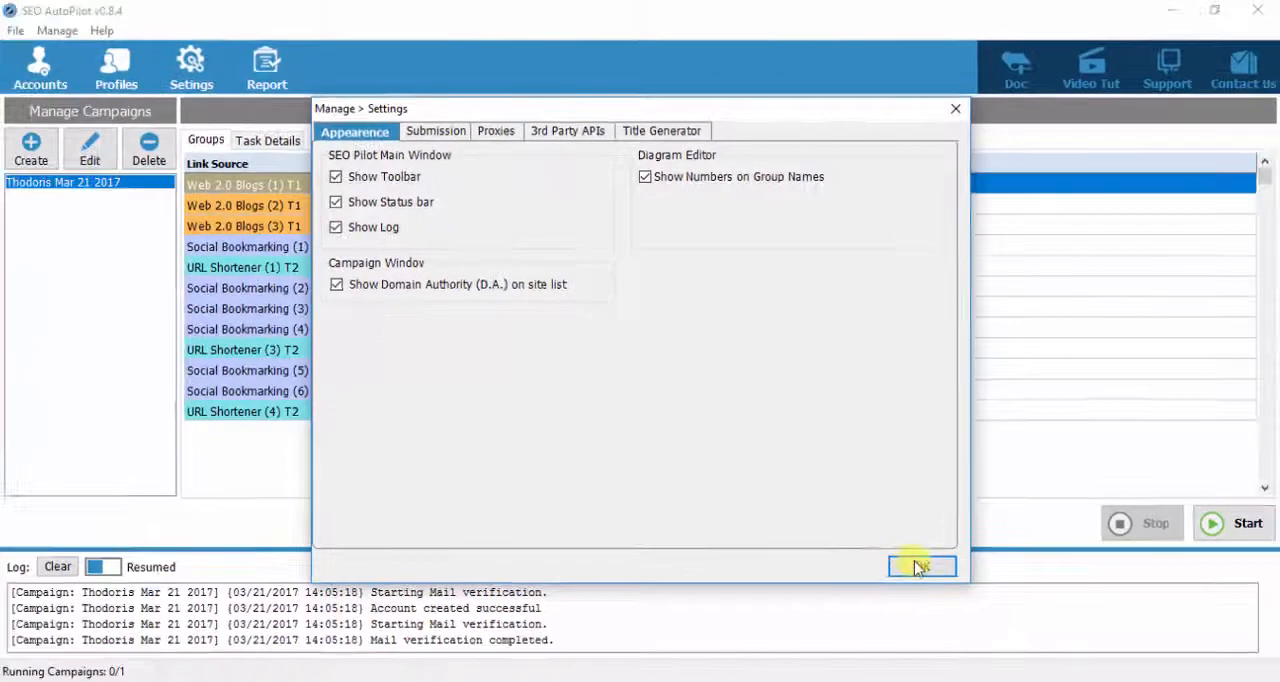
Apply the settings, create a campaign named 'Test 01' and advance past the strategy diagram.
left_click(917, 567)
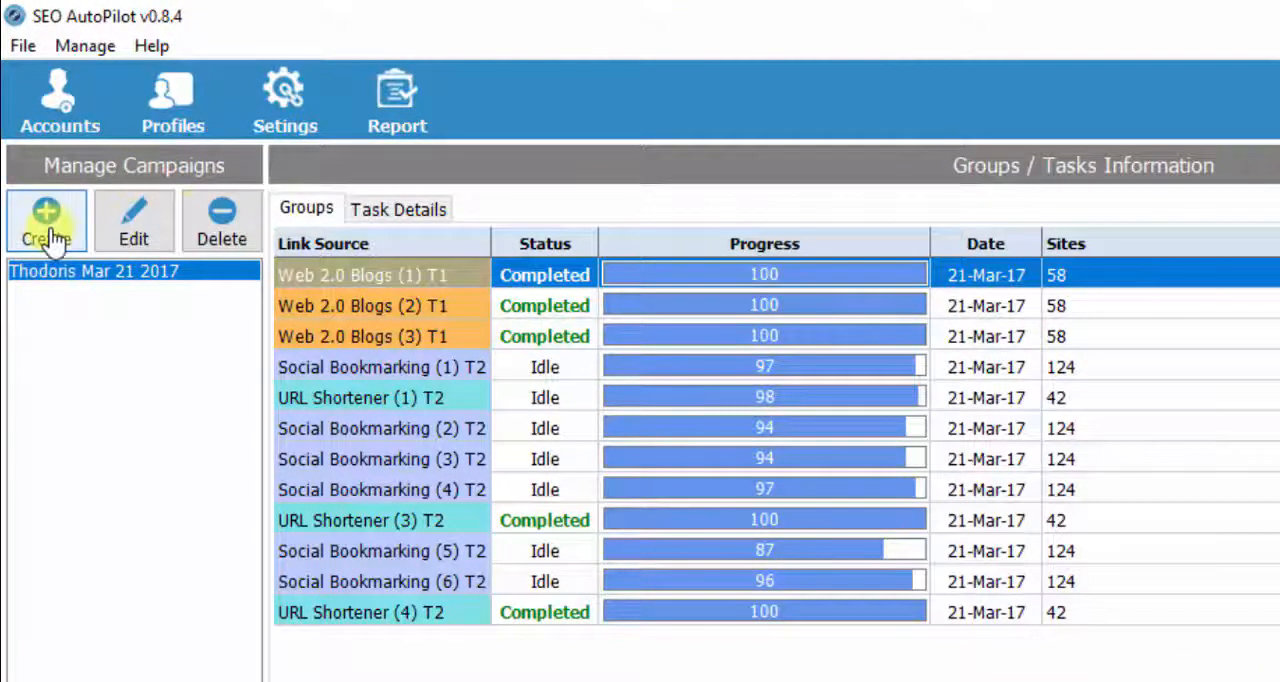
left_click(46, 210)
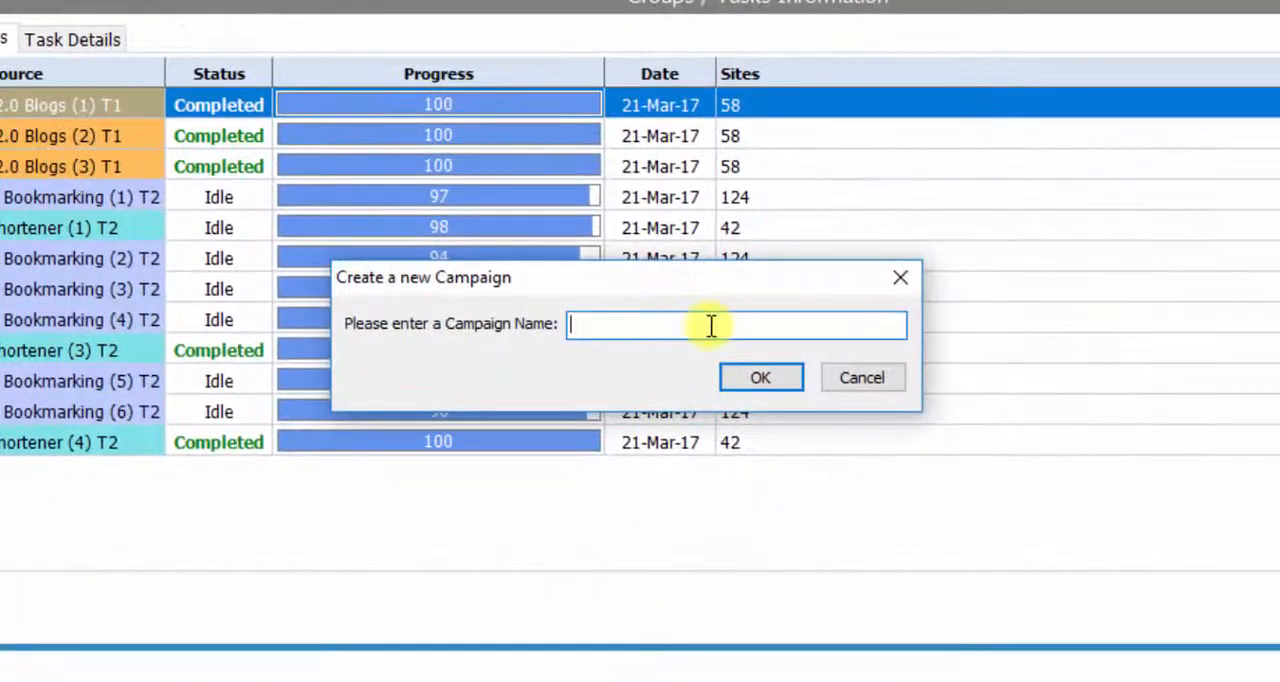
type("Test 01")
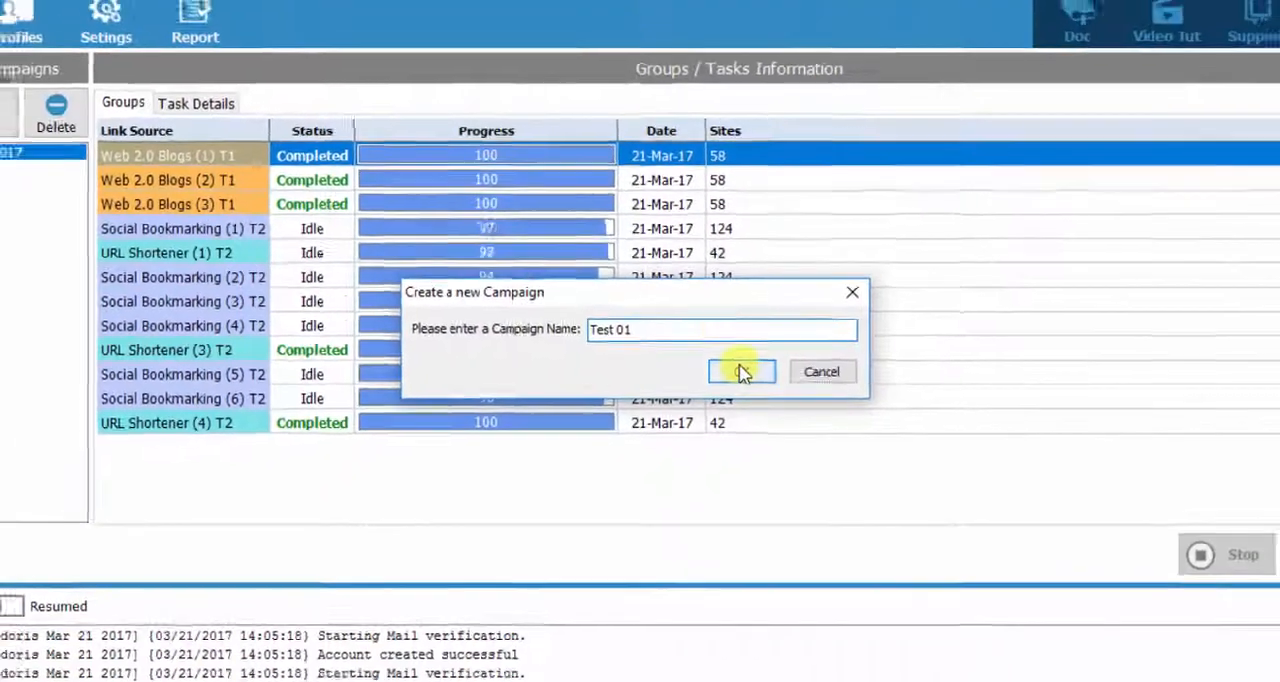
left_click(741, 371)
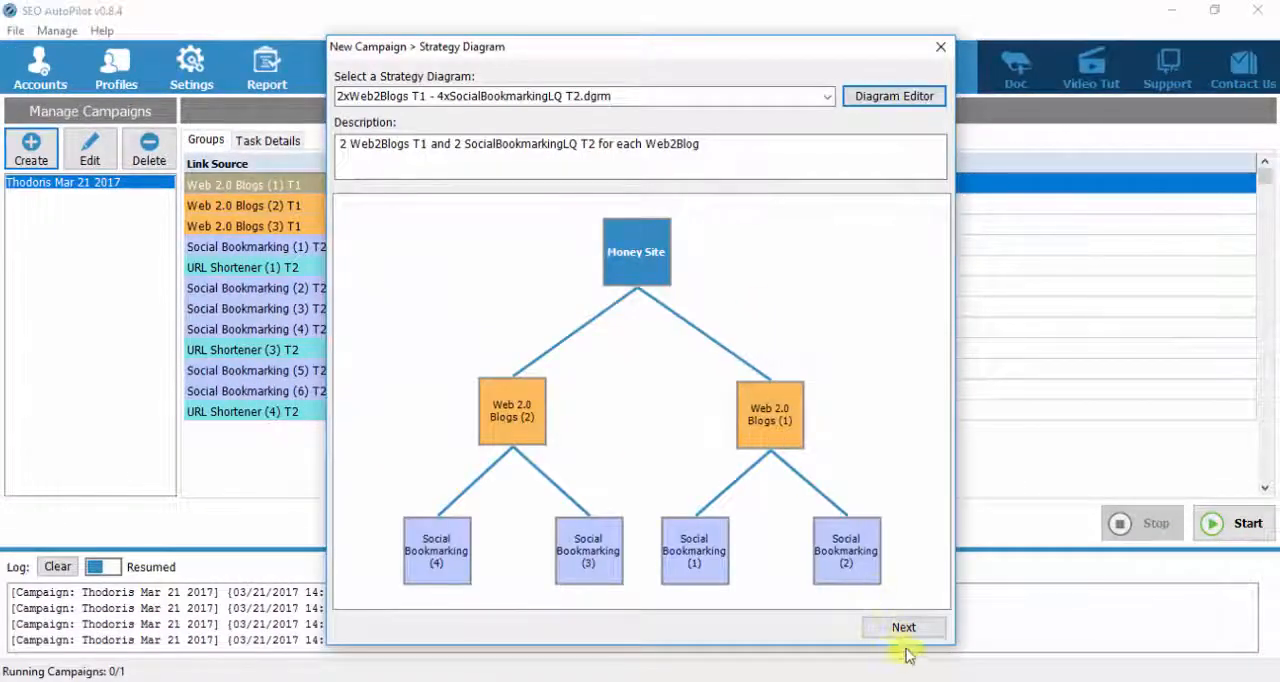
left_click(904, 627)
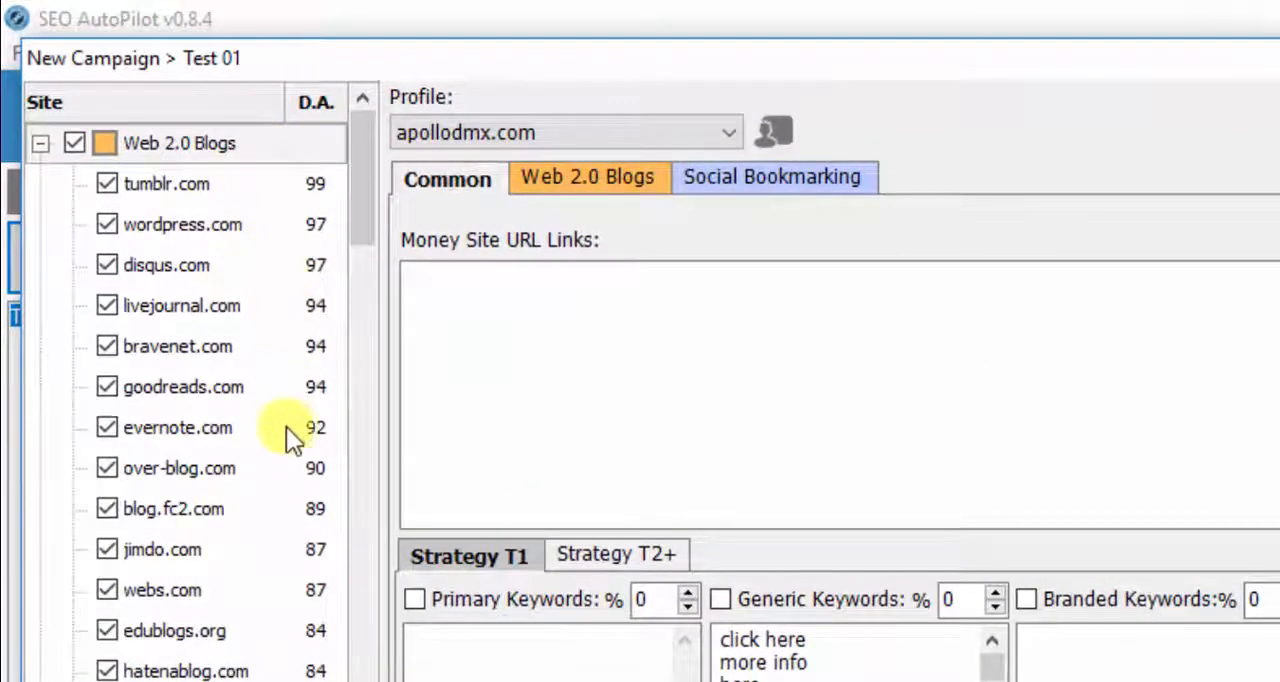
mouse_move(258, 608)
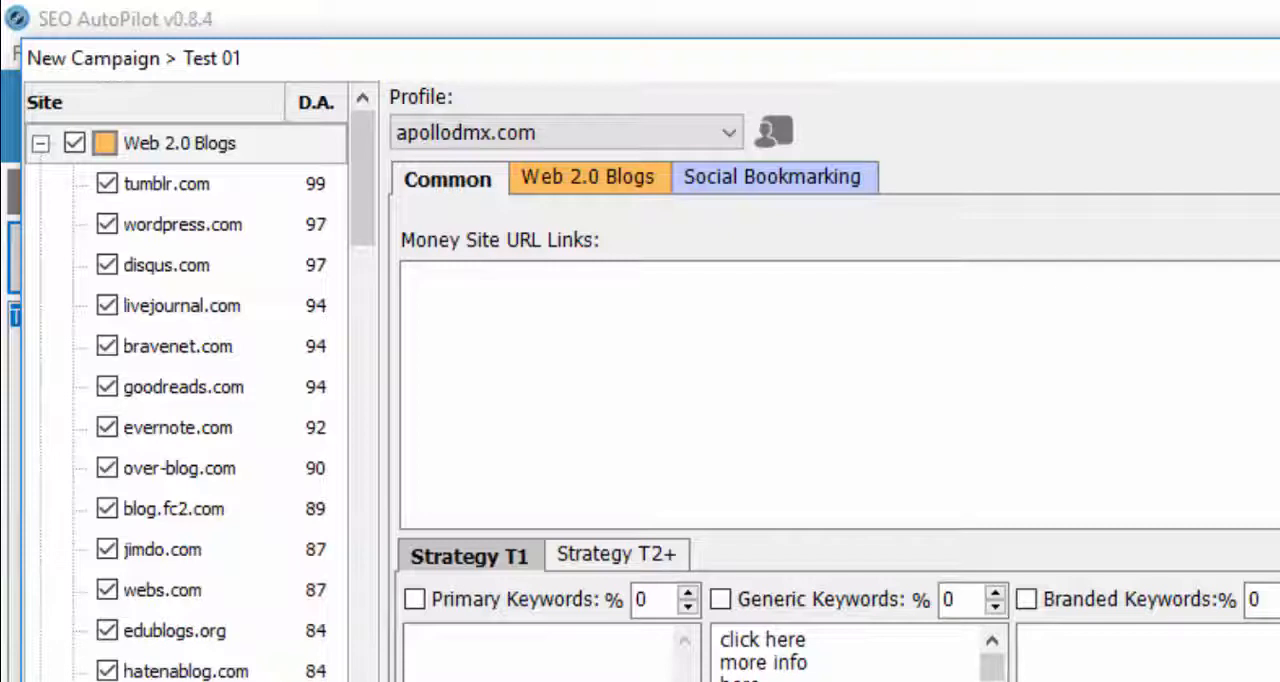
mouse_move(313, 200)
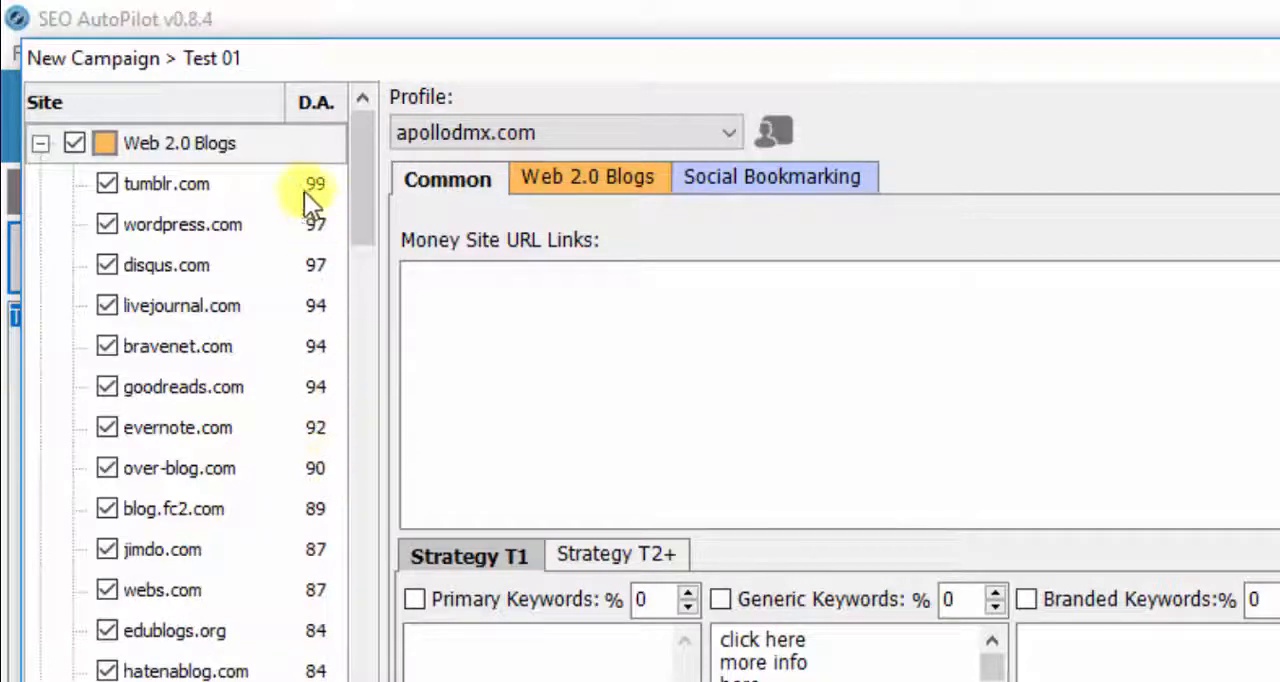
mouse_move(290, 240)
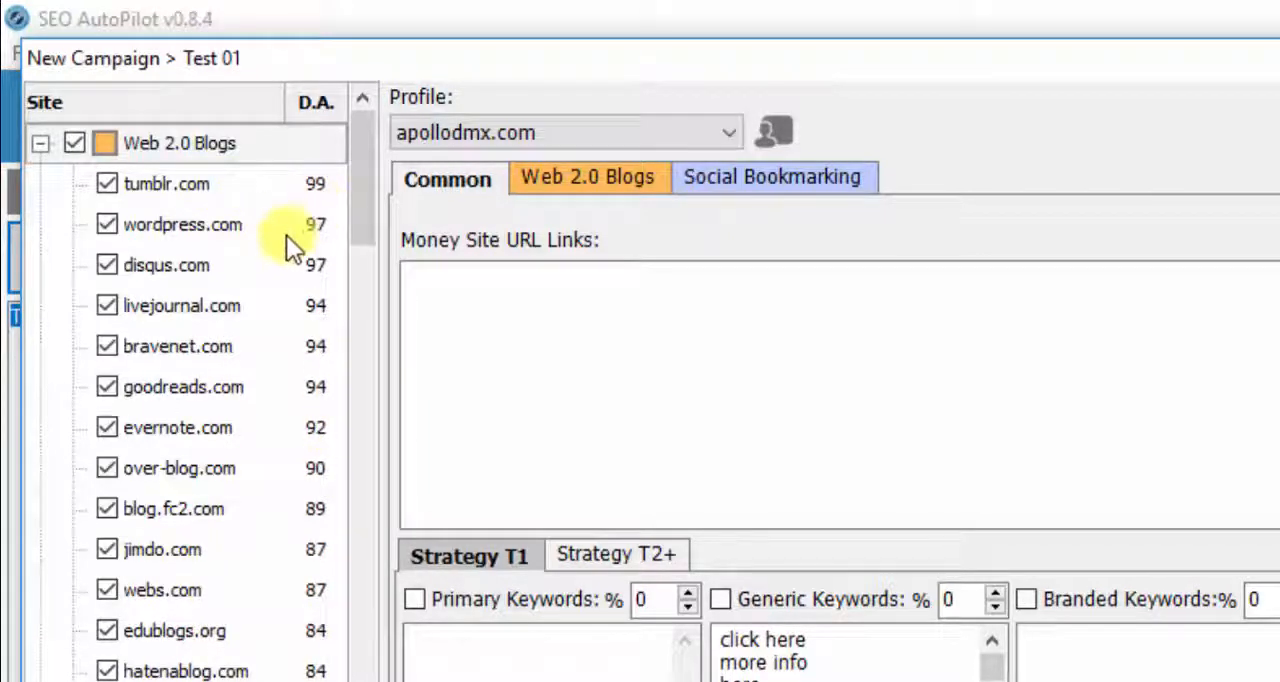
mouse_move(305, 335)
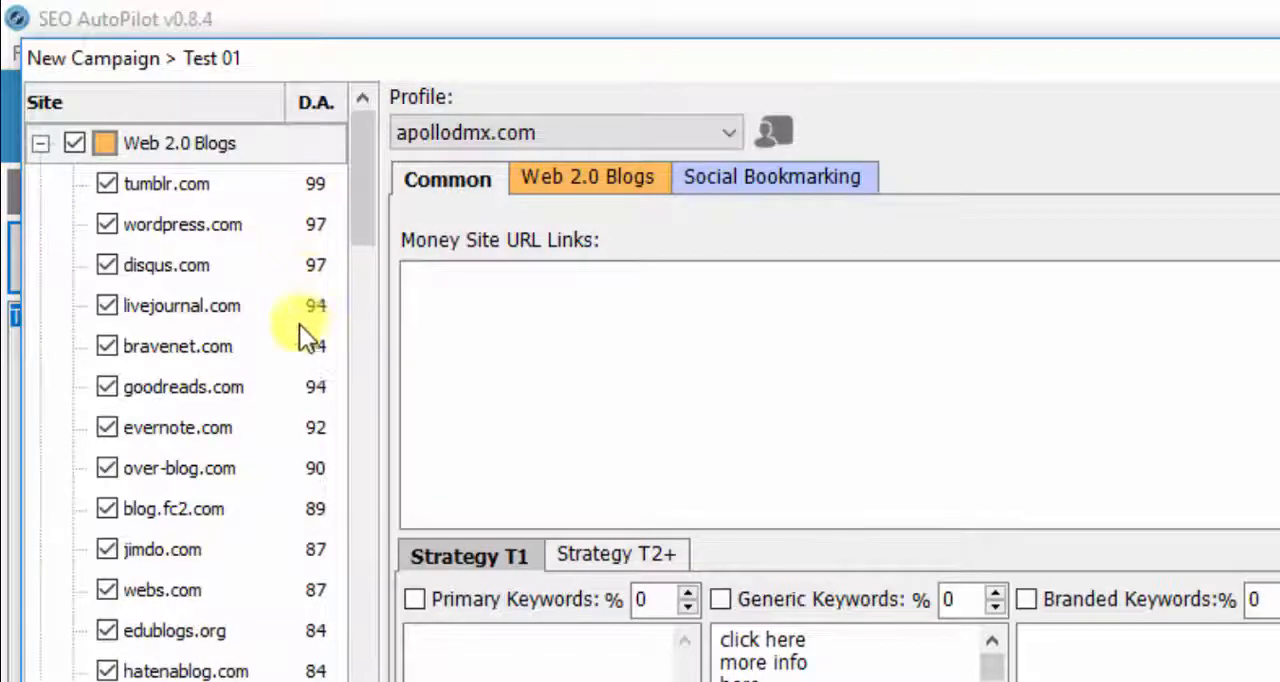
mouse_move(362, 360)
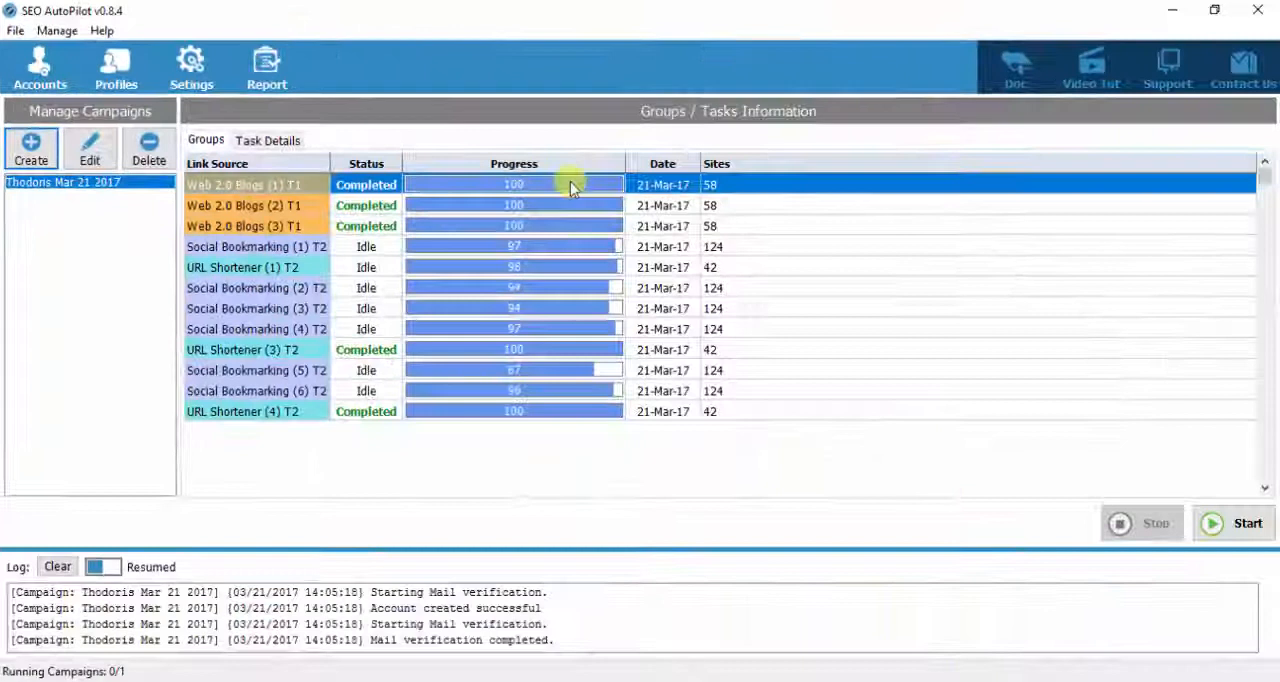
Uncheck 'Show Domain Authority (D.A.) on site list' in Appearance settings and apply.
left_click(190, 60)
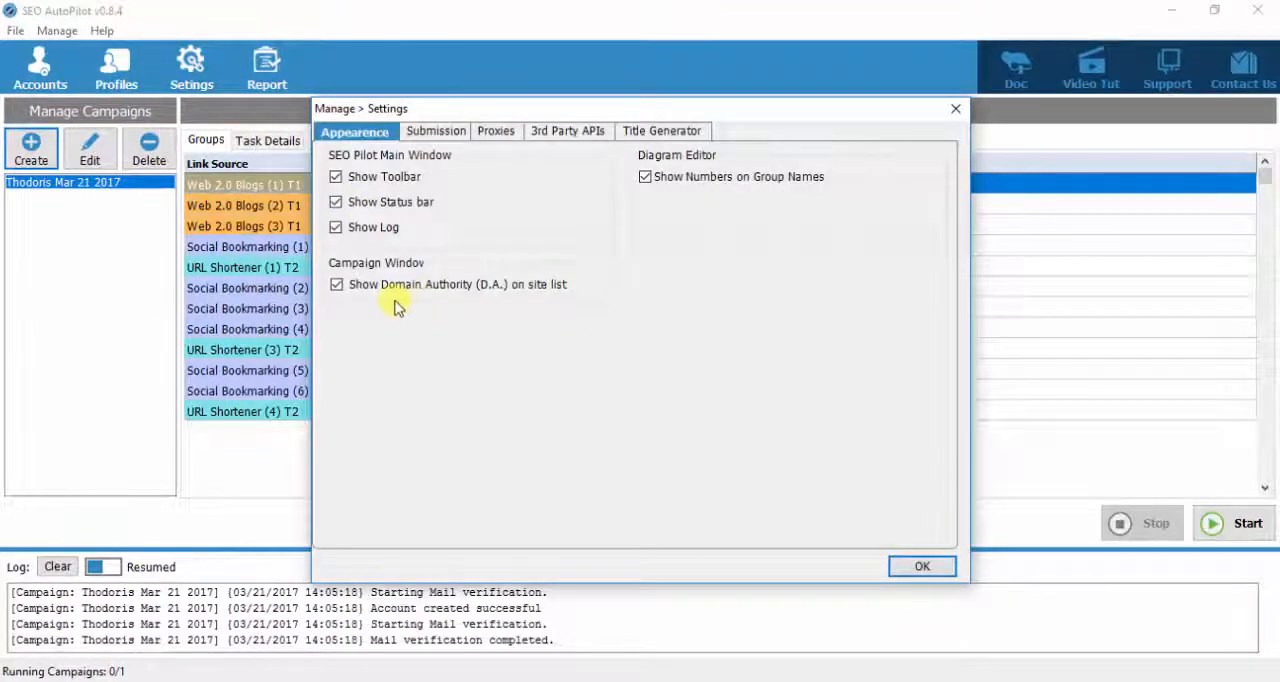
mouse_move(390, 318)
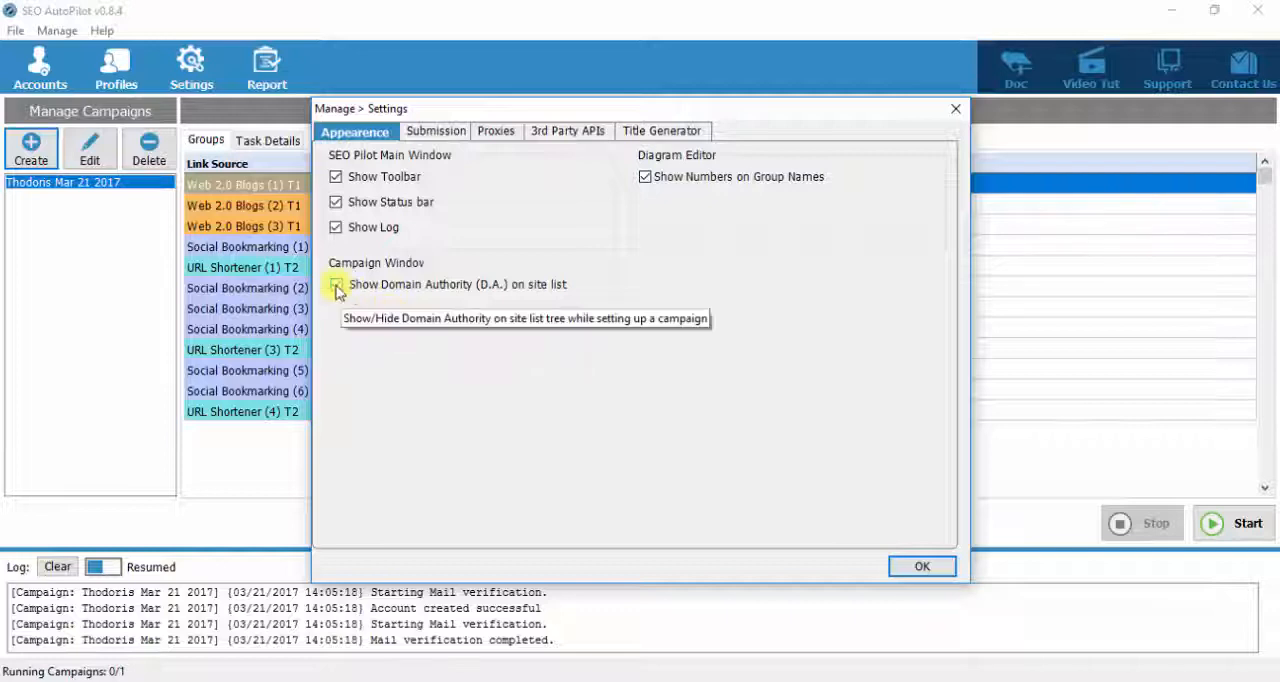
left_click(336, 290)
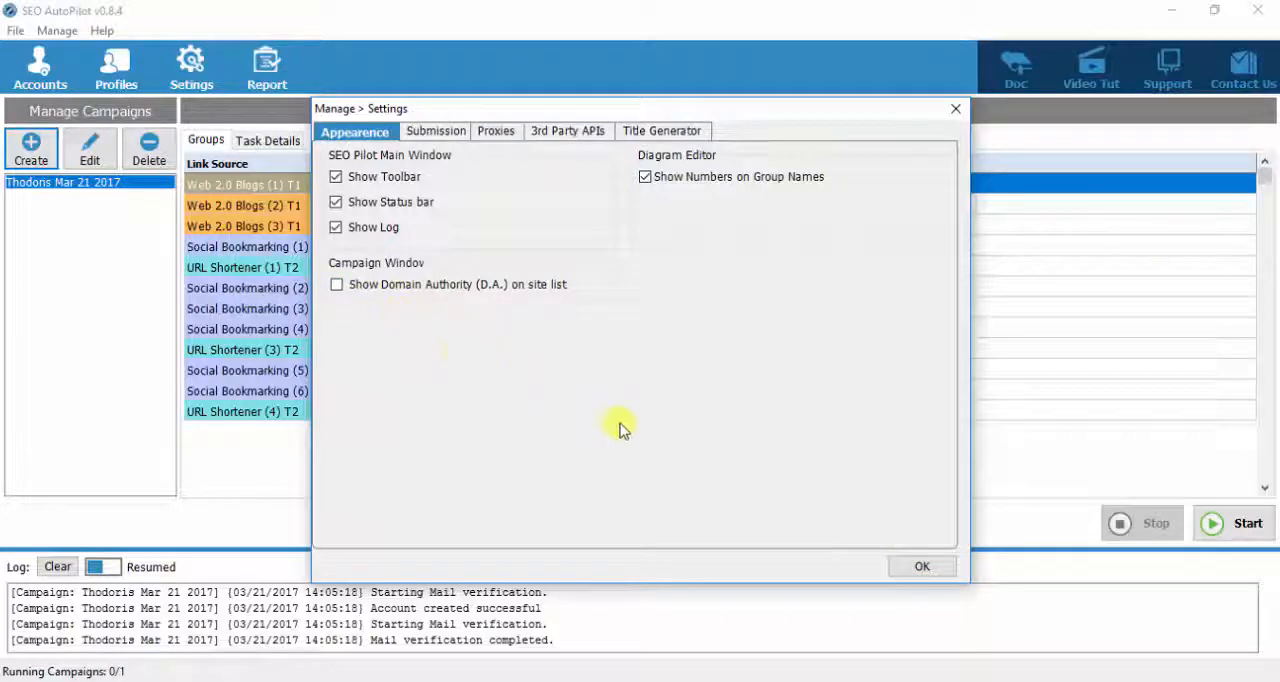
left_click(923, 565)
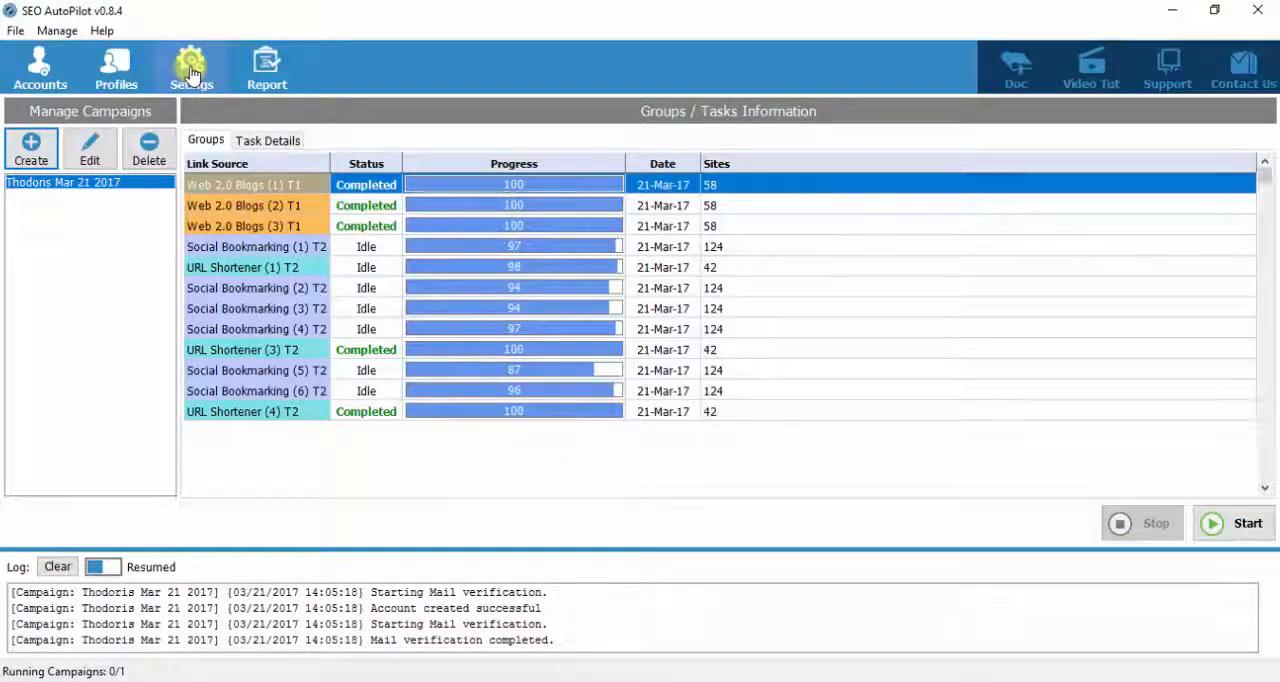
Start a new campaign named 'Test 01'.
left_click(196, 58)
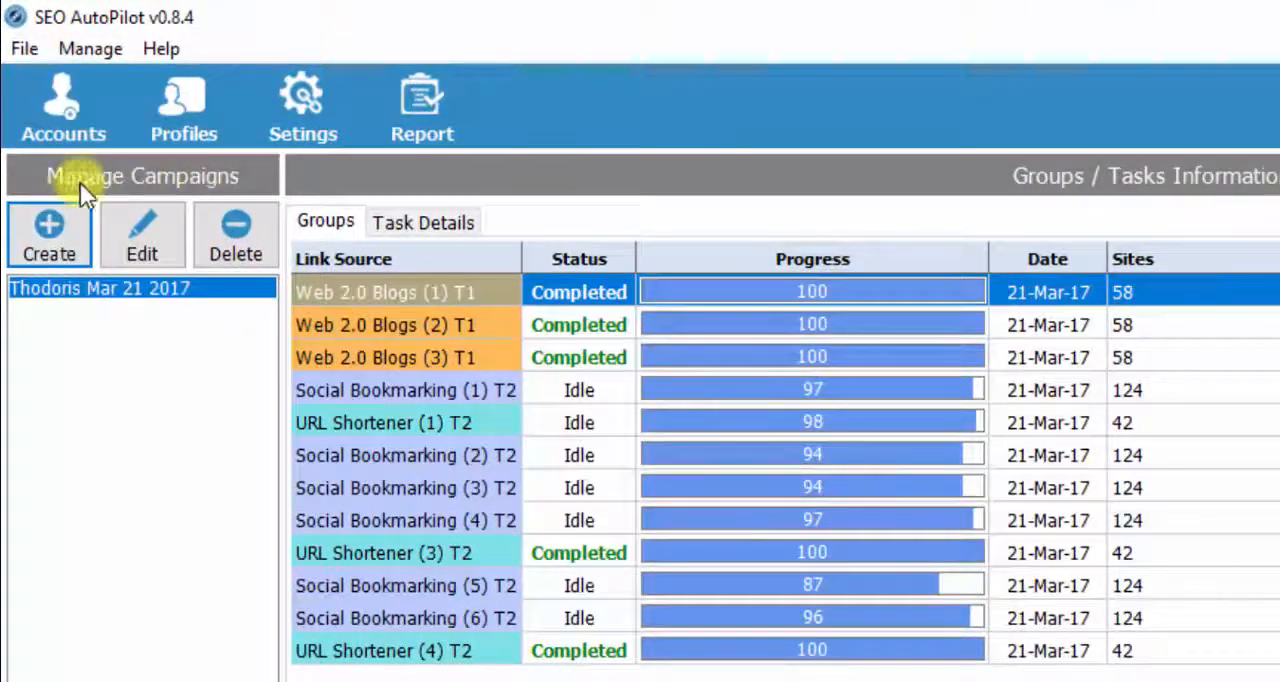
left_click(48, 235)
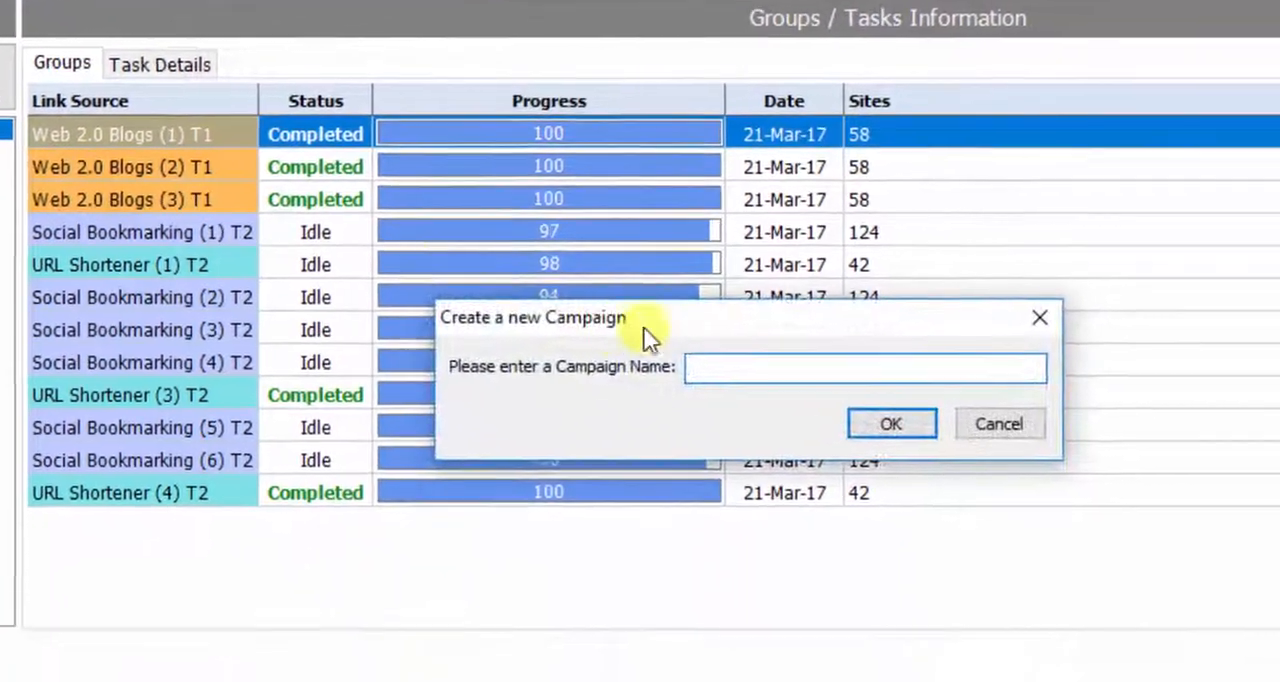
type("Test 01")
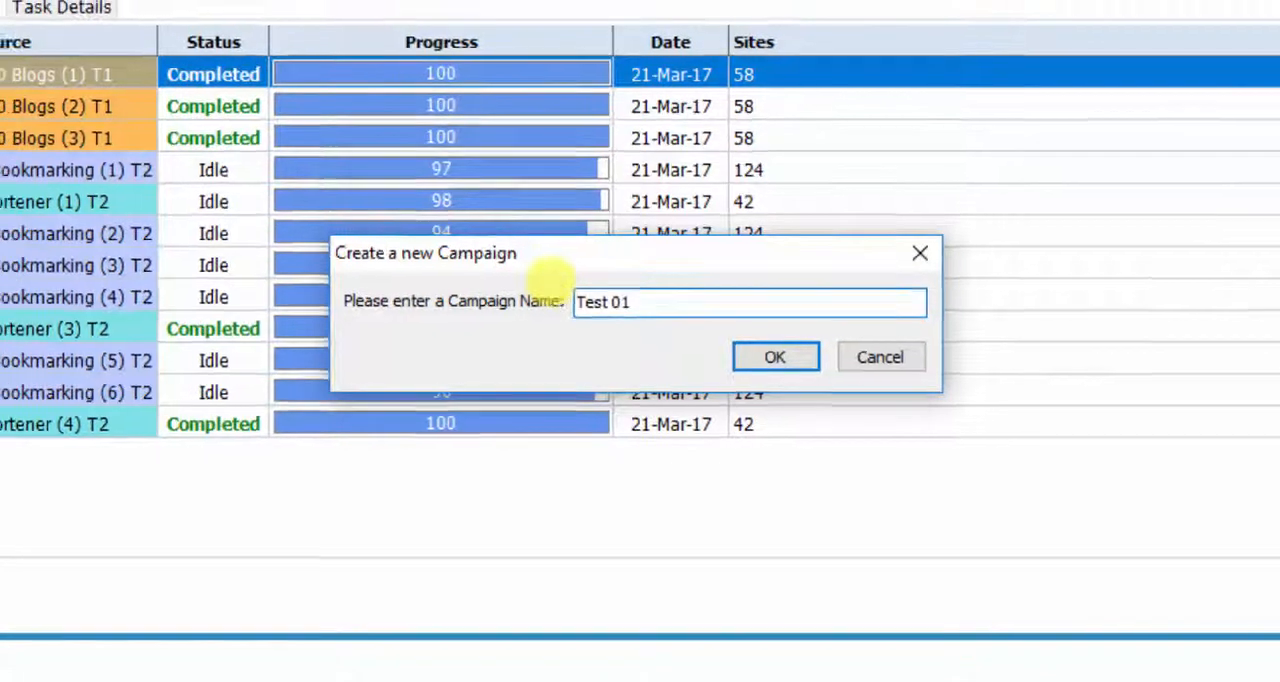
left_click(775, 357)
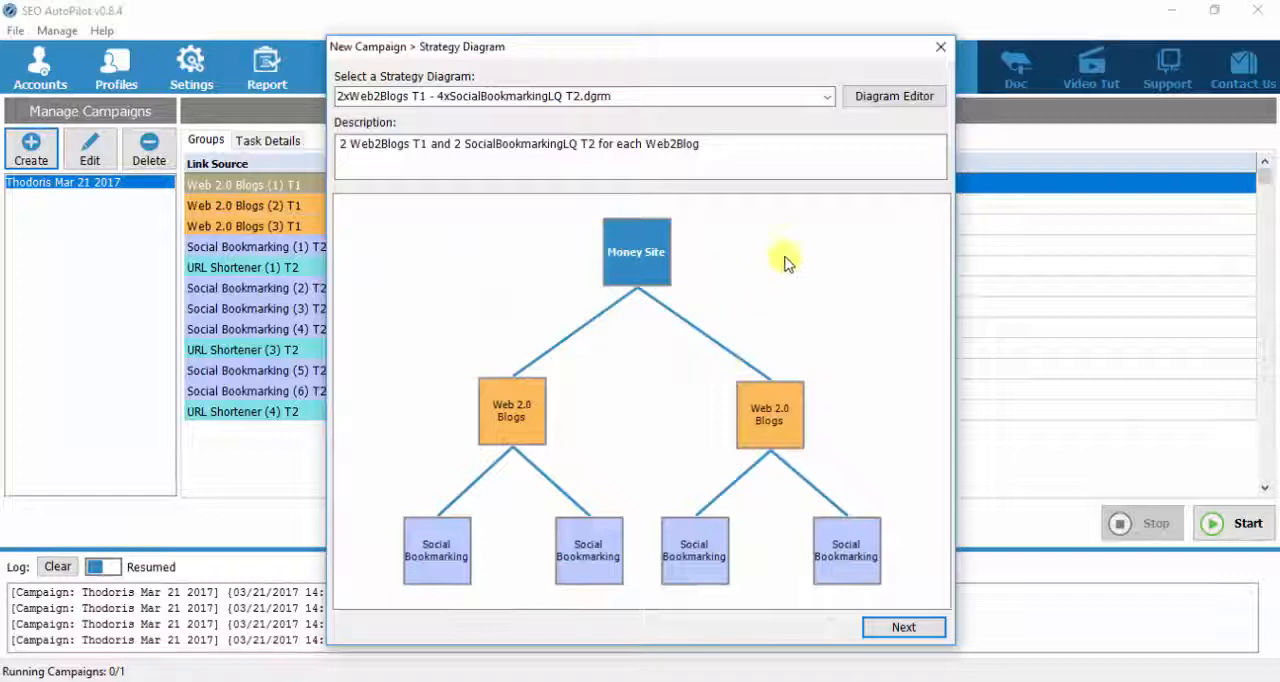
mouse_move(895, 105)
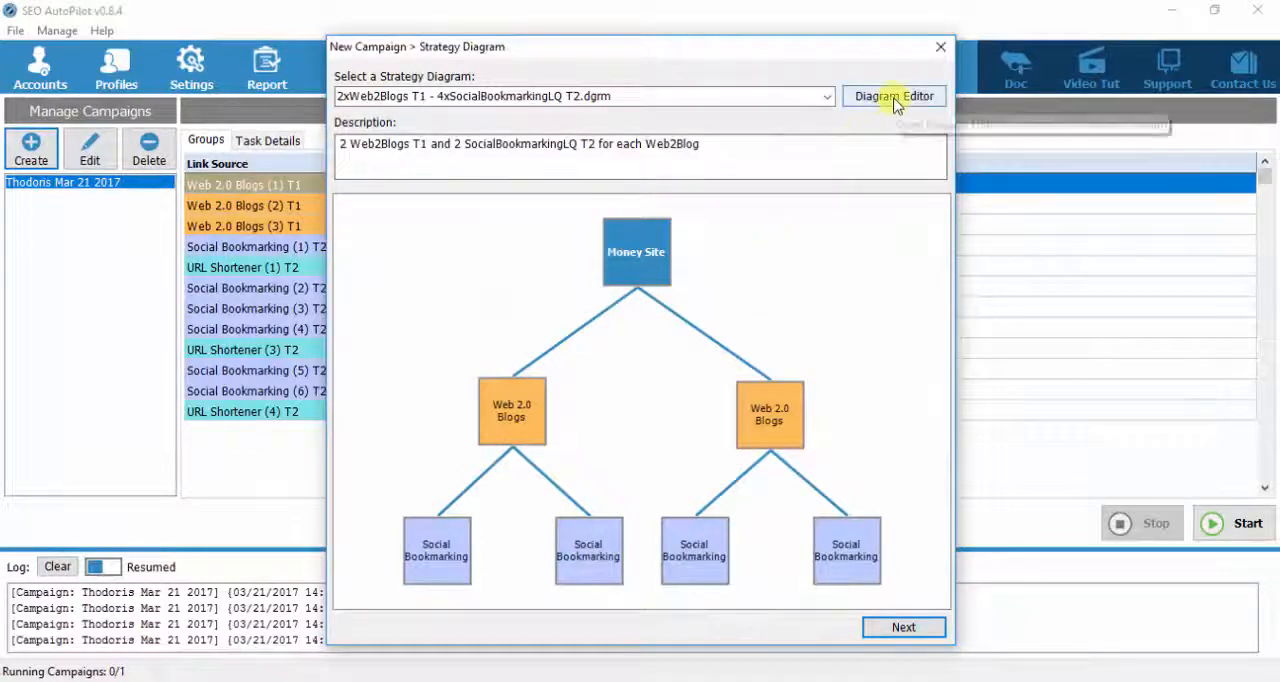
Place three Web 2.0 Blogs nodes under Money Site in the diagram editor, then close it.
left_click(894, 95)
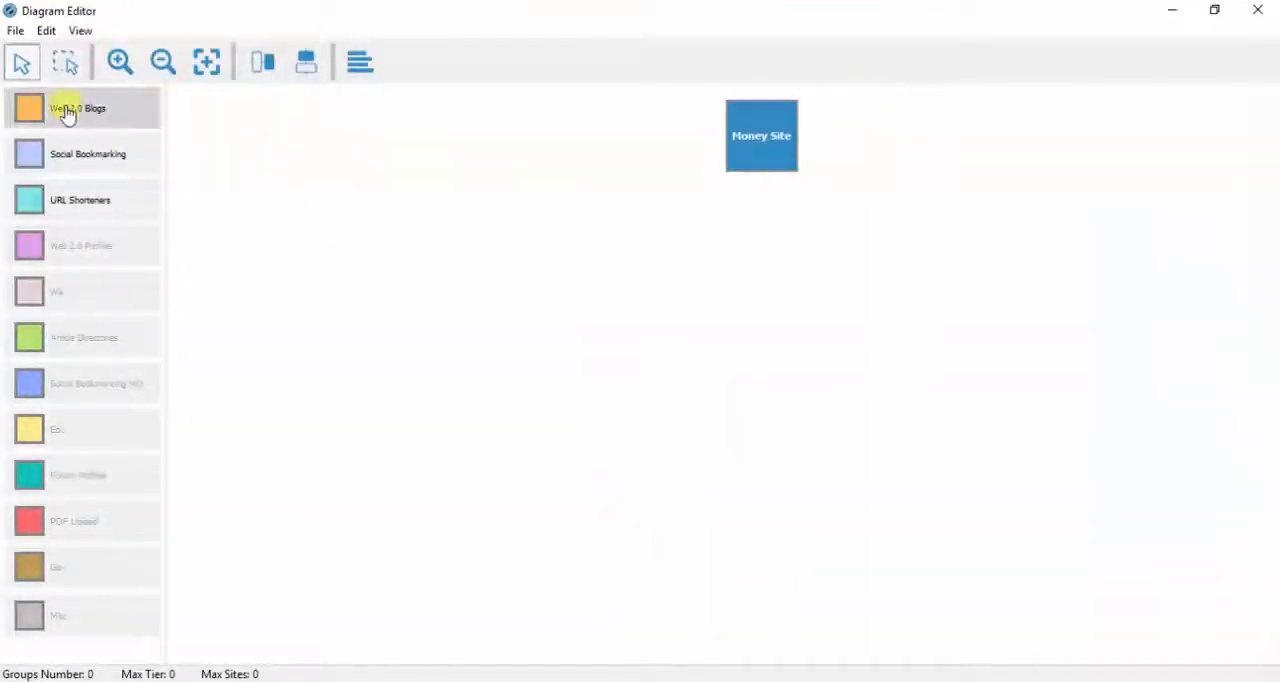
mouse_move(52, 105)
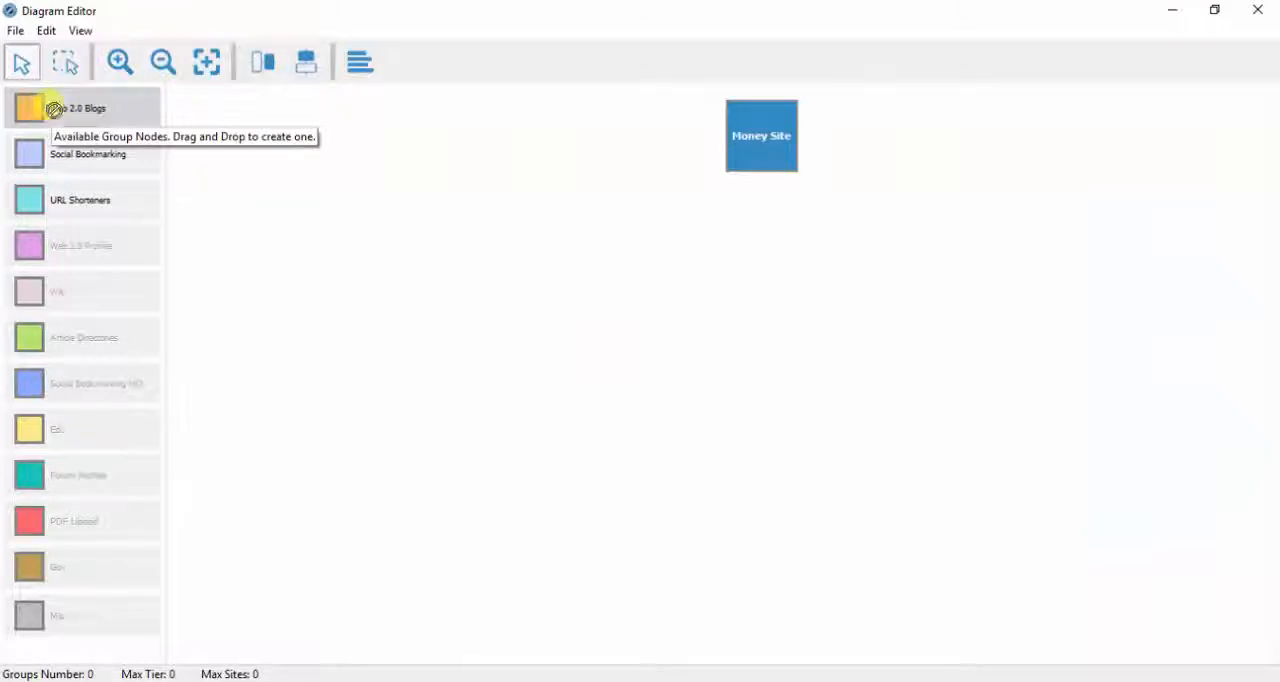
left_click_drag(80, 108, 450, 370)
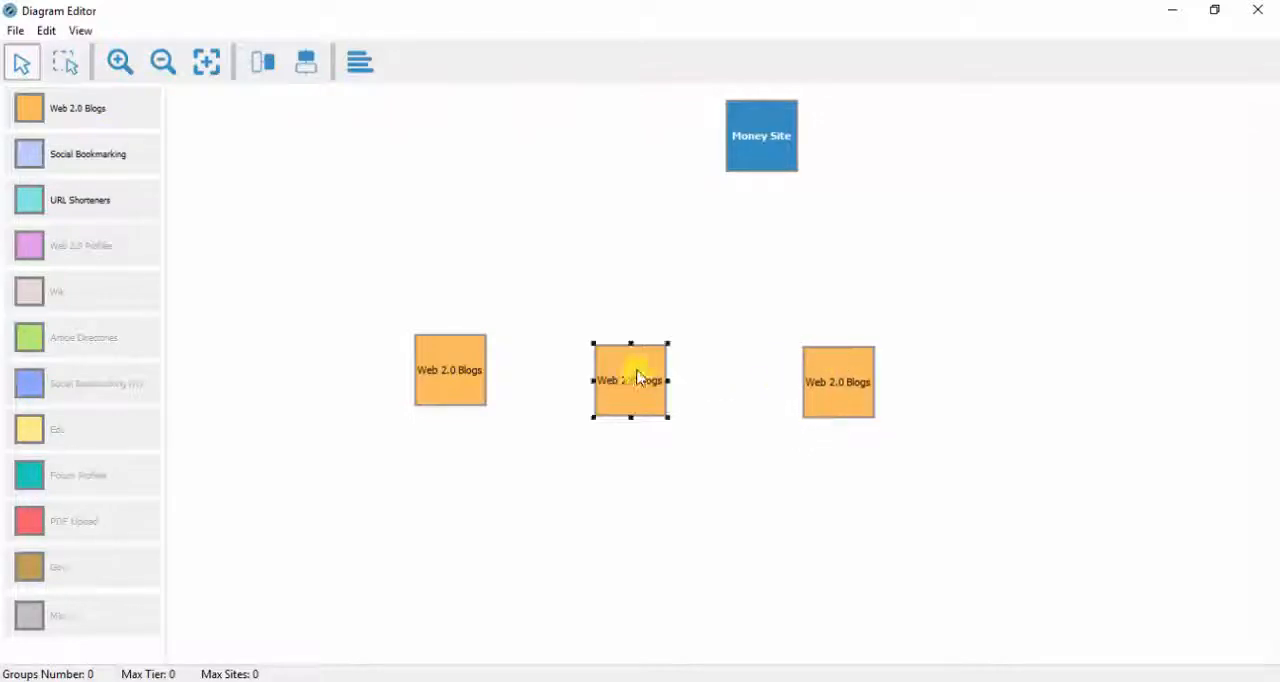
left_click_drag(630, 380, 655, 370)
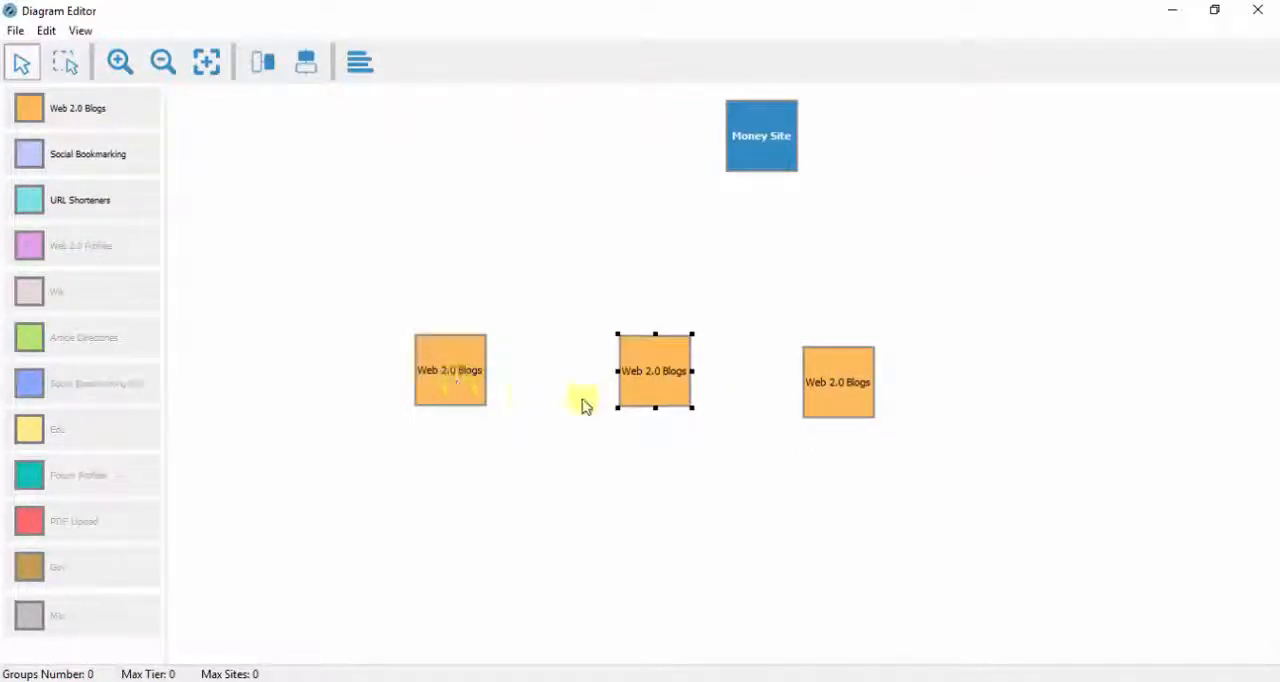
mouse_move(1210, 82)
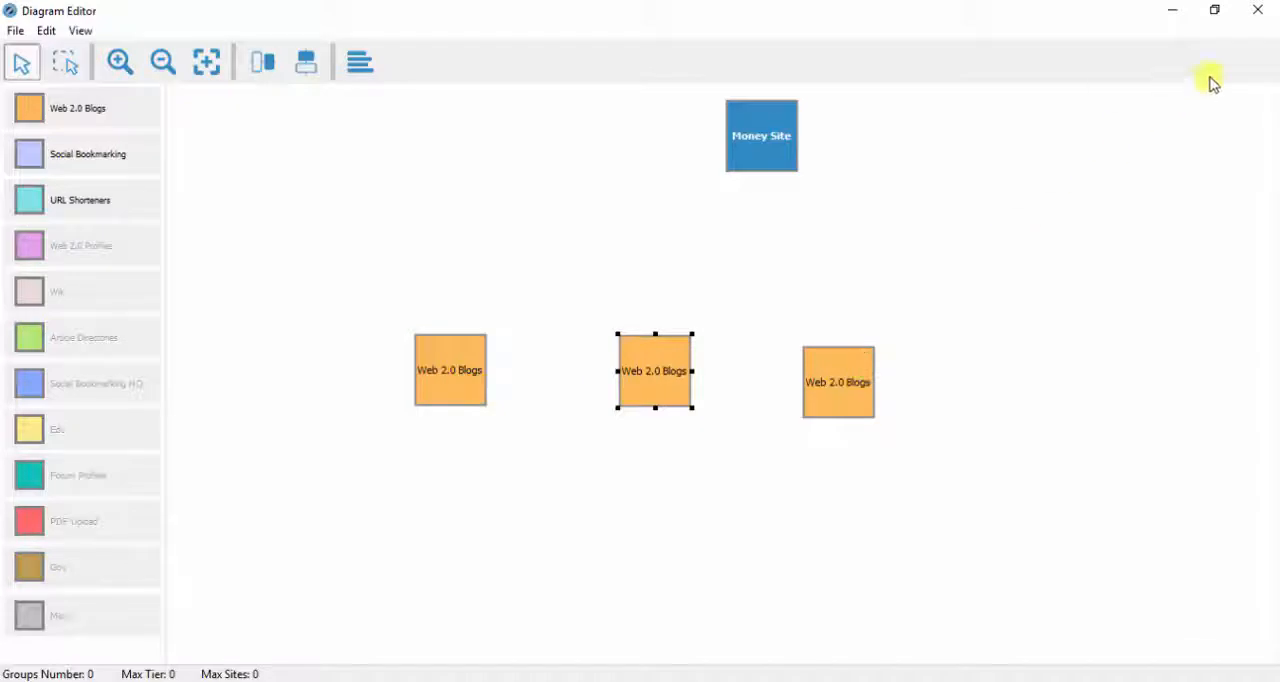
left_click(1258, 10)
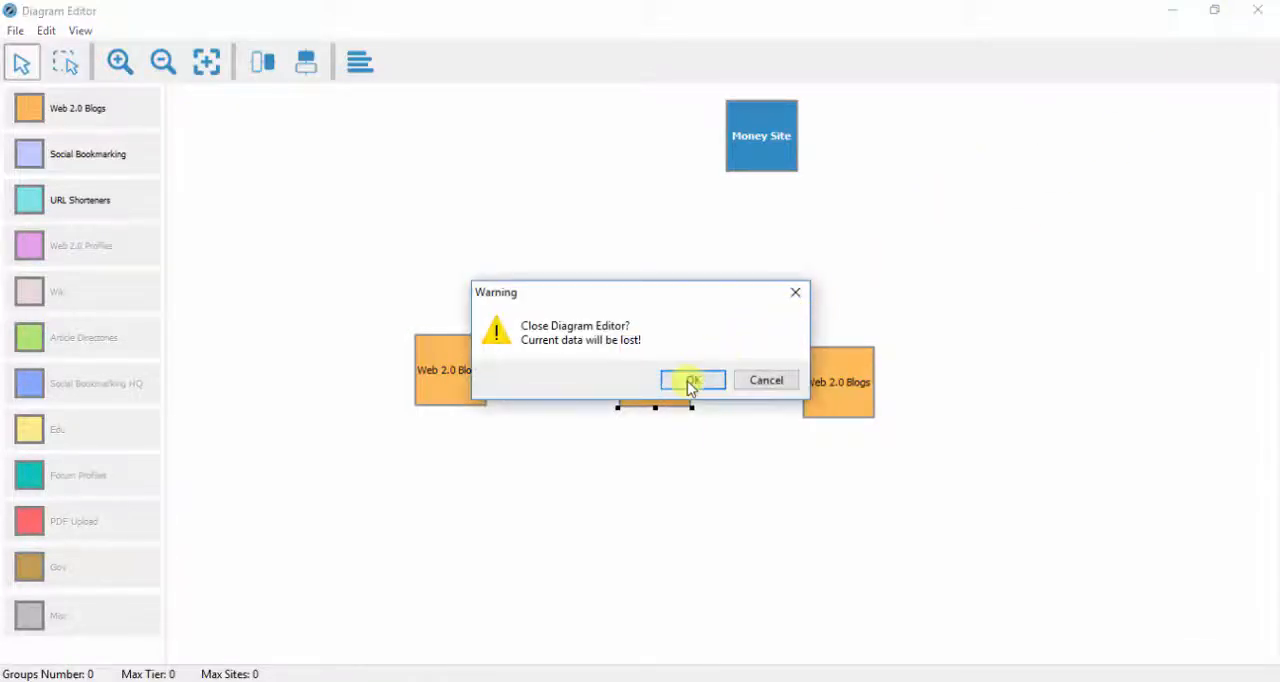
Discard the diagram and enable 'Show Numbers on Group Names' in Settings.
left_click(692, 380)
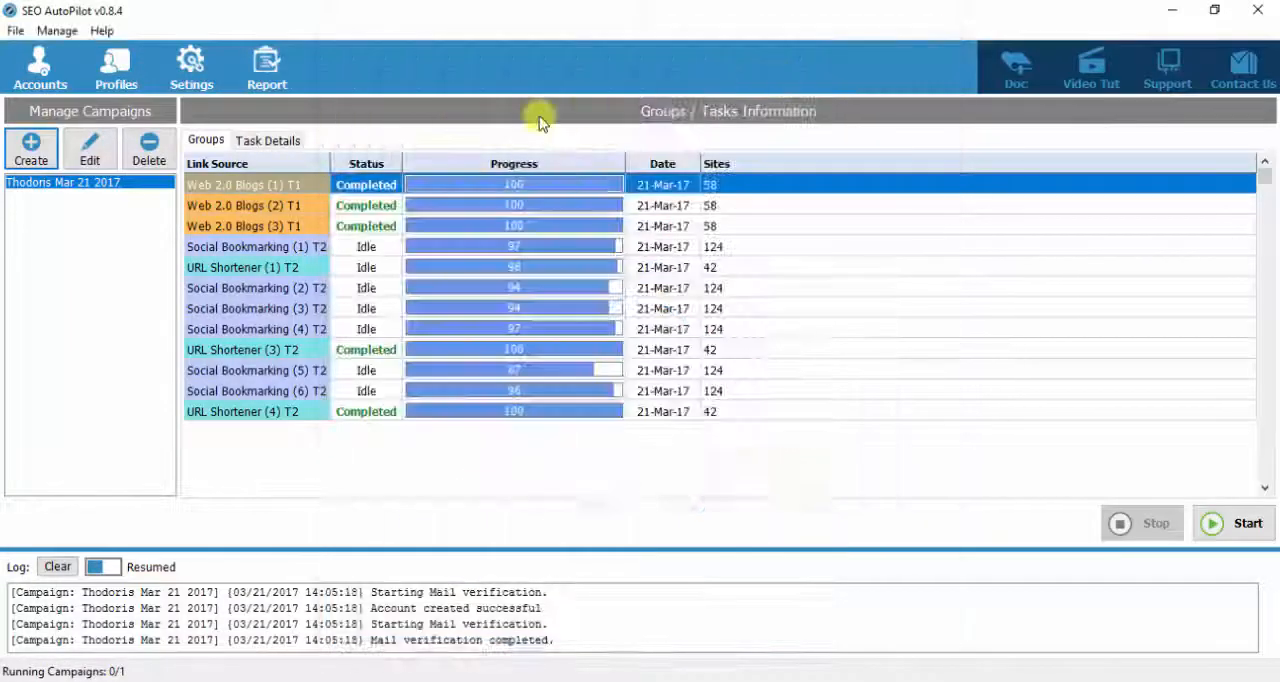
left_click(188, 55)
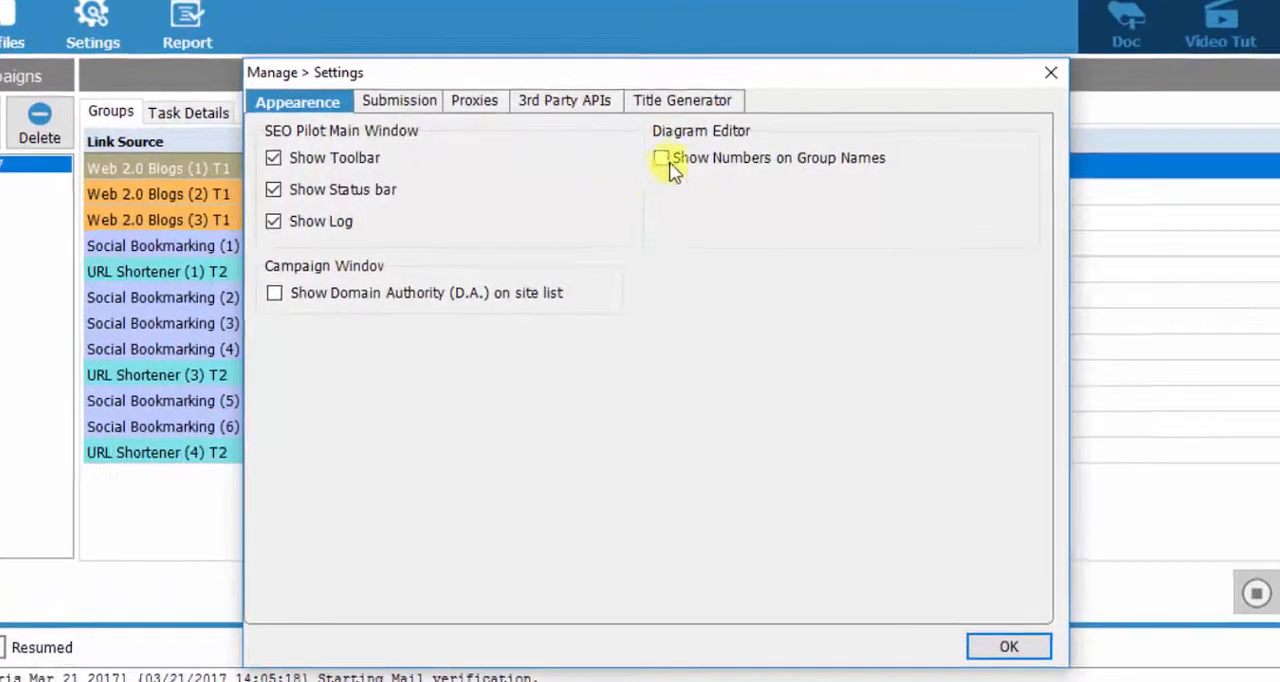
left_click(660, 158)
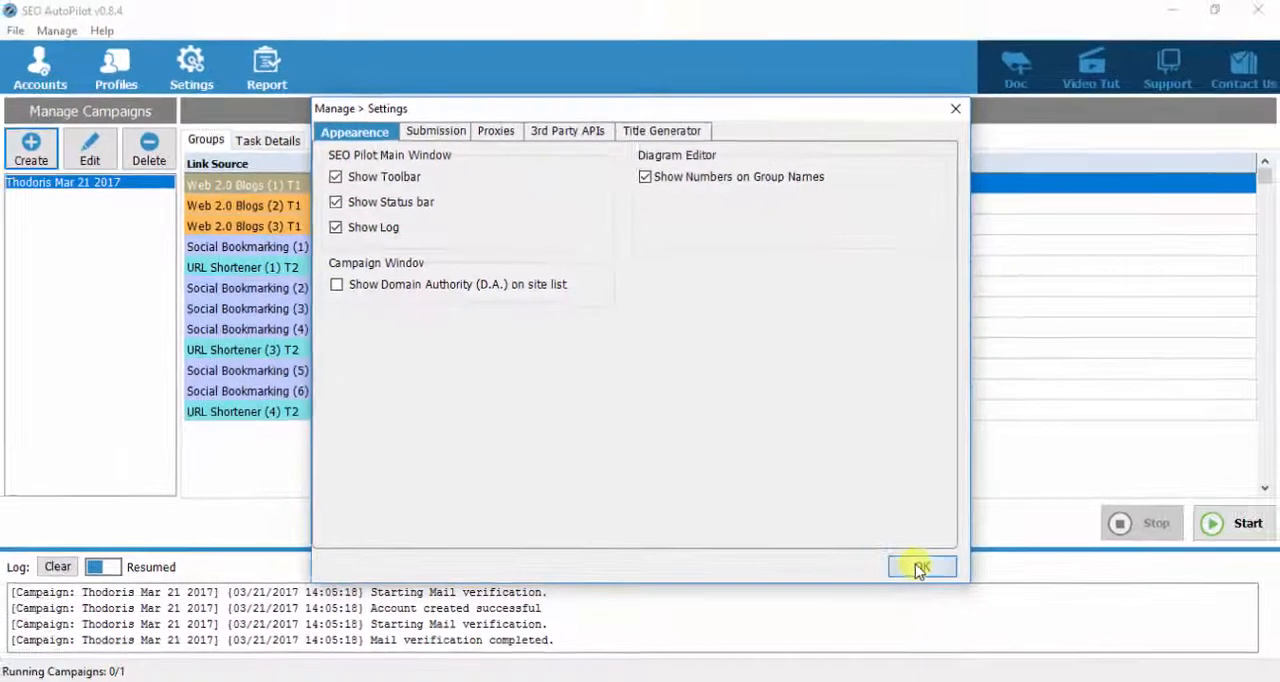
left_click(917, 567)
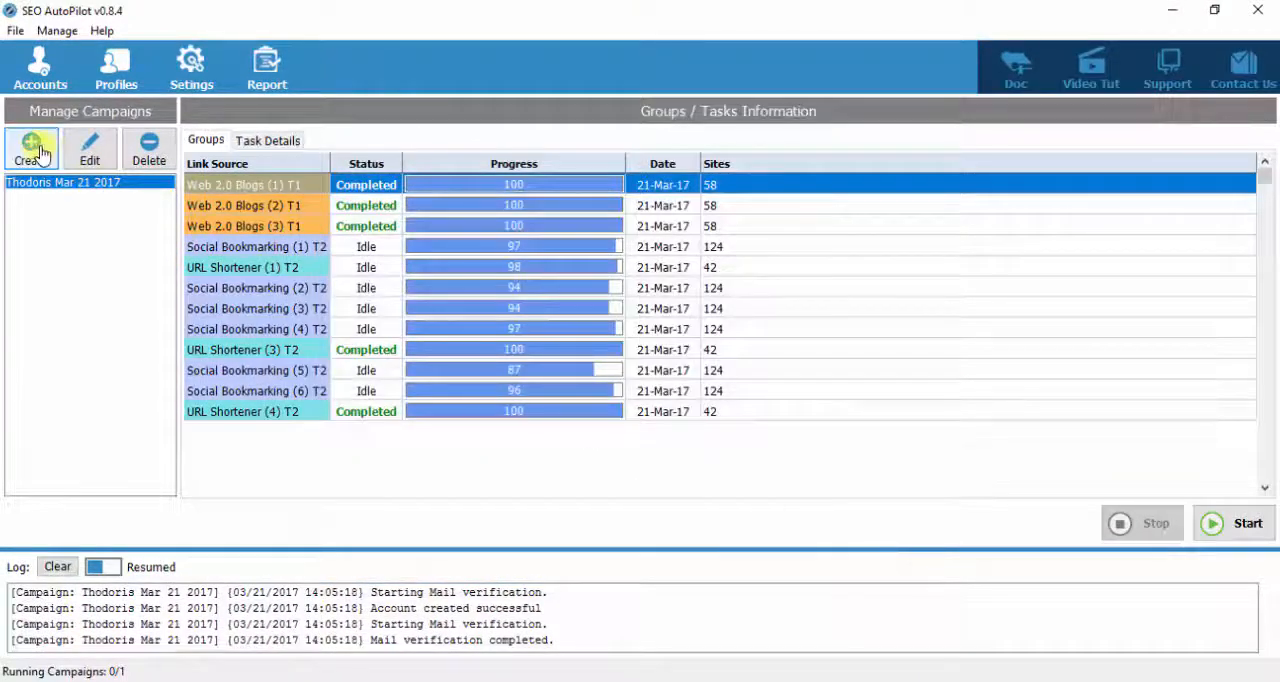
Recheck the numbering option, then create a new 'Test 01' campaign.
left_click(191, 63)
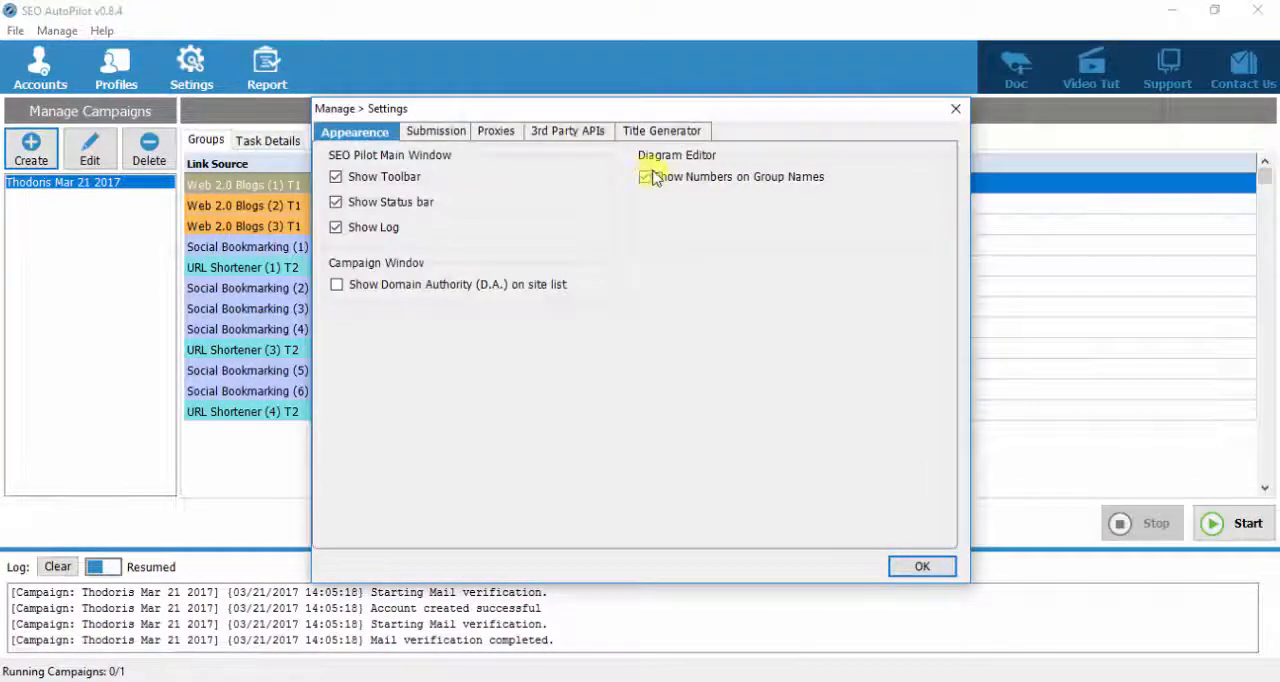
left_click(642, 176)
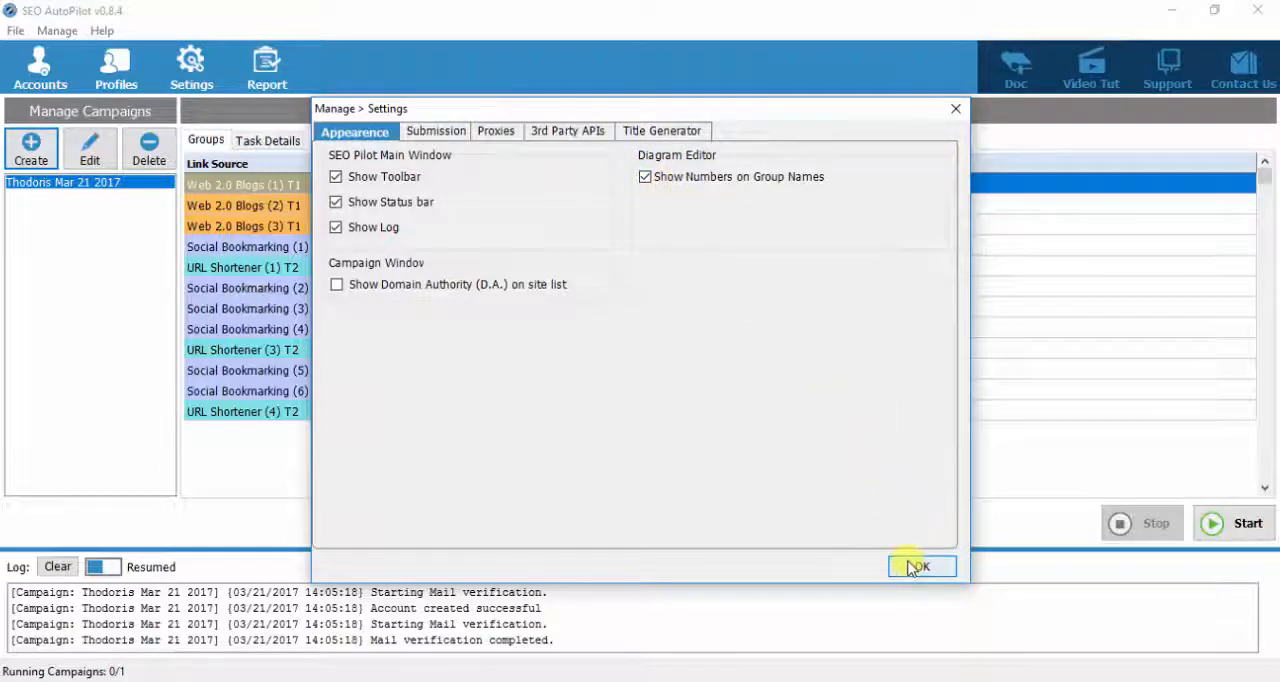
left_click(920, 566)
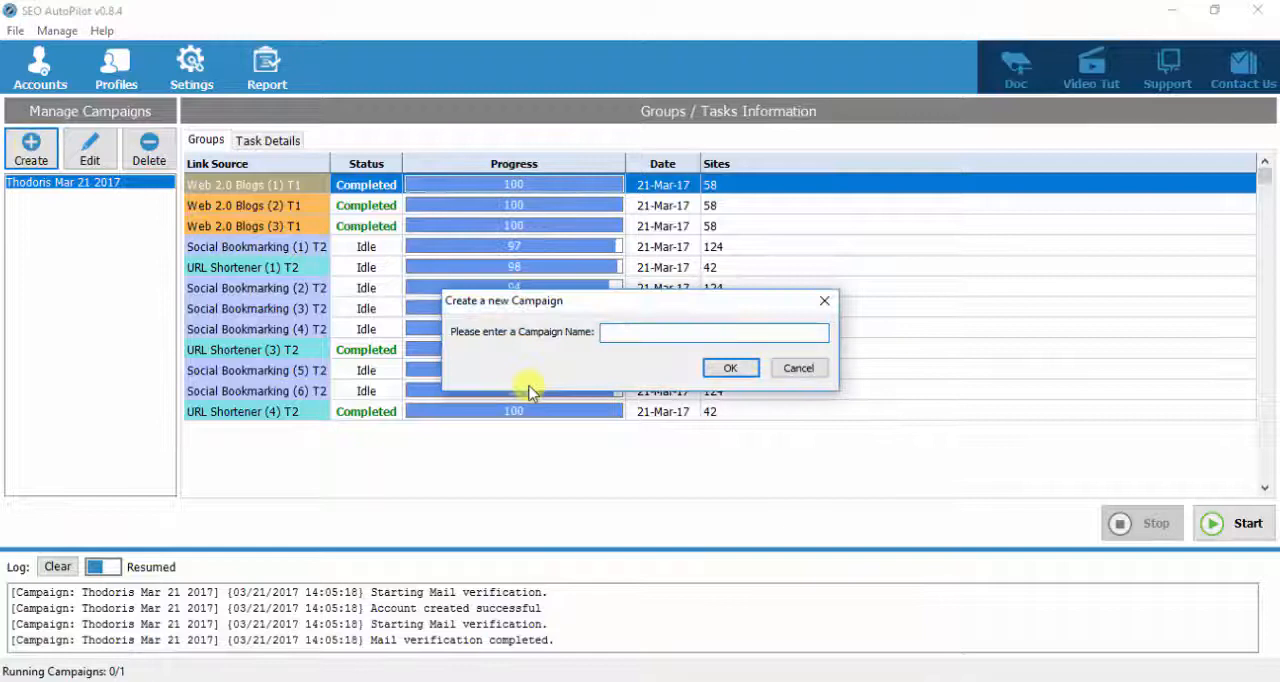
type("Test 01")
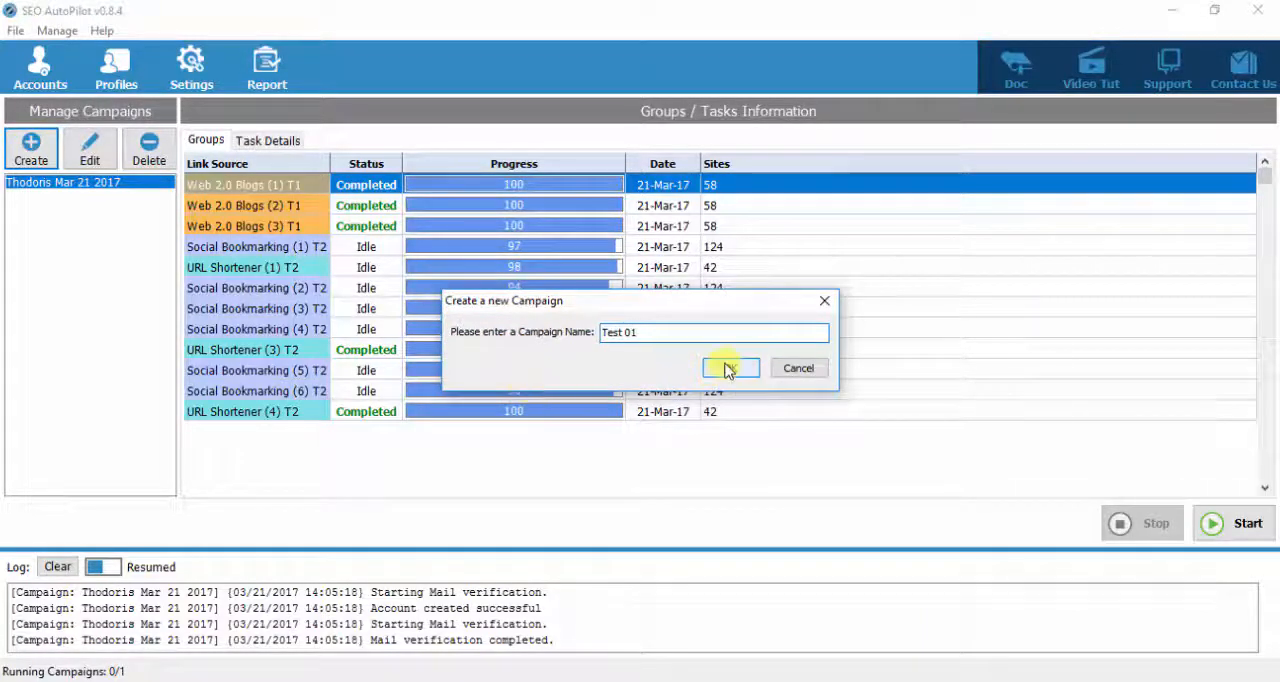
left_click(728, 368)
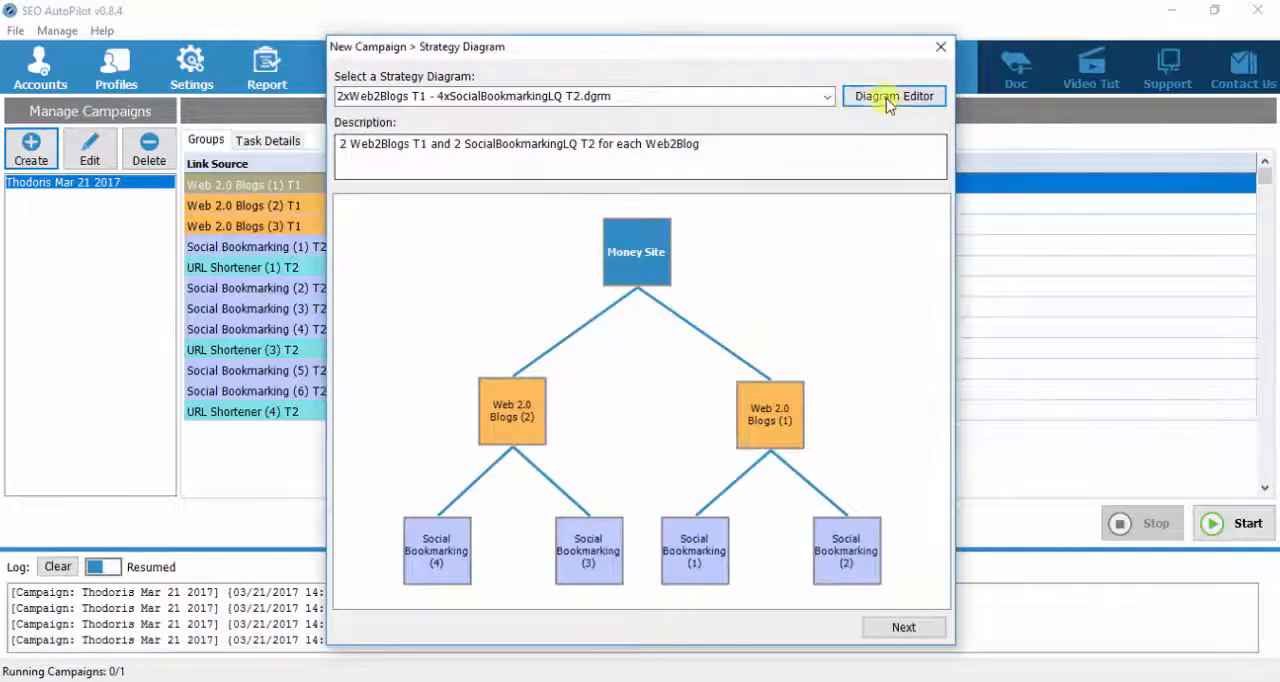
View the numbered Web 2.0 Blogs nodes in the diagram editor, then close it without saving.
left_click(893, 95)
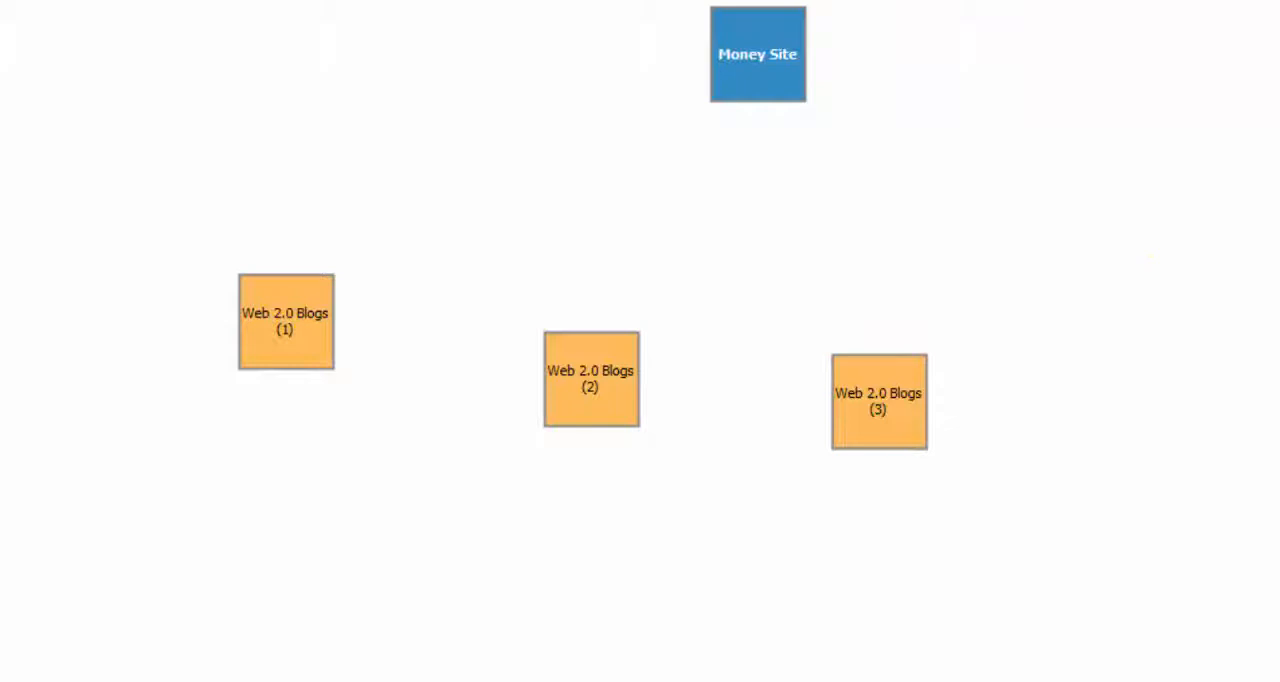
left_click(666, 379)
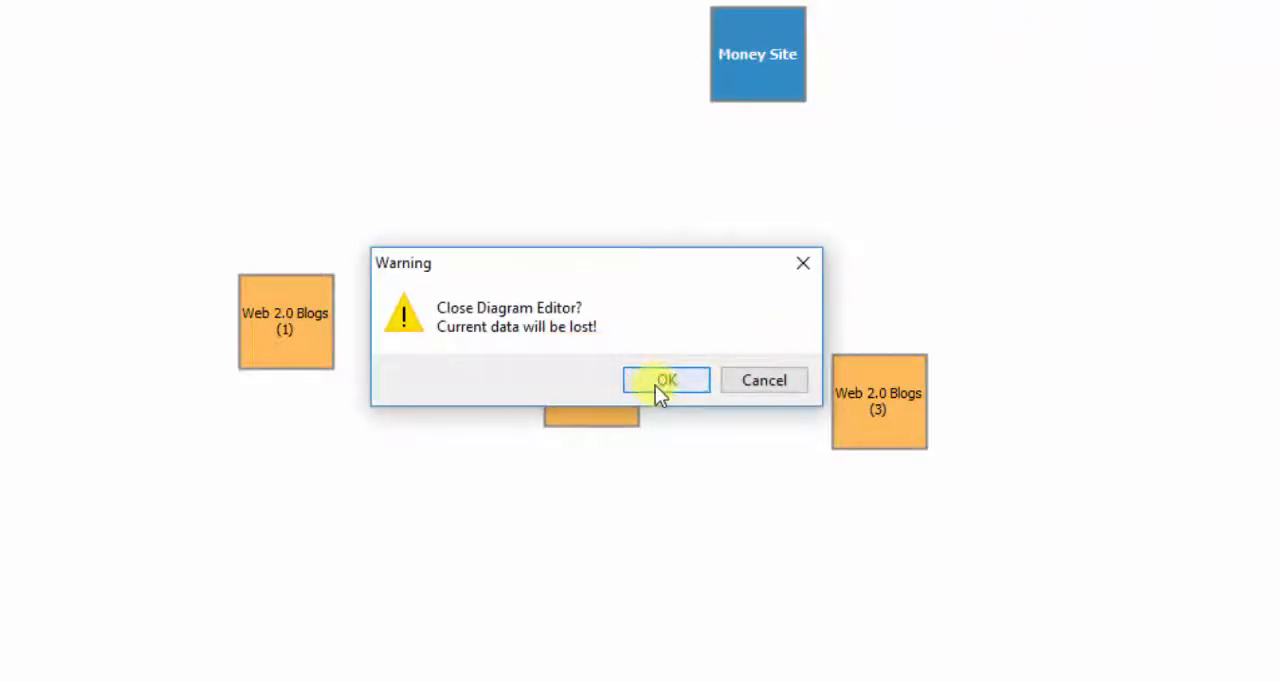
left_click(665, 380)
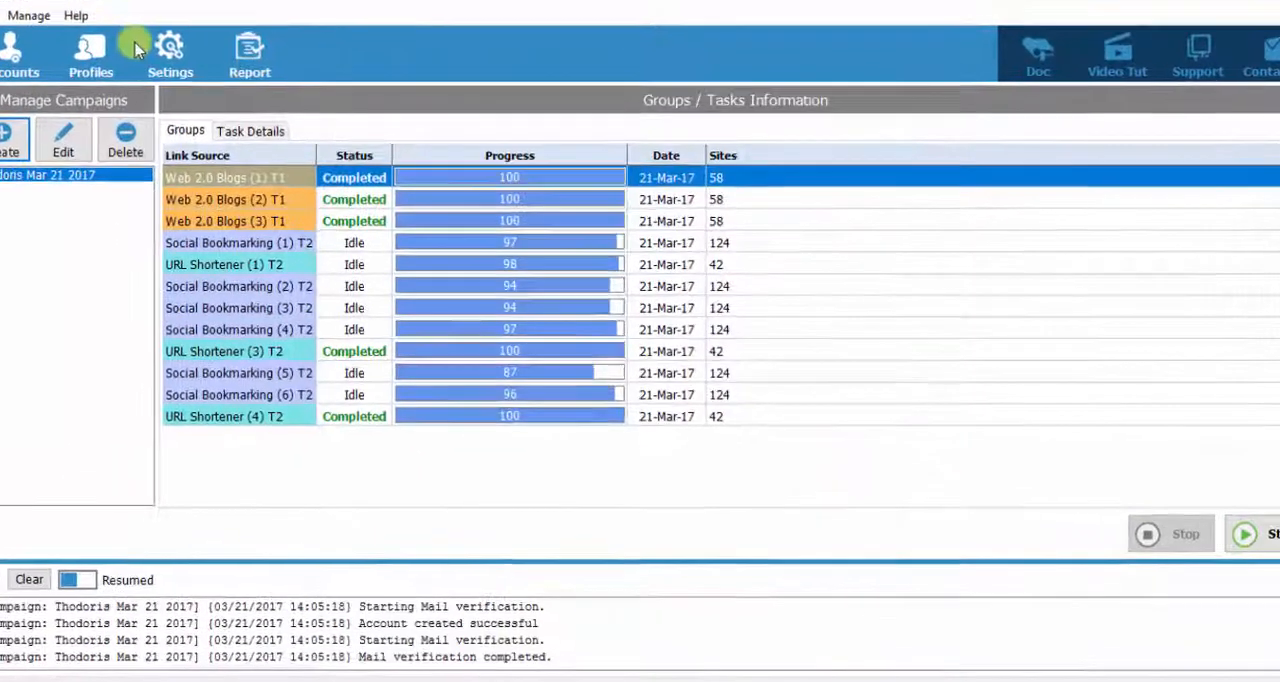
Open Settings to review the Submission tab's email delays and HTML timeout.
left_click(170, 47)
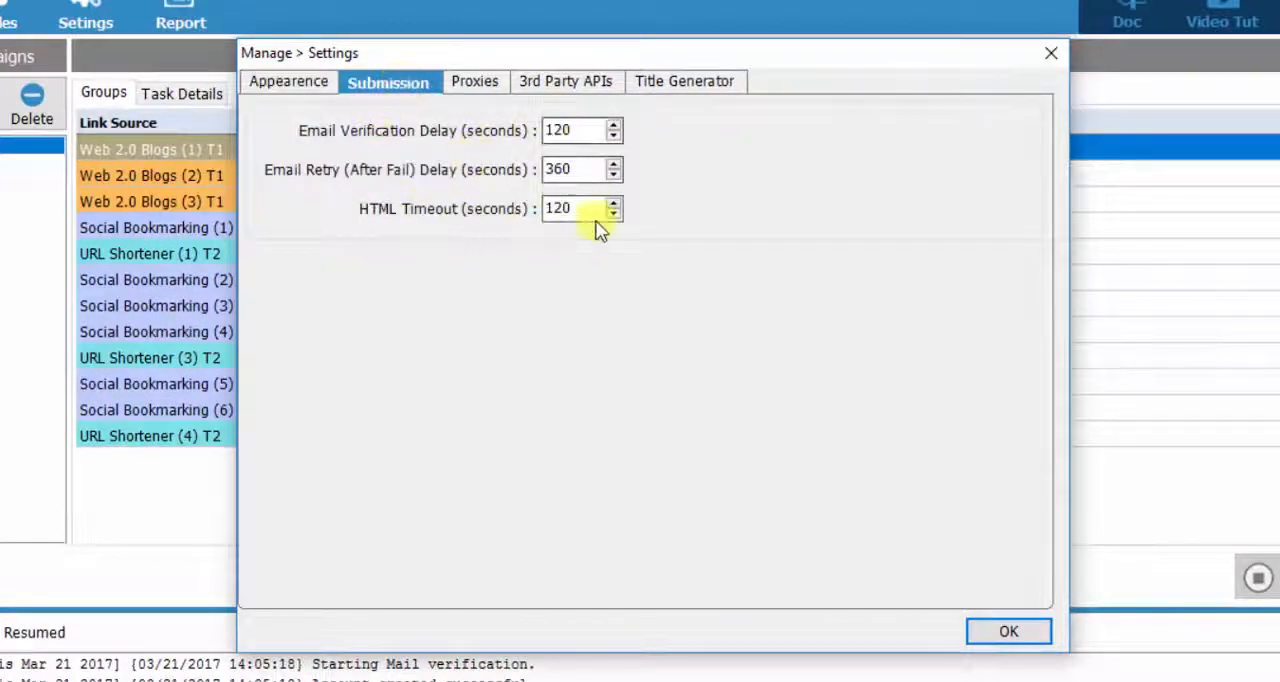
mouse_move(490, 212)
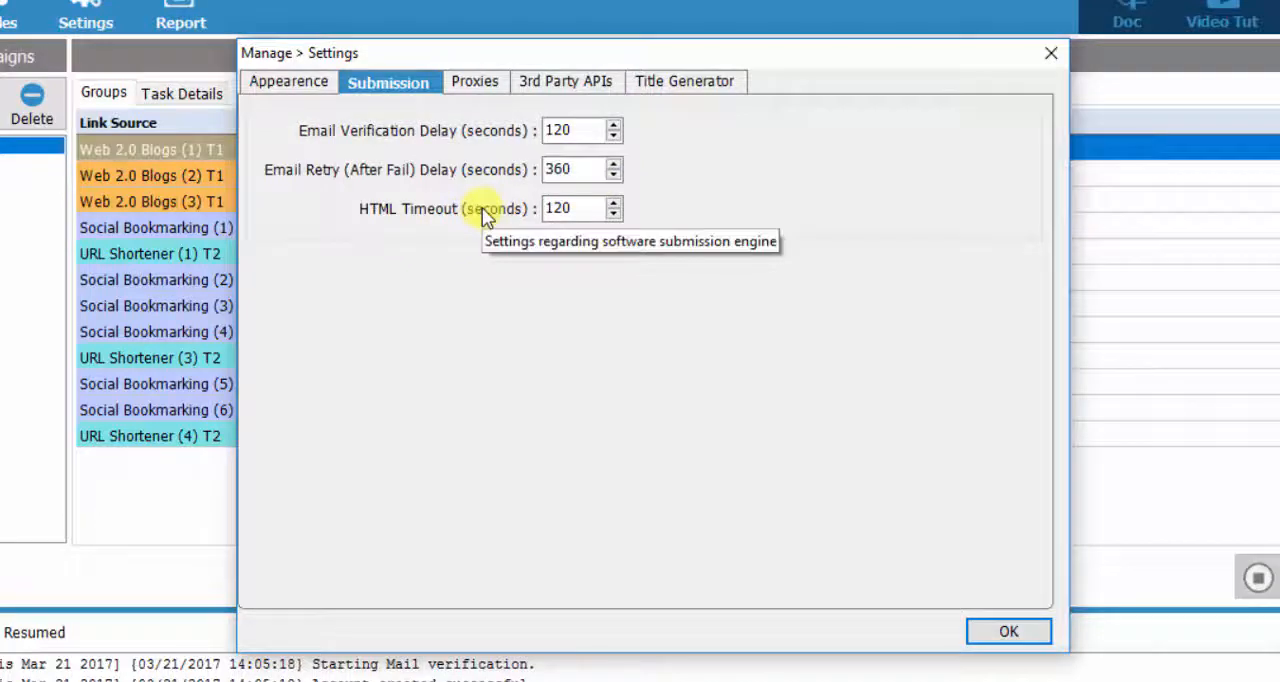
mouse_move(495, 138)
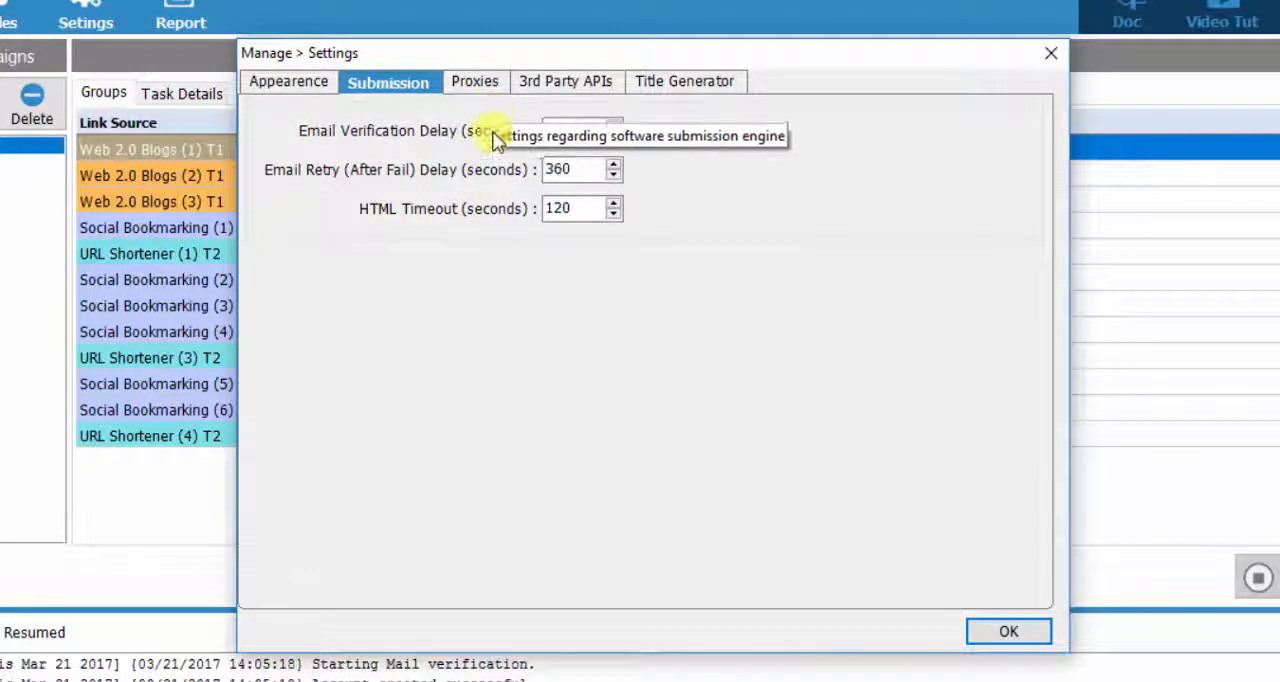
left_click(466, 81)
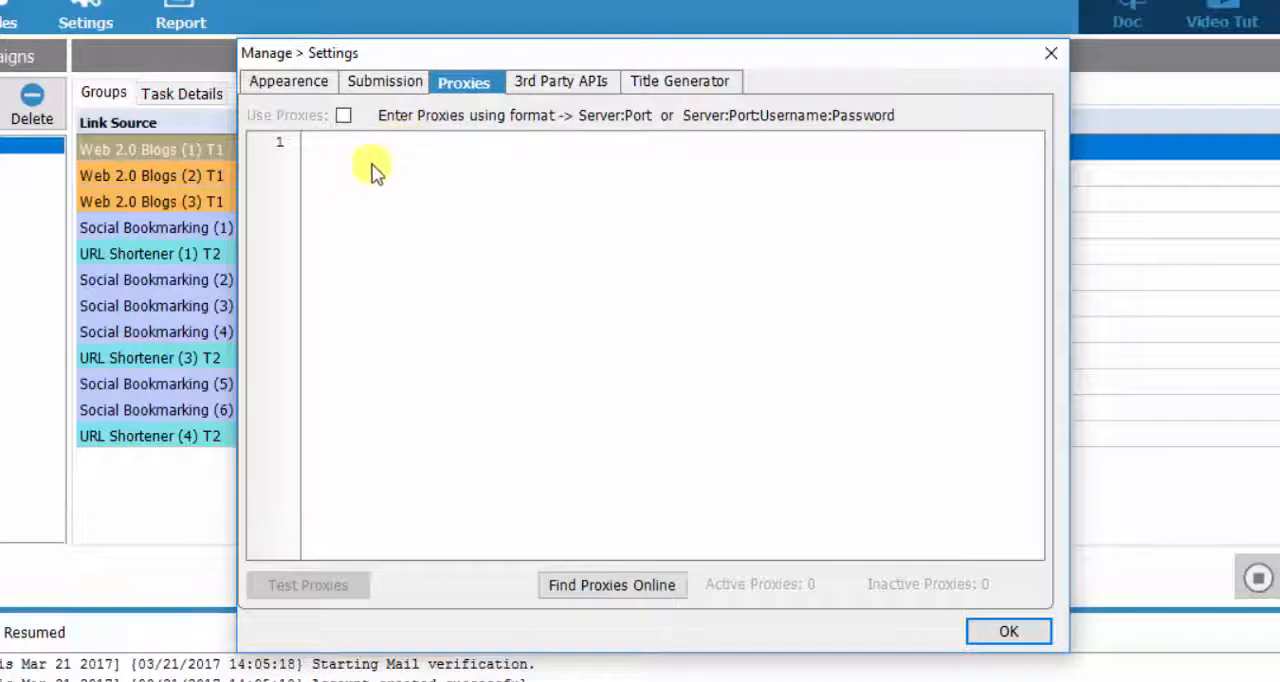
mouse_move(463, 140)
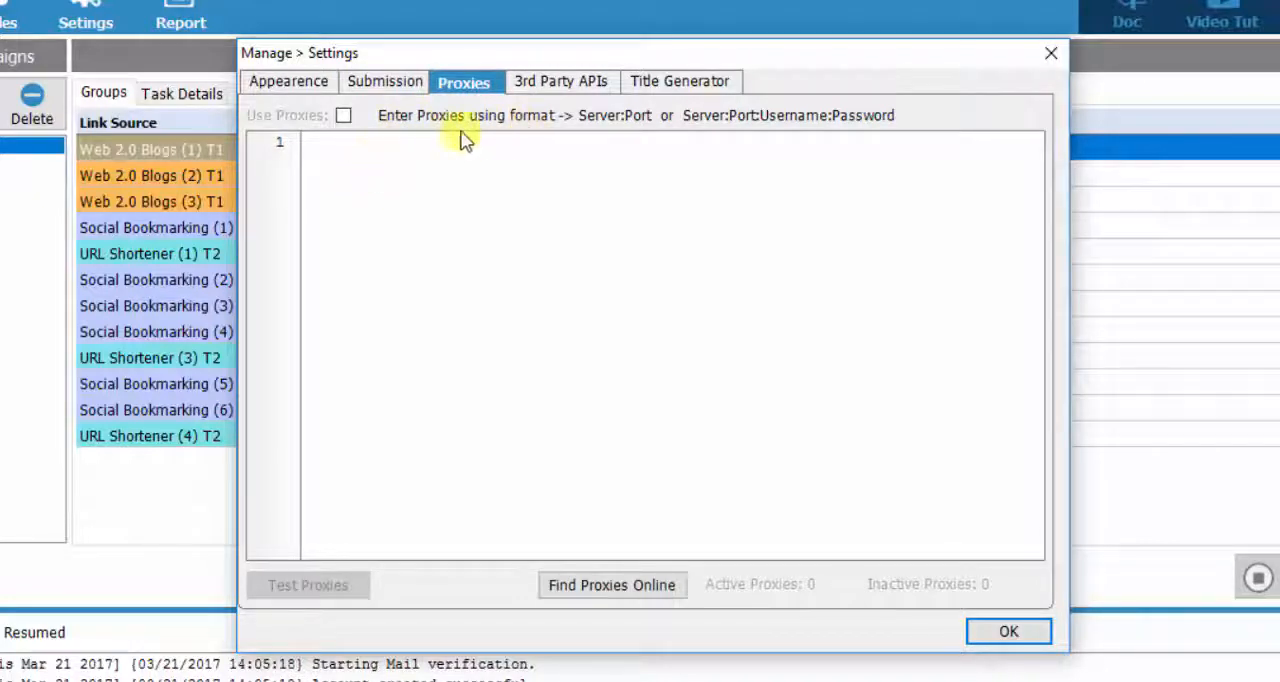
left_click(344, 114)
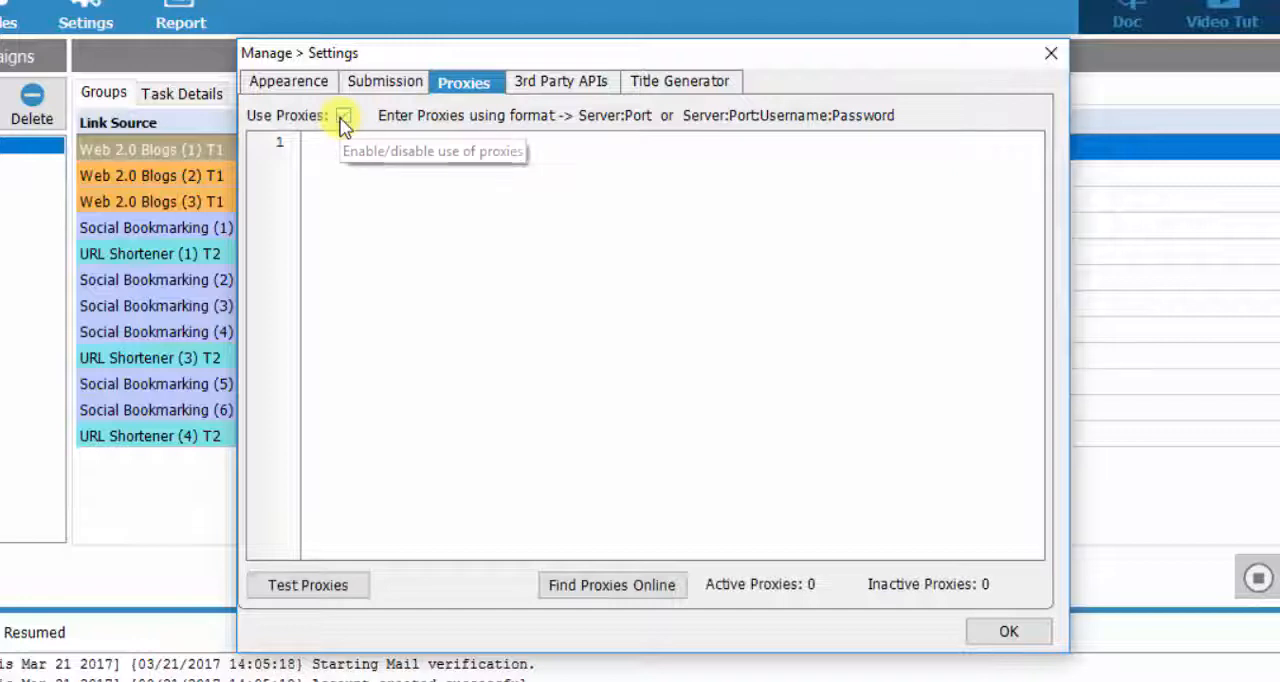
left_click(344, 115)
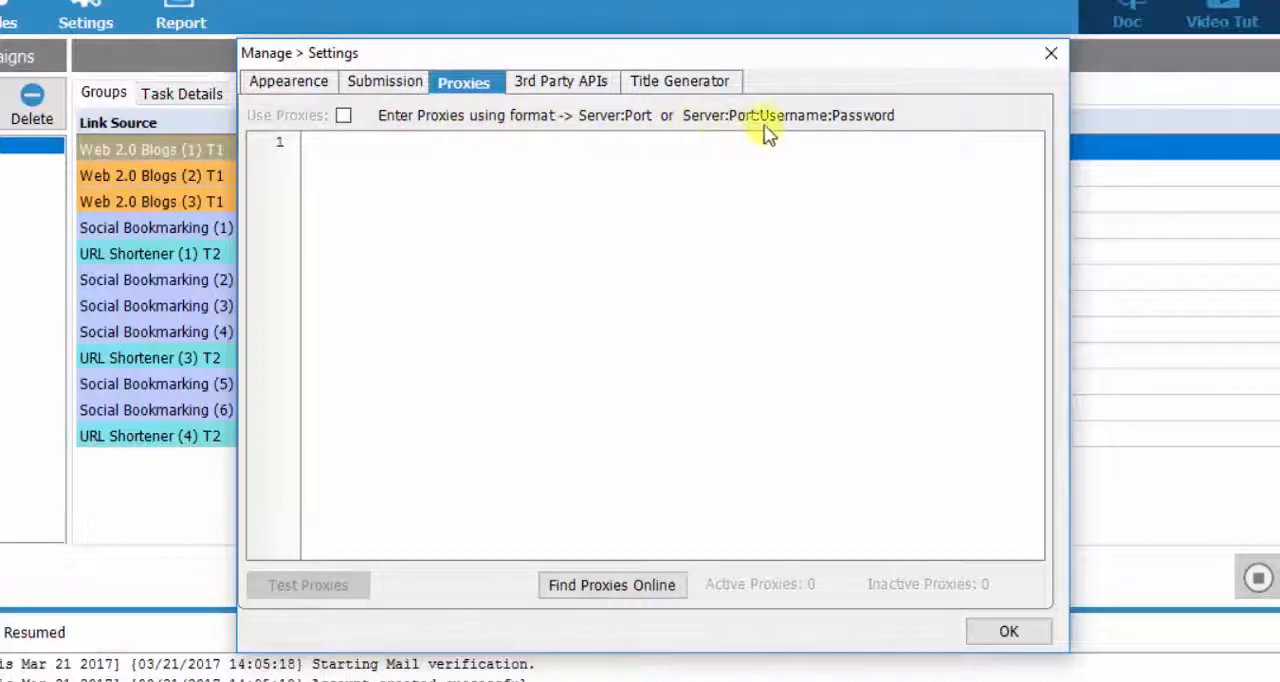
left_click(344, 115)
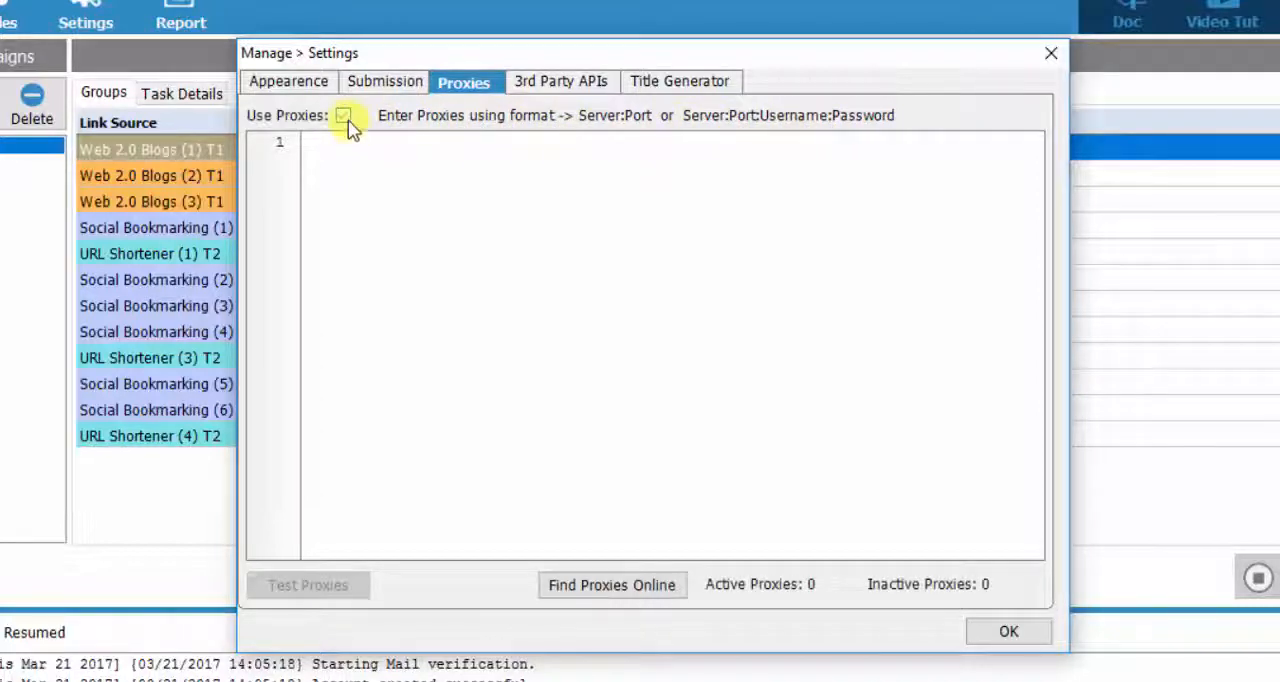
left_click(343, 115)
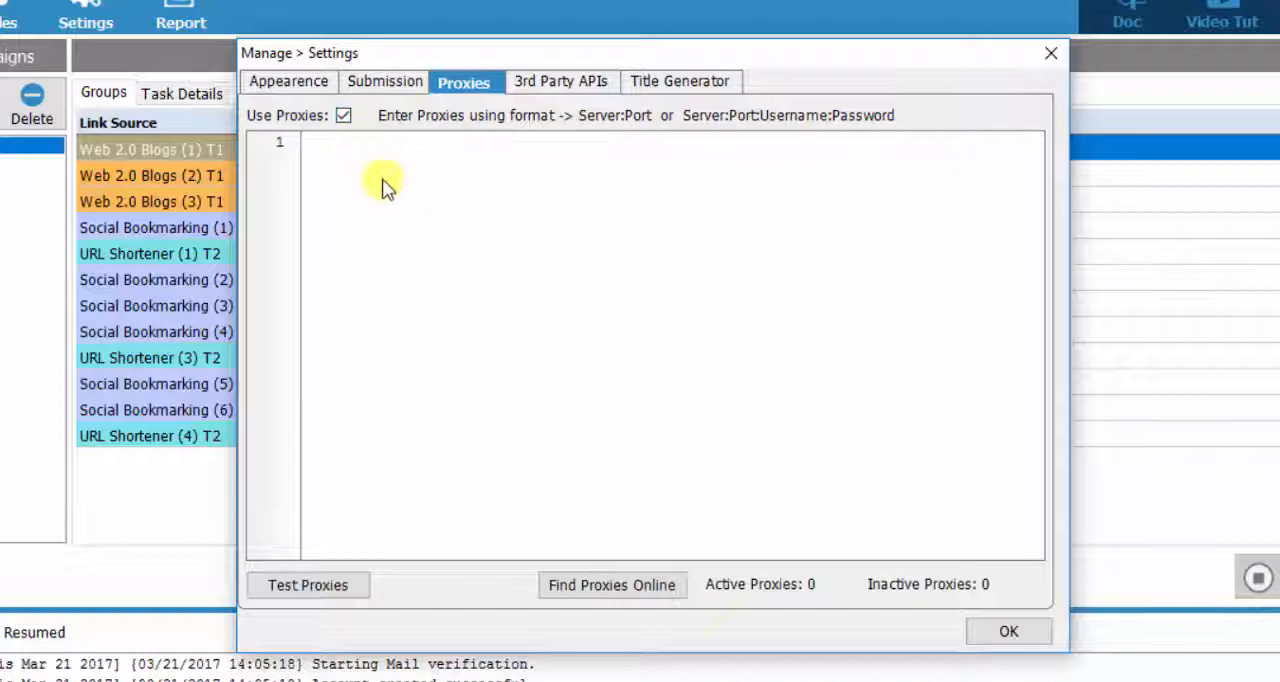
mouse_move(360, 207)
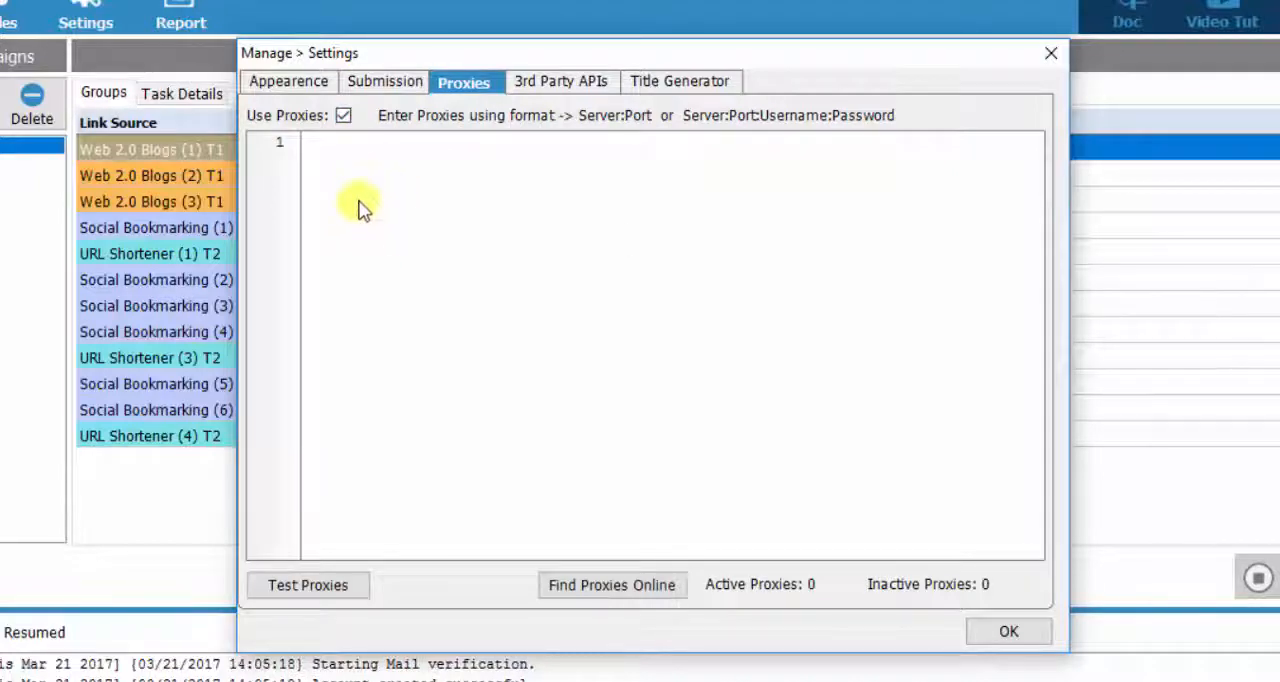
mouse_move(364, 172)
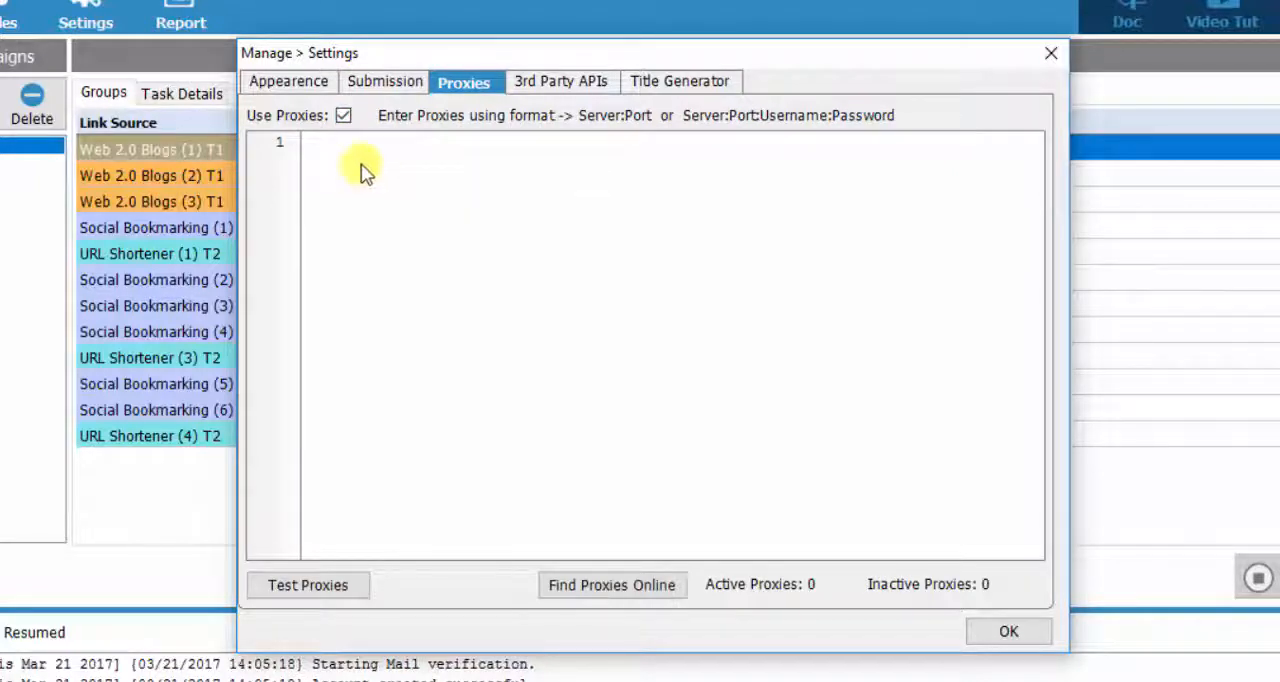
mouse_move(319, 590)
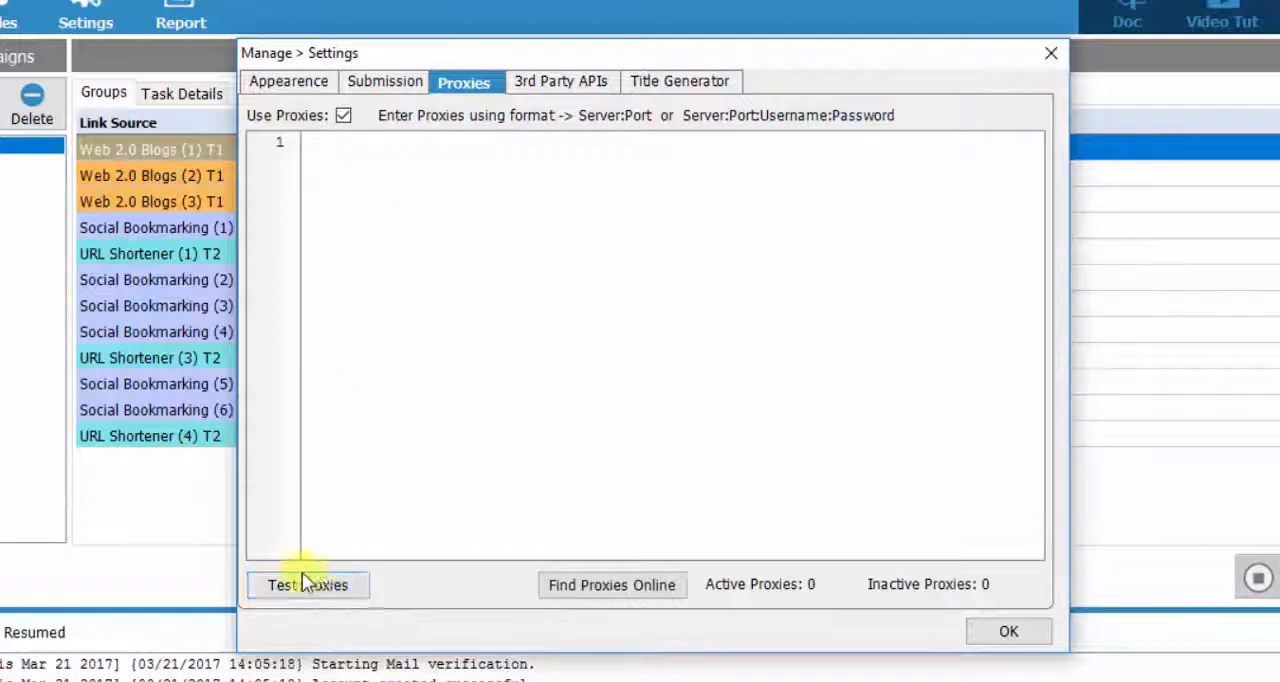
left_click(307, 585)
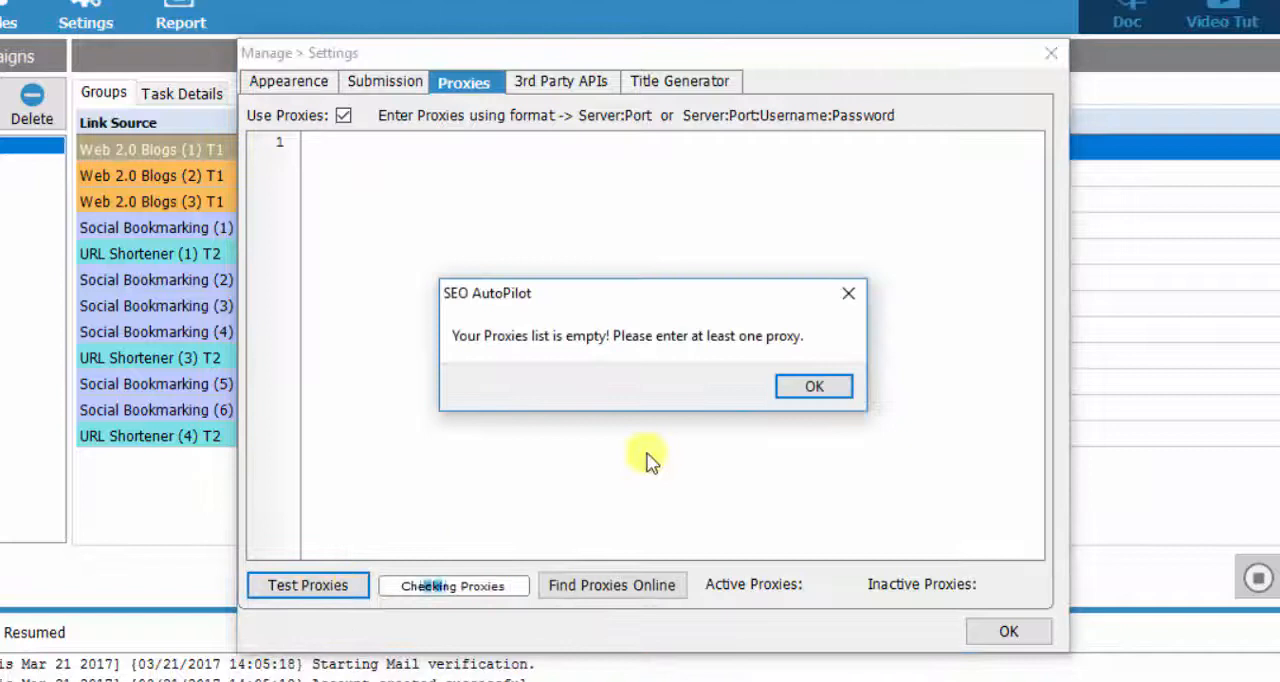
left_click(813, 385)
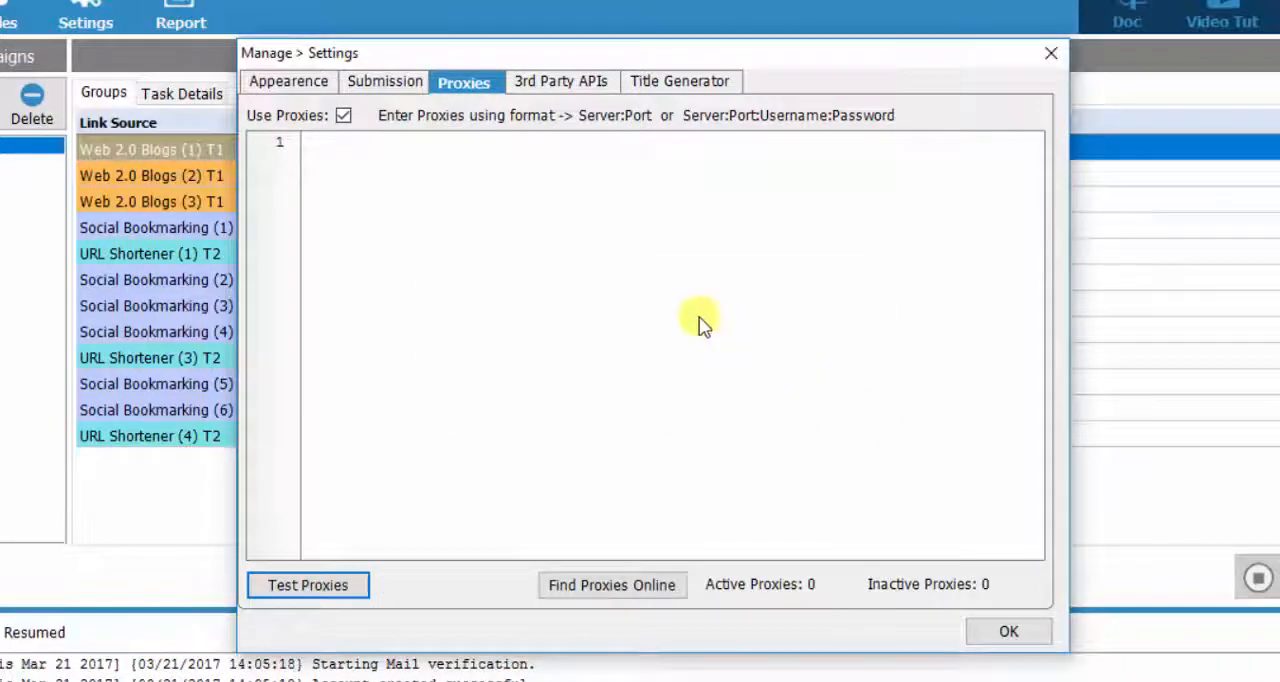
left_click(344, 115)
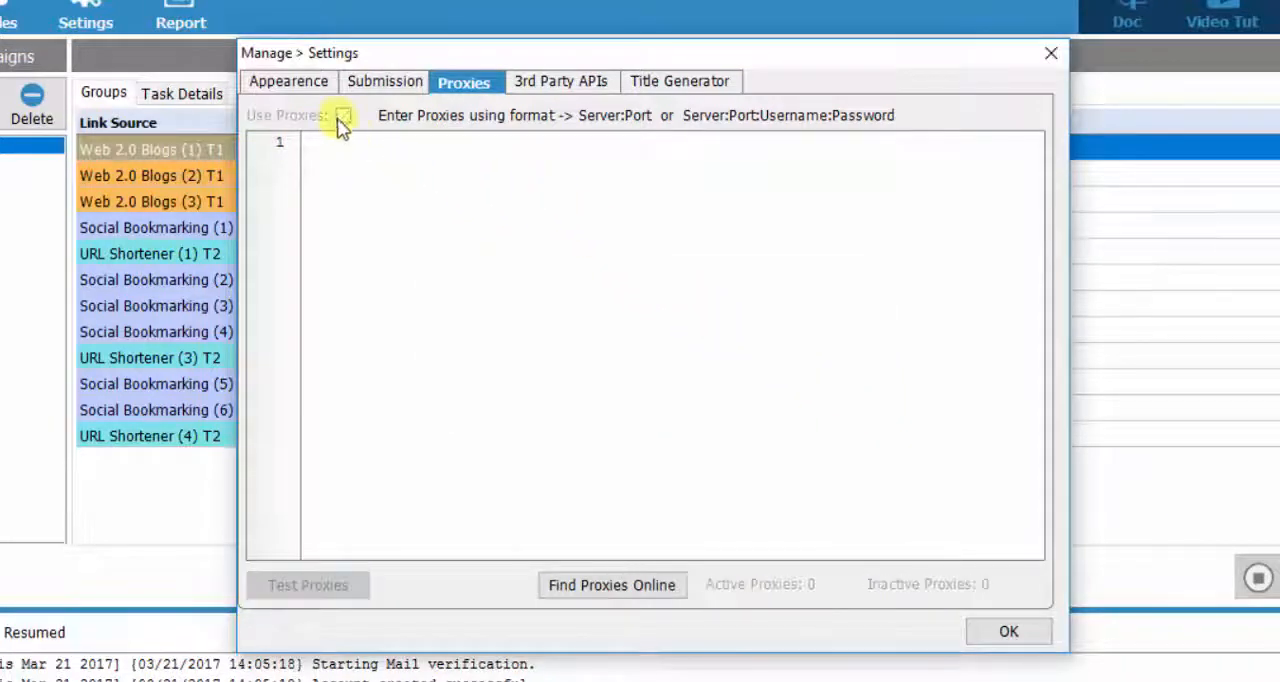
left_click(559, 81)
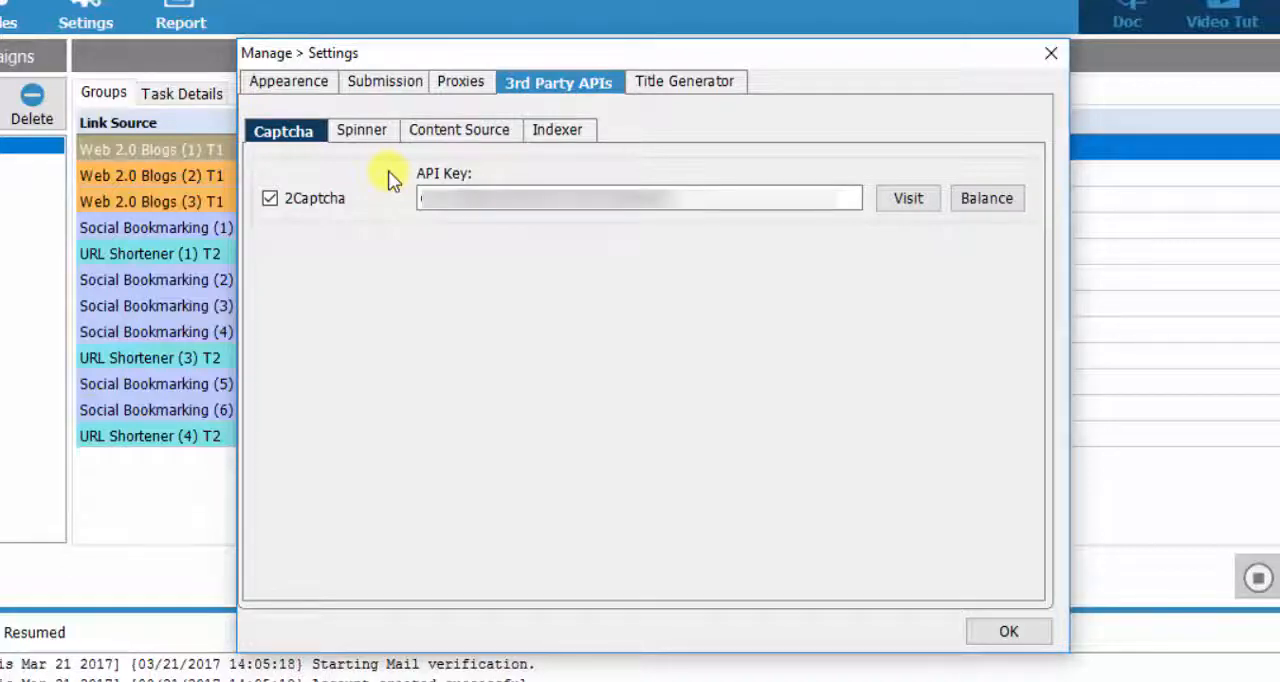
mouse_move(424, 141)
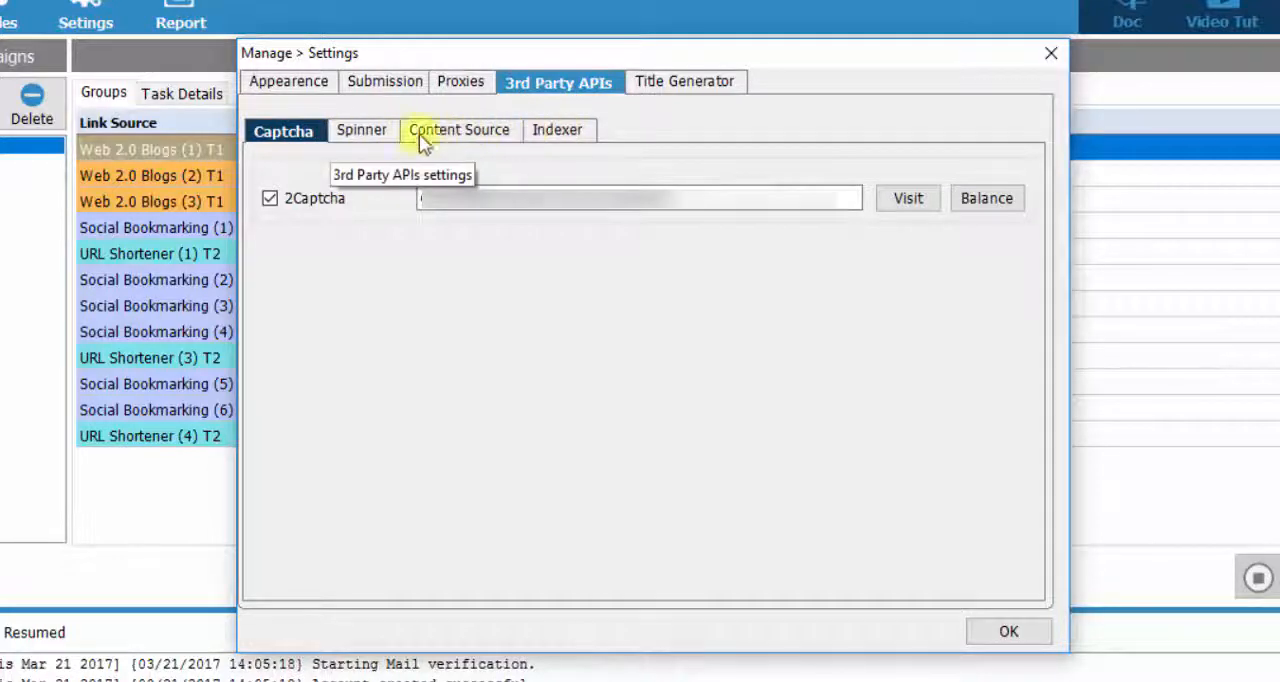
Show the 3rd Party APIs Captcha sub-tab with 2Captcha and its API key.
left_click(283, 130)
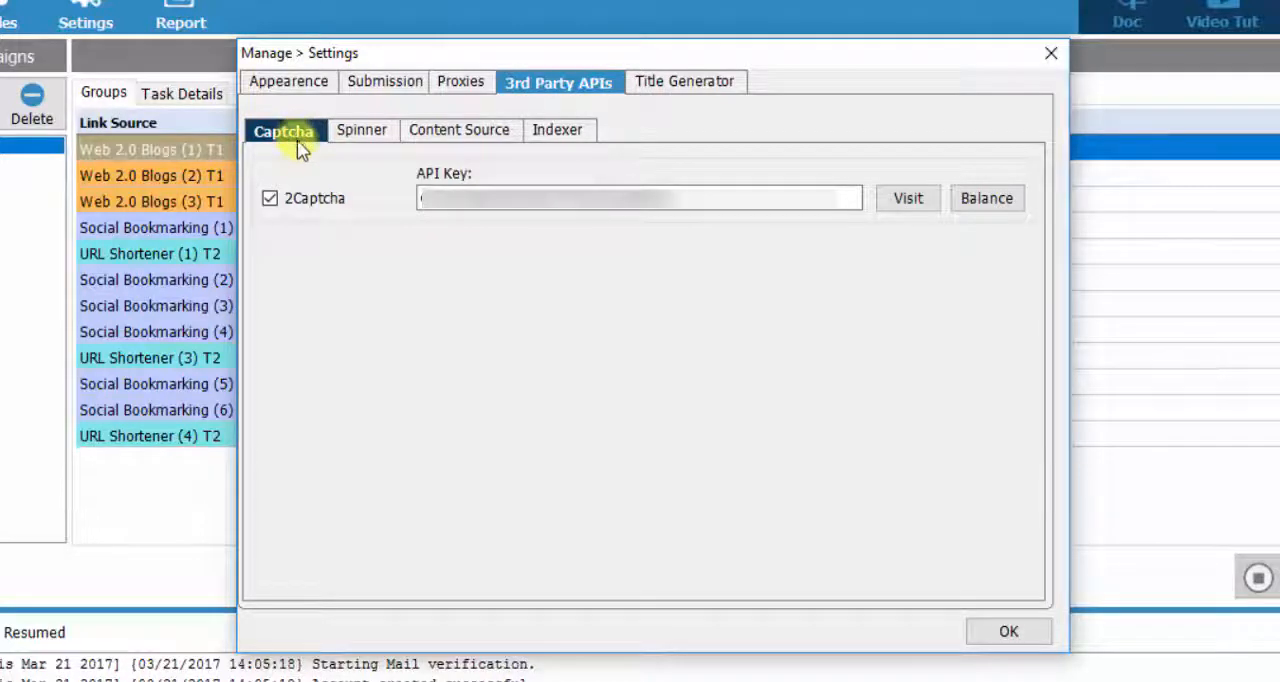
mouse_move(357, 235)
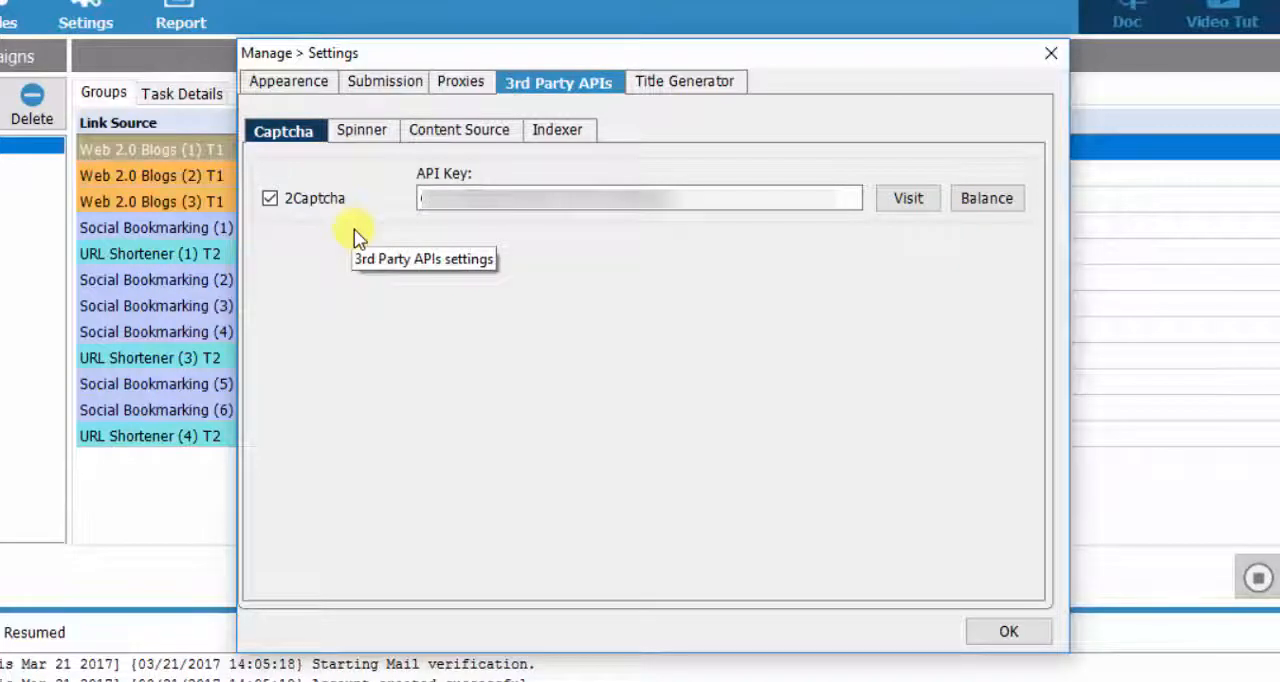
mouse_move(358, 238)
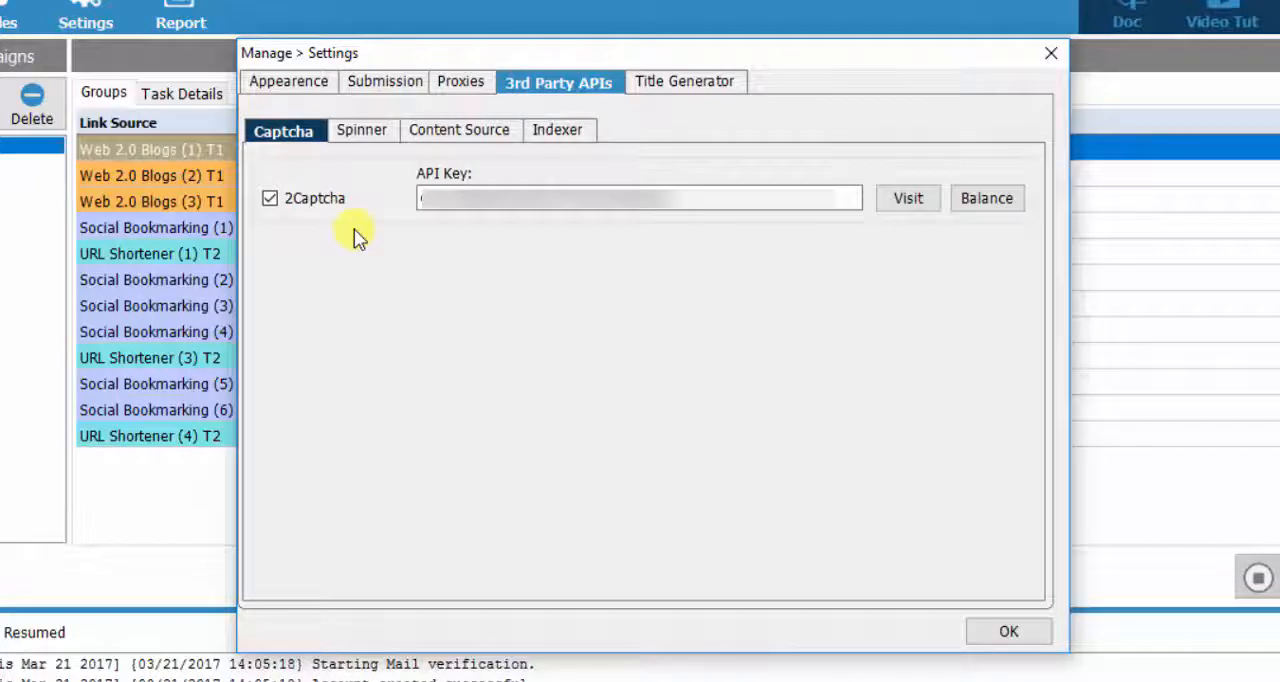
mouse_move(413, 207)
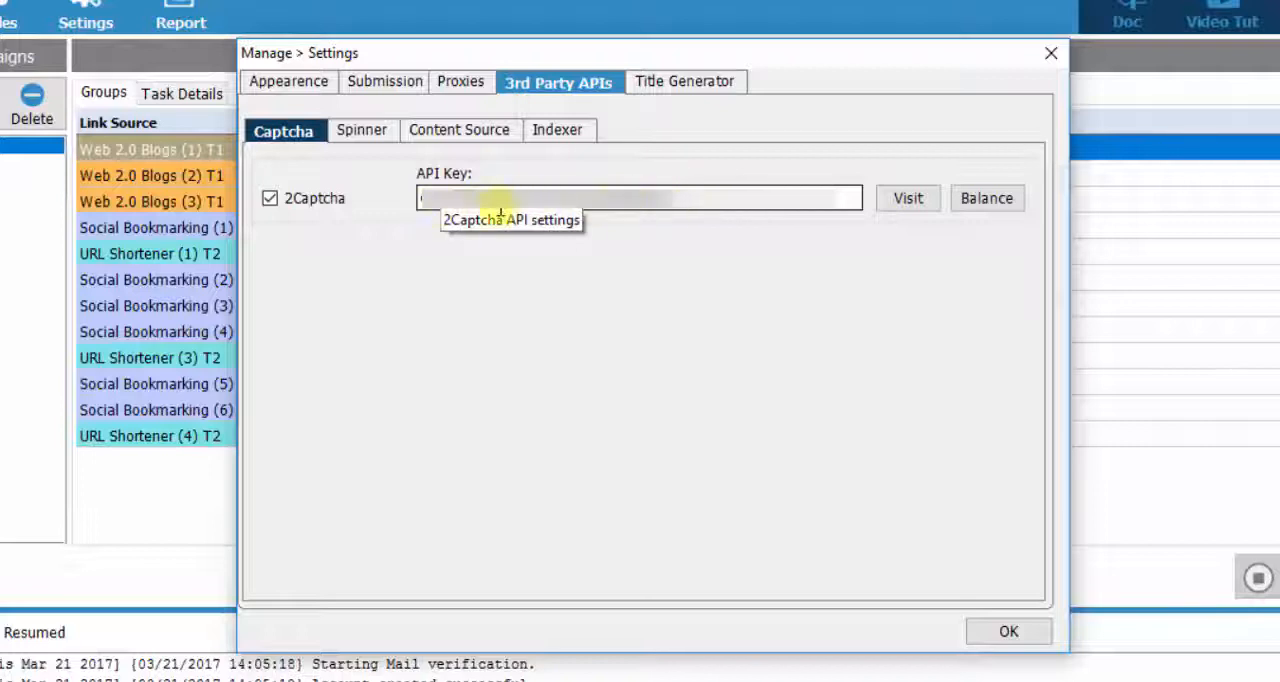
mouse_move(582, 211)
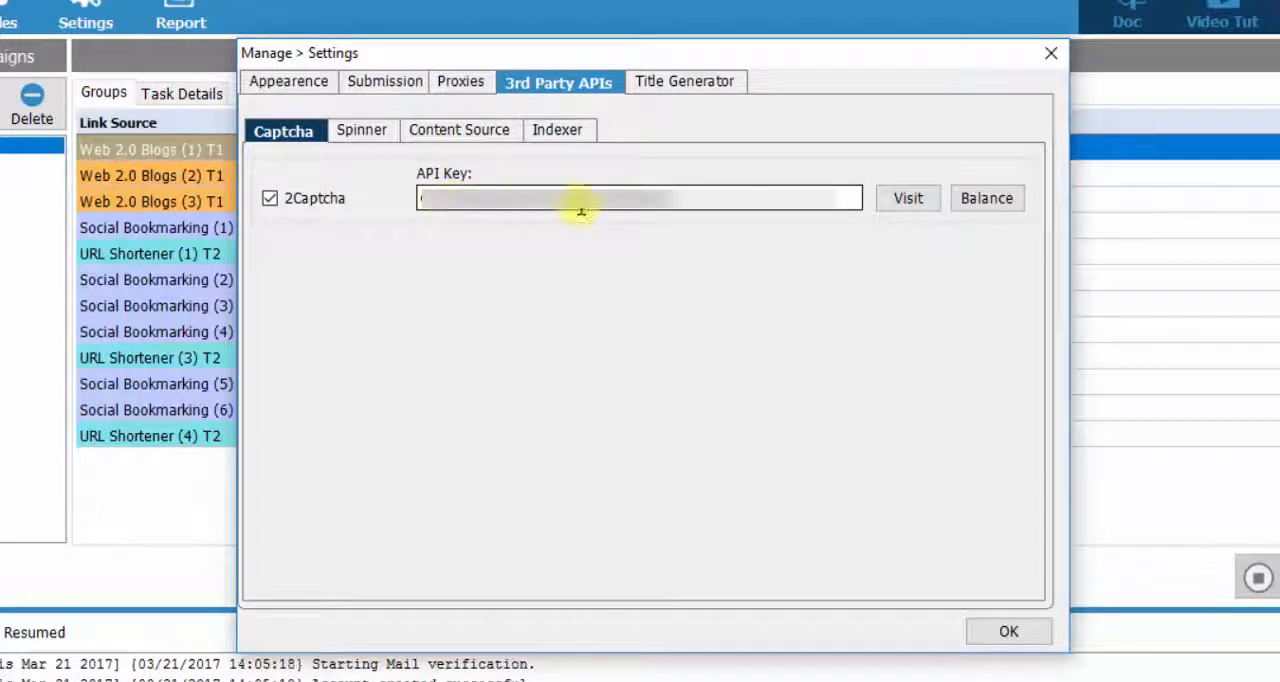
mouse_move(638, 218)
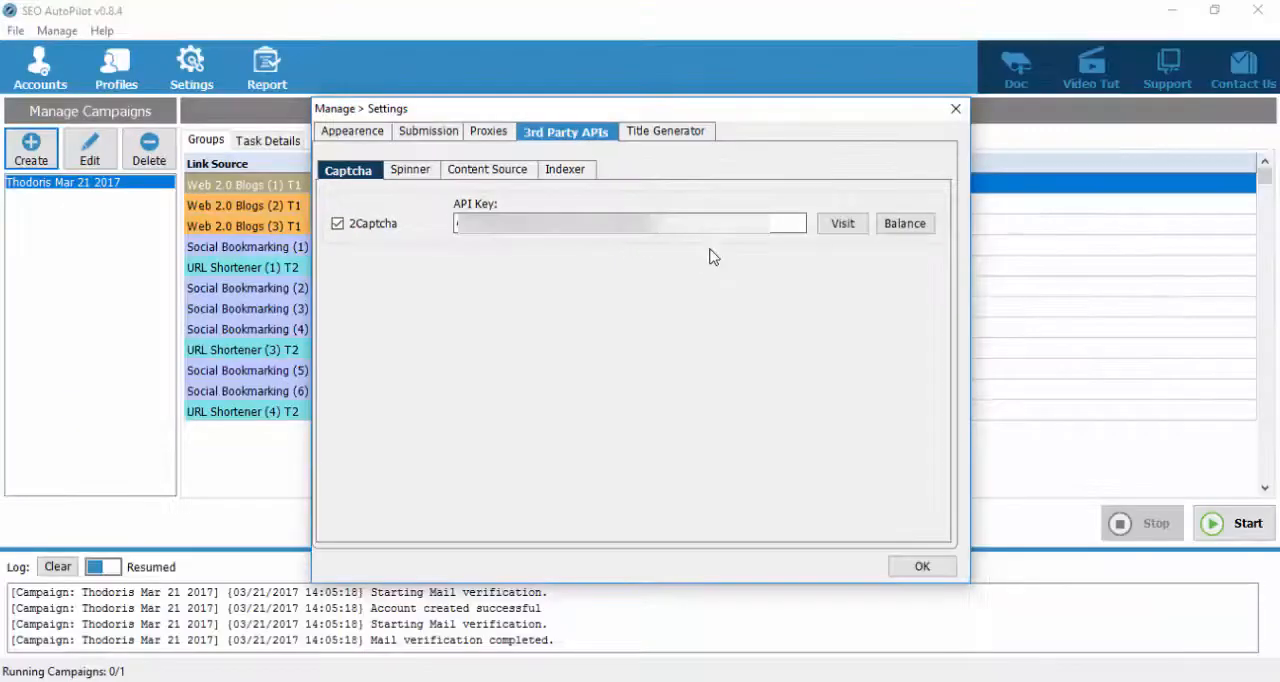
mouse_move(834, 240)
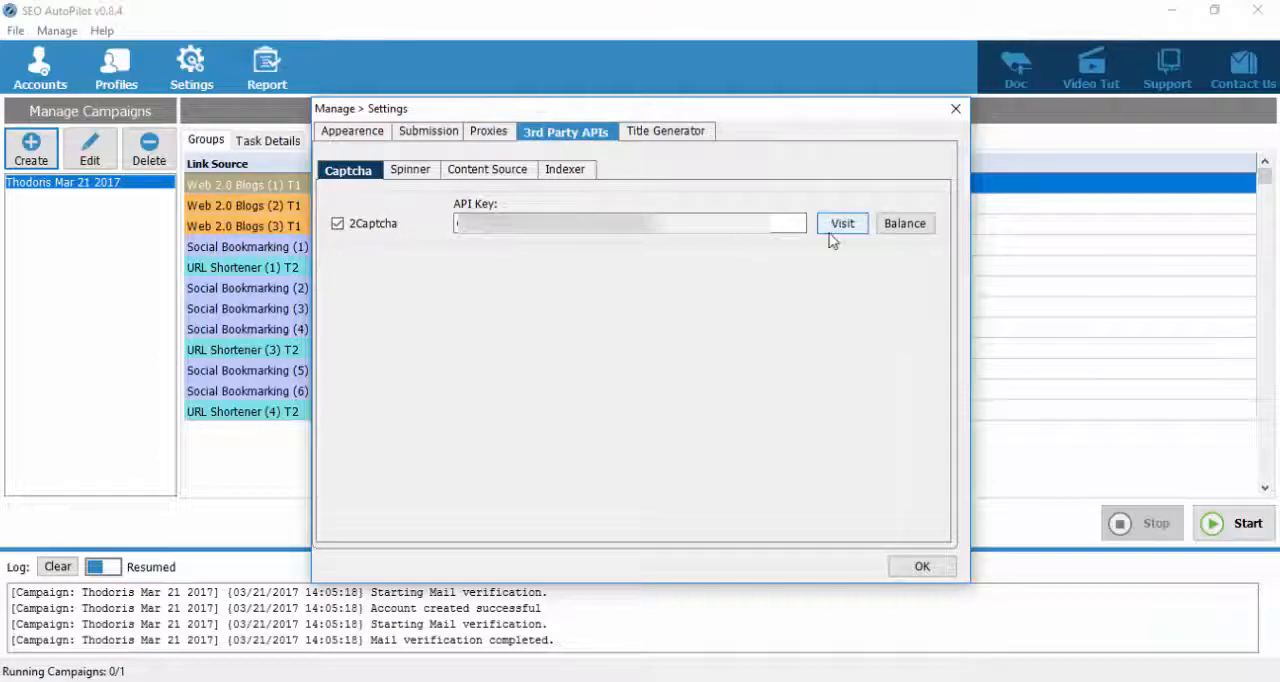
mouse_move(845, 238)
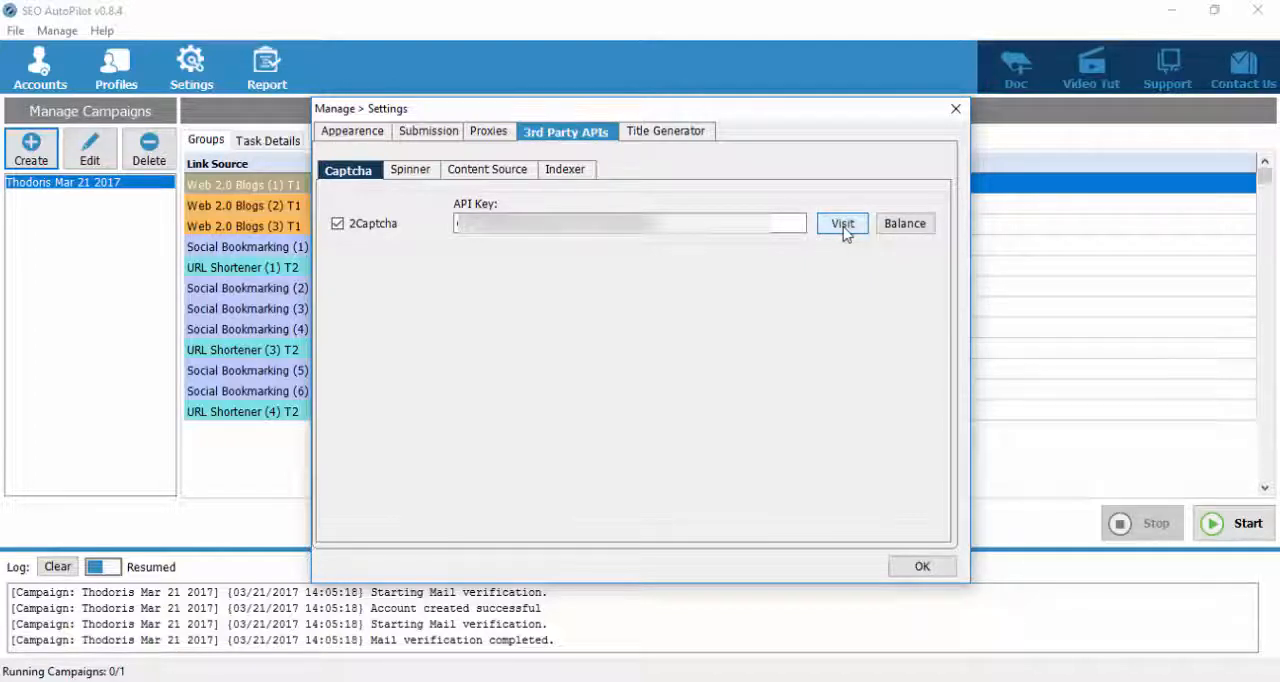
left_click(842, 223)
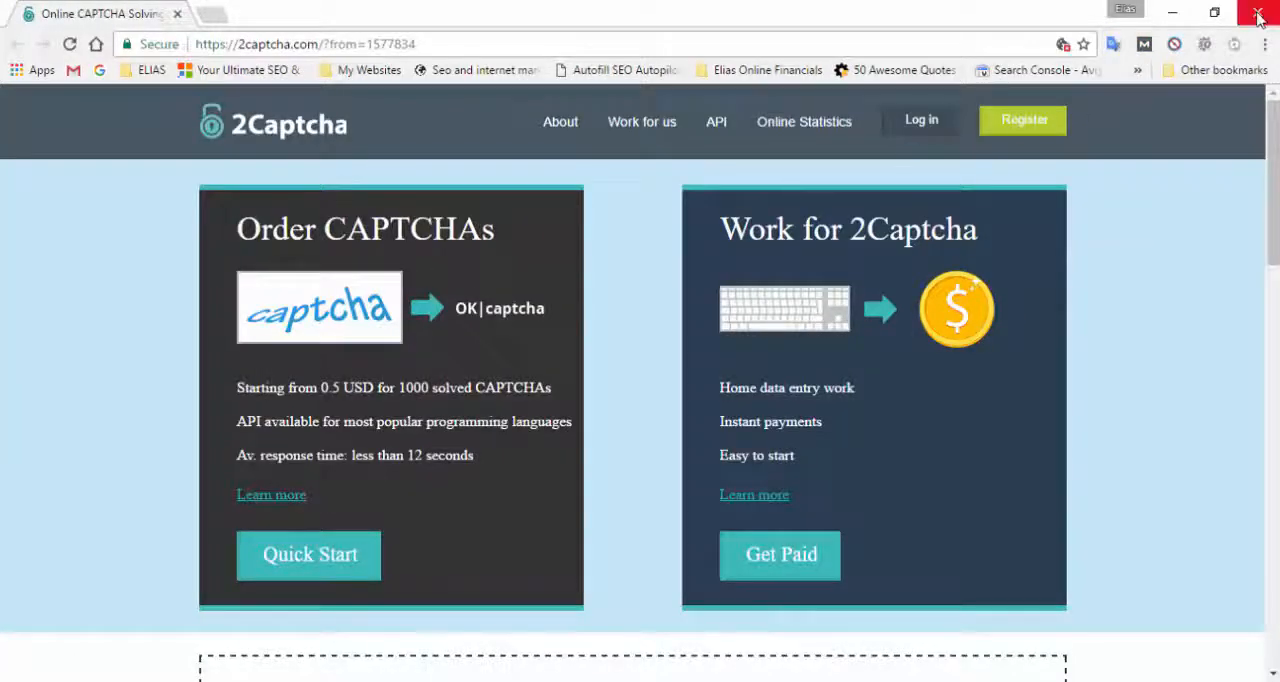
left_click(1258, 13)
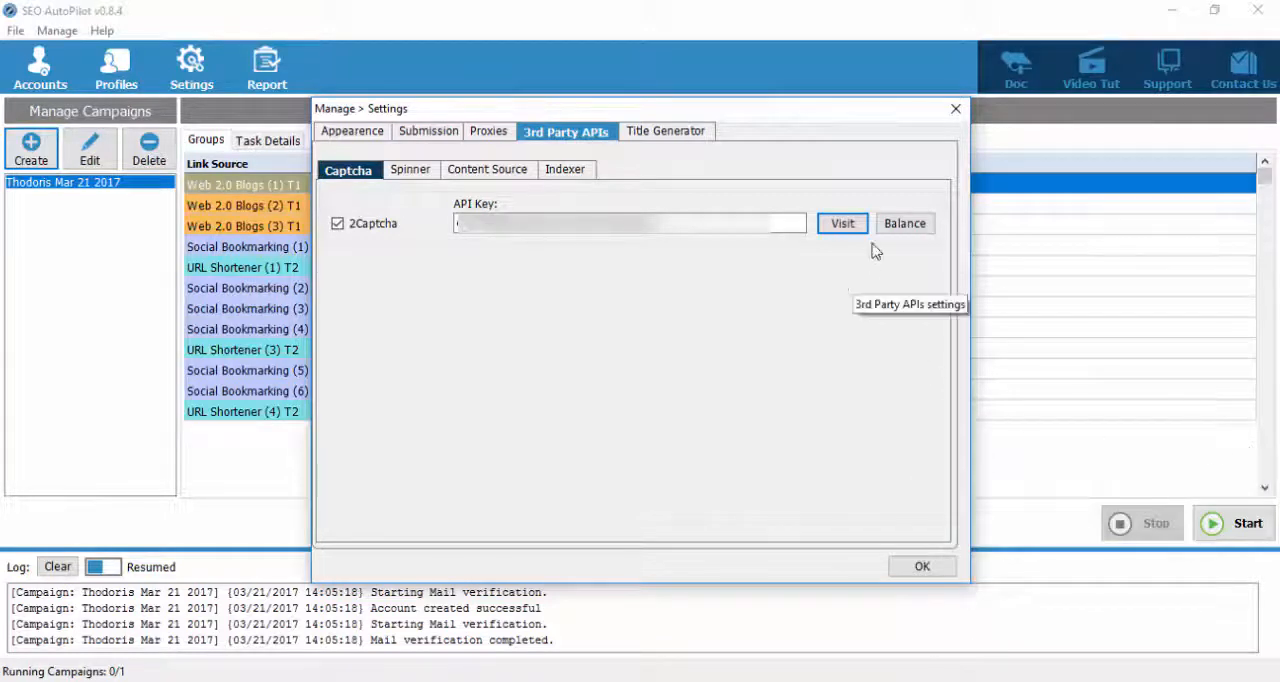
Check the 2Captcha balance (5.31639), dismiss the popup, and view the Spinner settings.
left_click(904, 223)
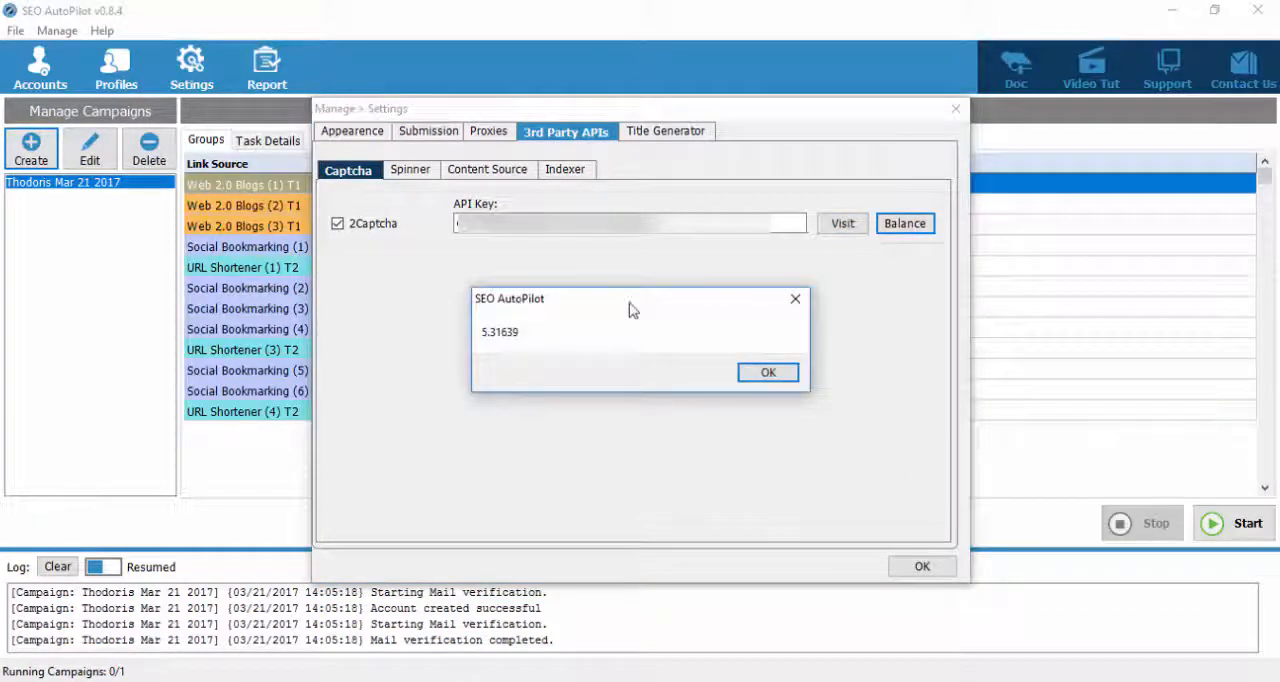
mouse_move(497, 342)
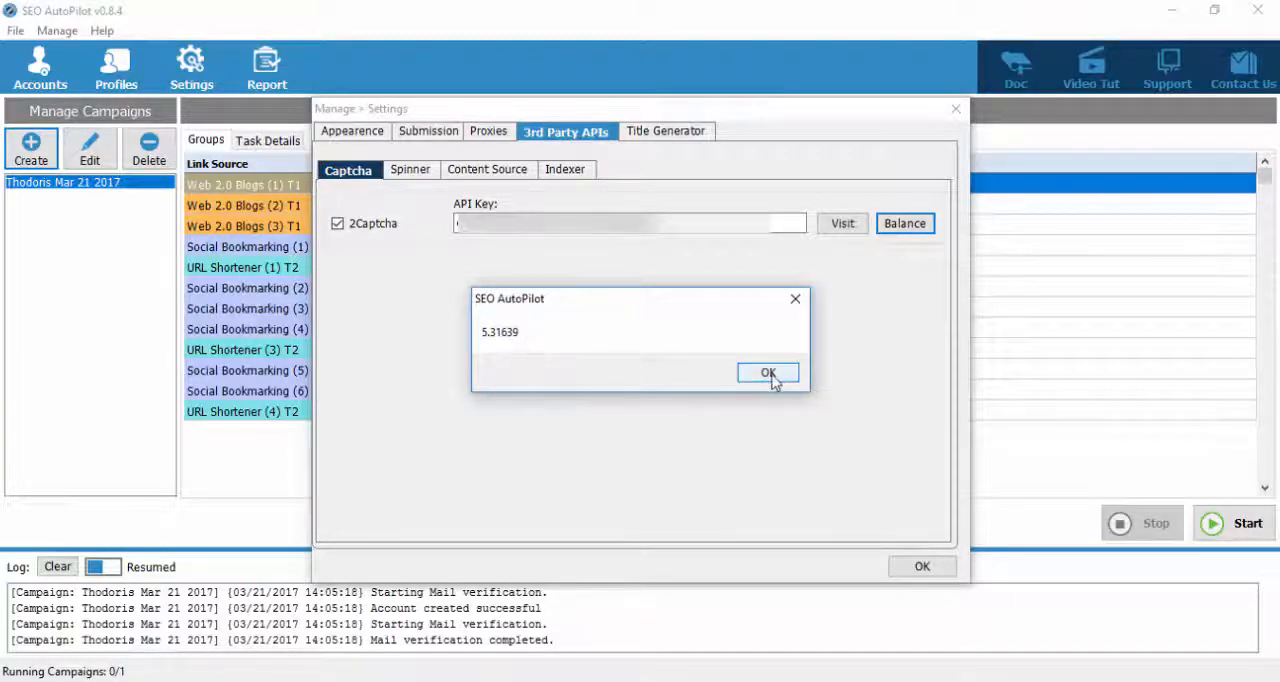
left_click(767, 372)
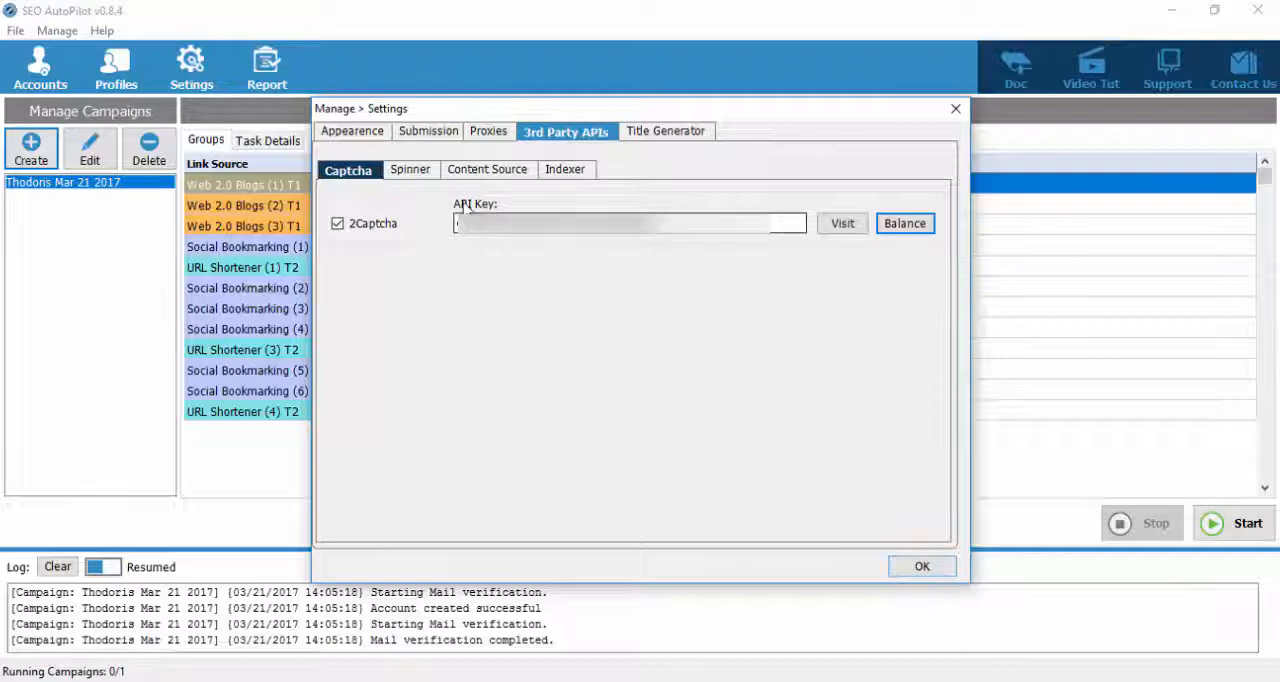
left_click(406, 169)
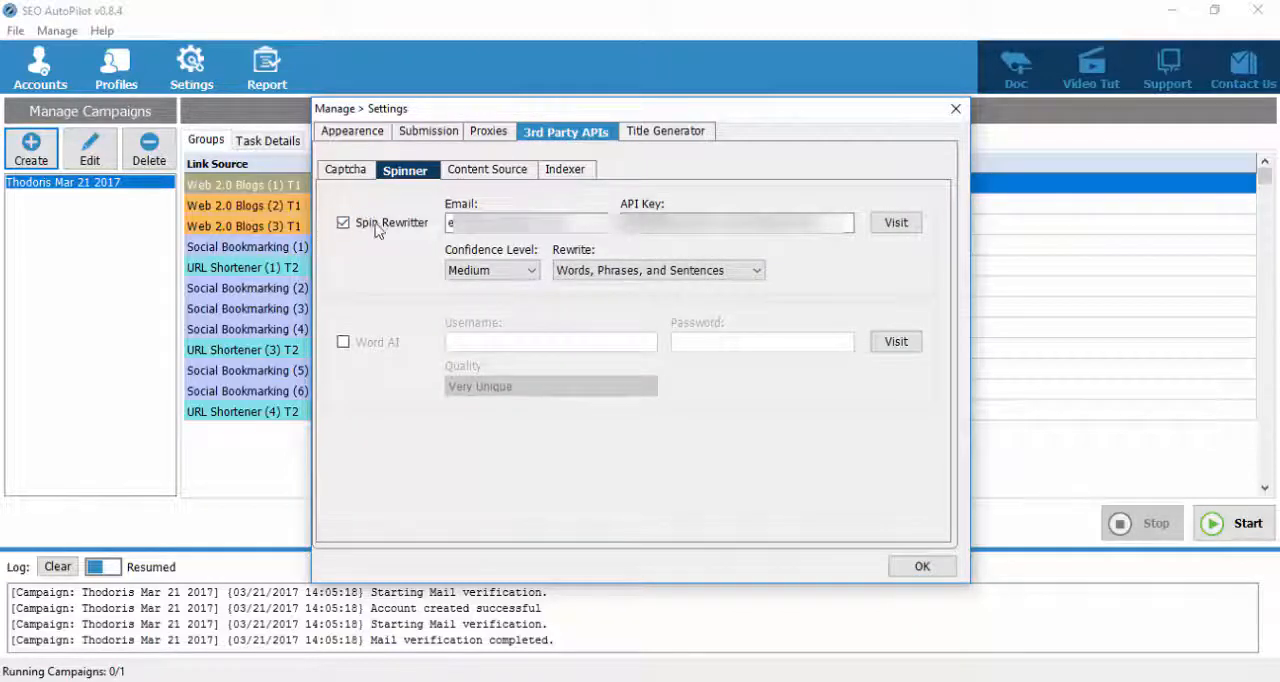
Keep confidence Medium and quality Very Unique, leave Word AI unticked, and view Content Source.
left_click(343, 342)
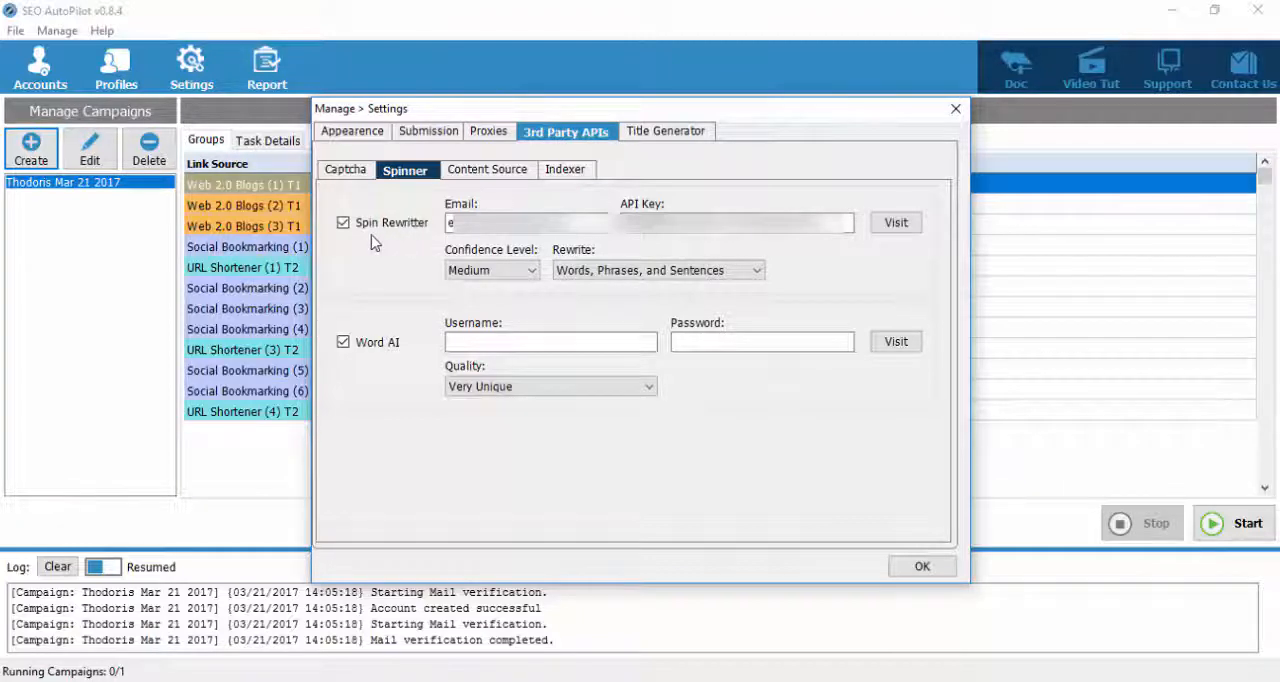
mouse_move(401, 243)
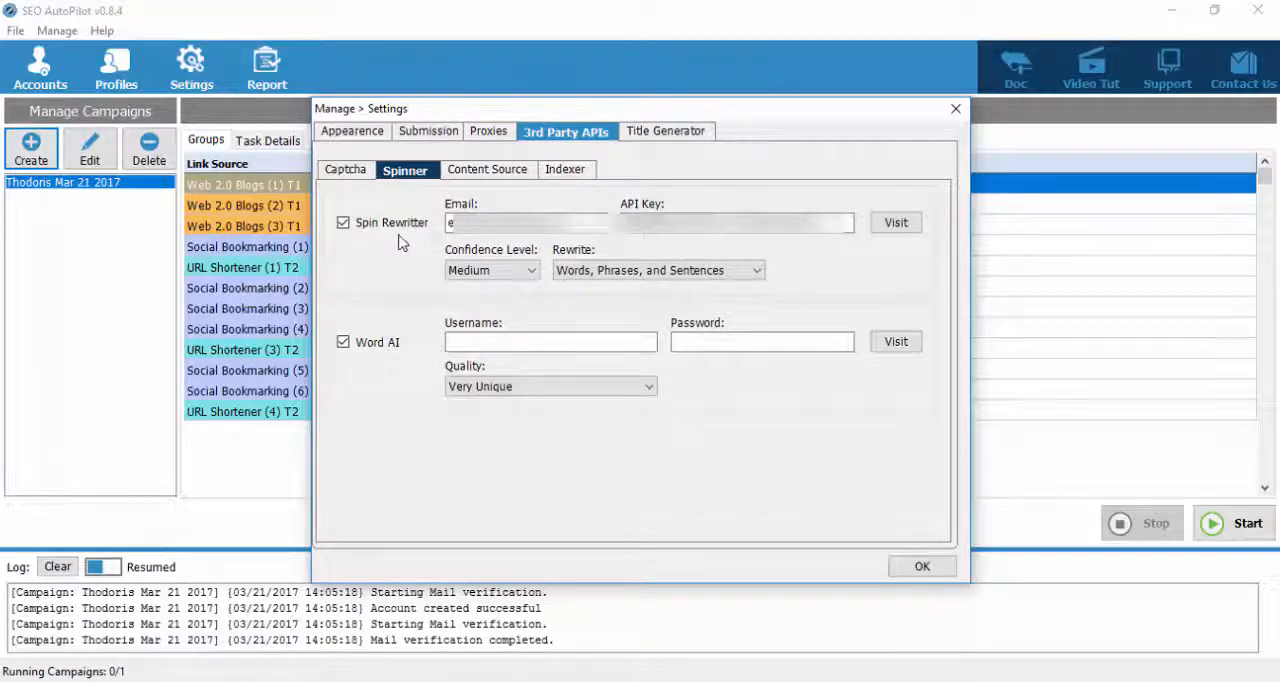
mouse_move(362, 362)
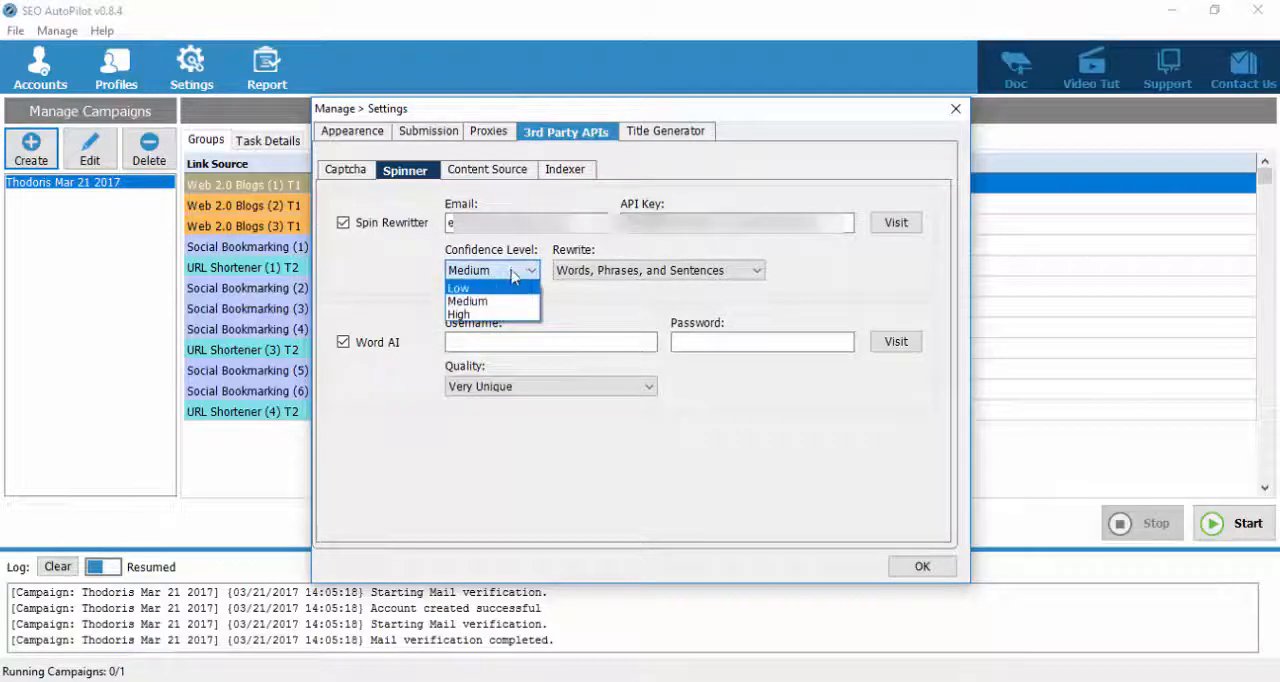
left_click(467, 301)
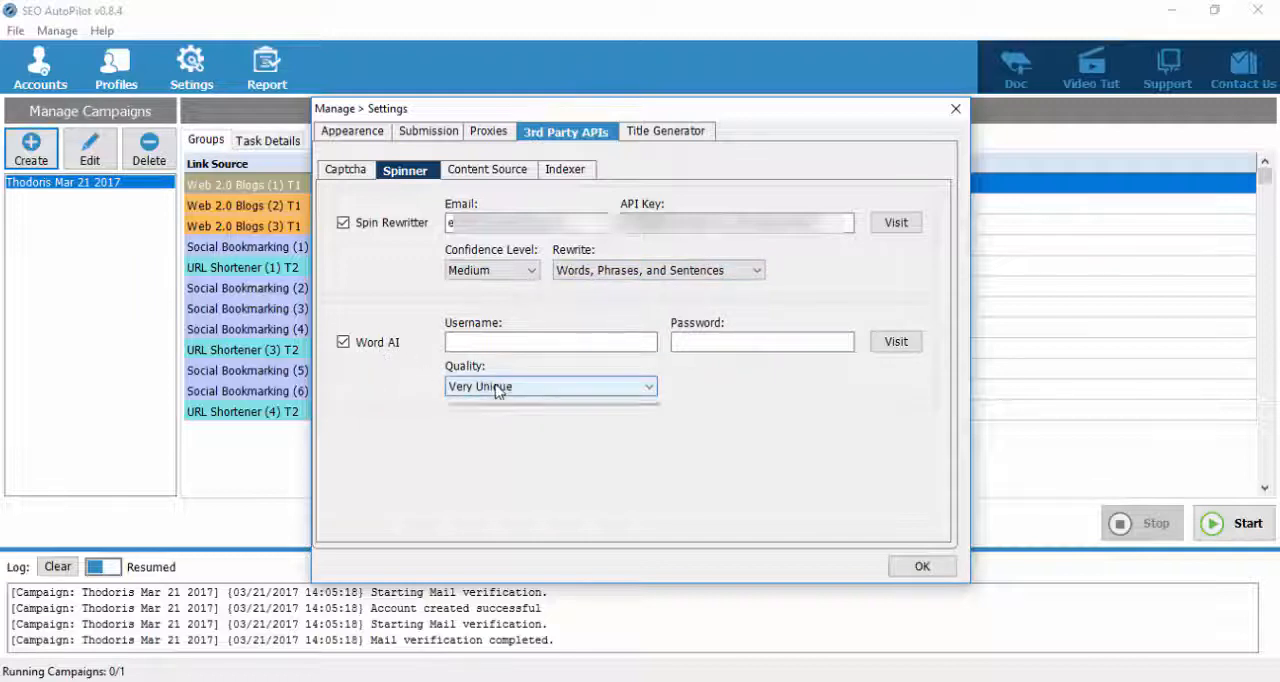
left_click(550, 386)
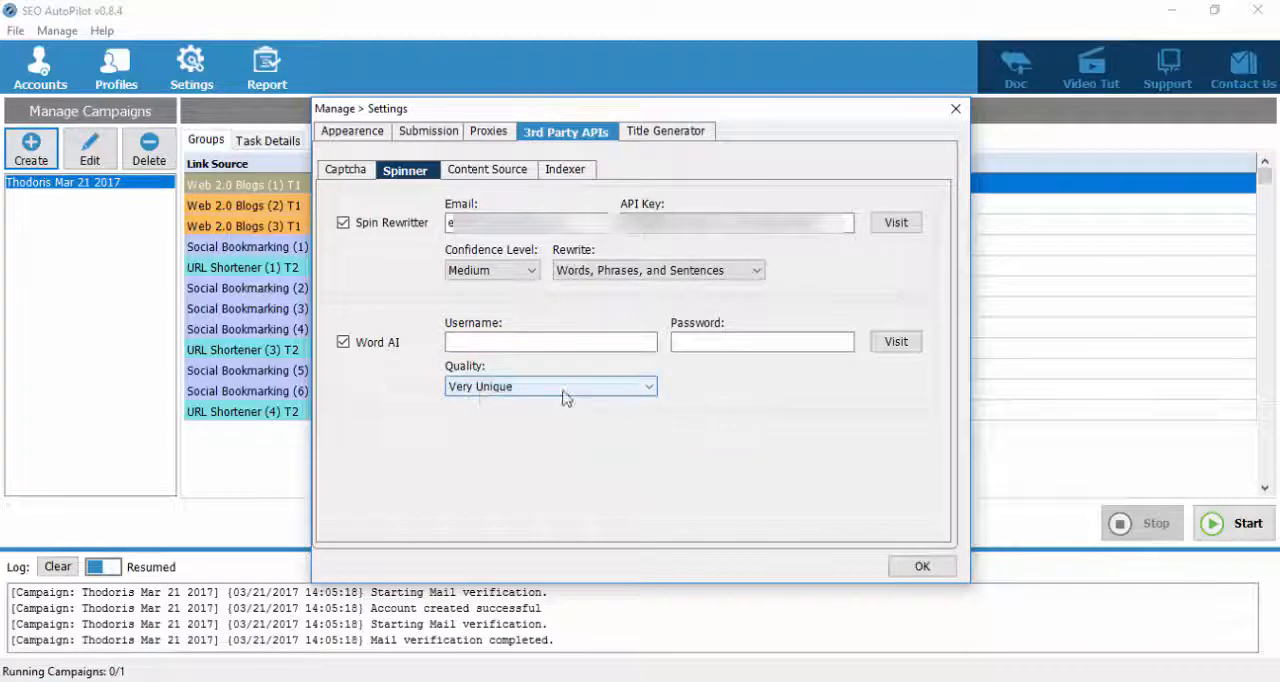
left_click(343, 342)
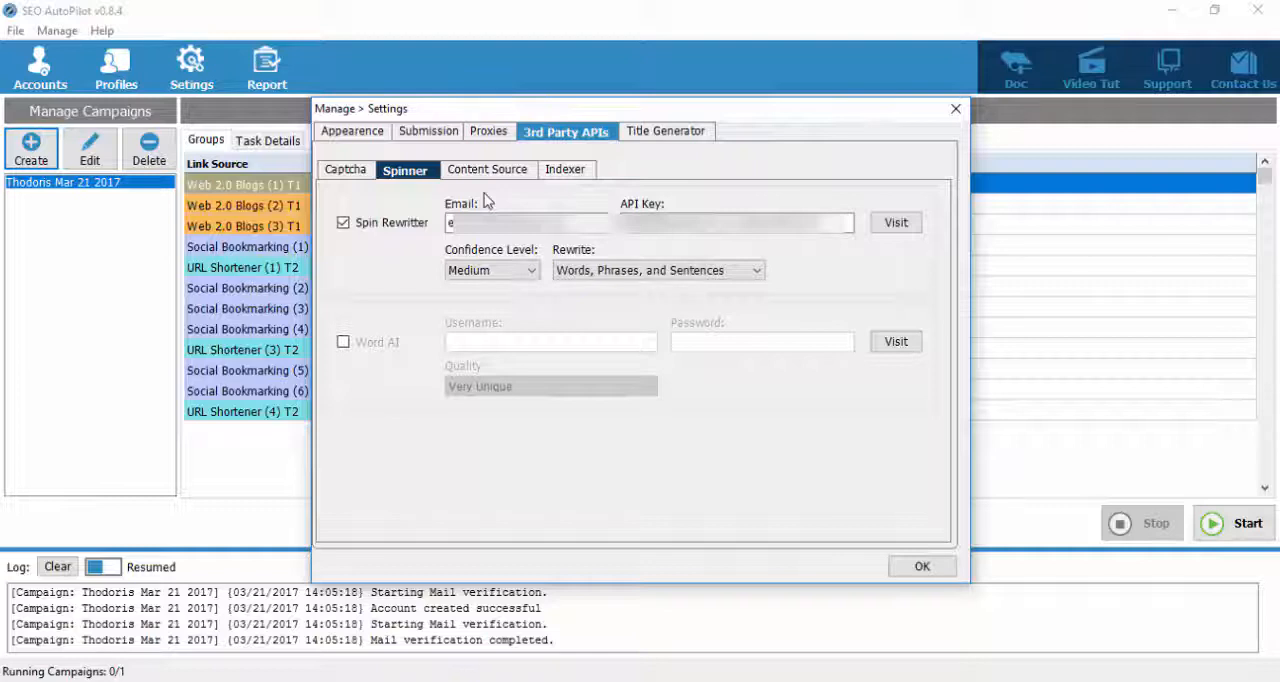
mouse_move(493, 190)
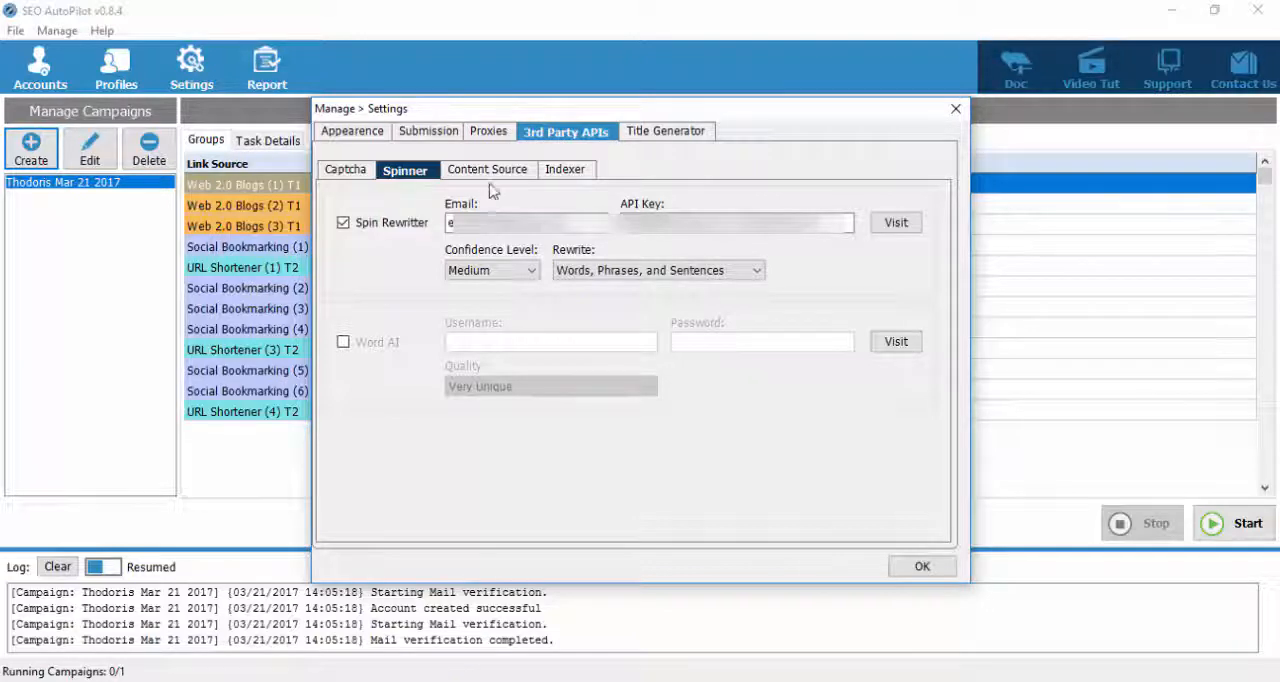
left_click(486, 168)
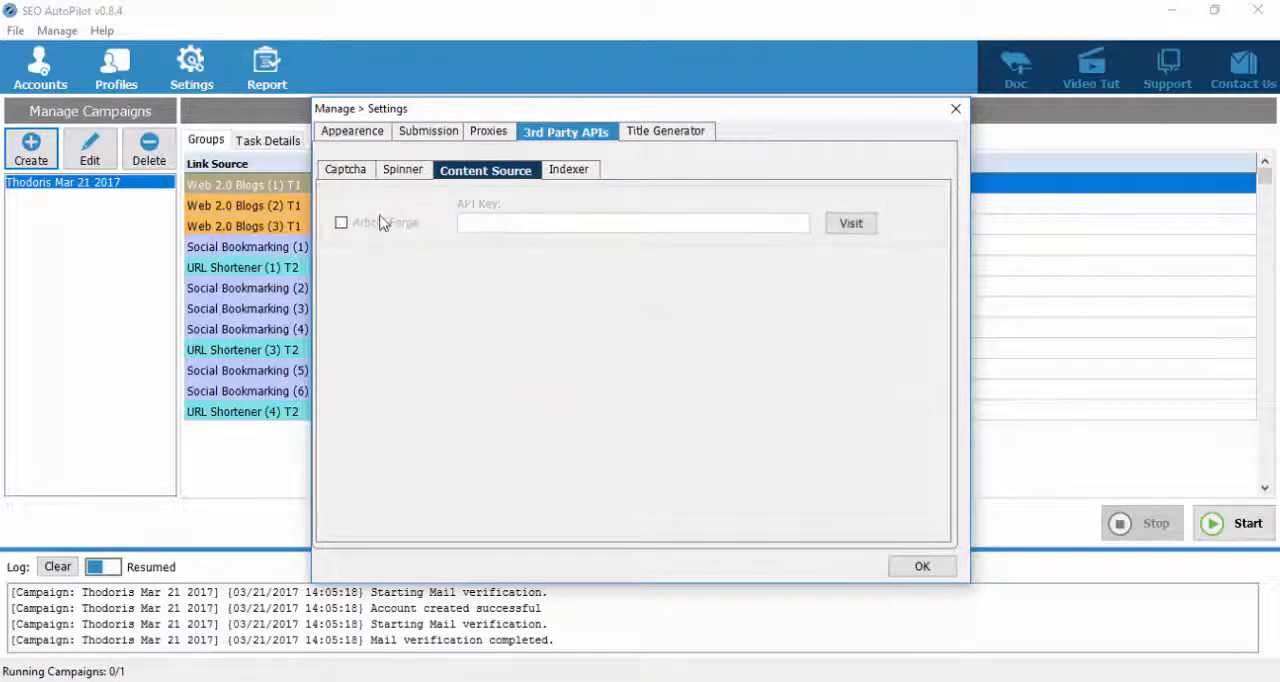
Toggle Article Forge on and back off, then view the Indexer settings.
left_click(341, 222)
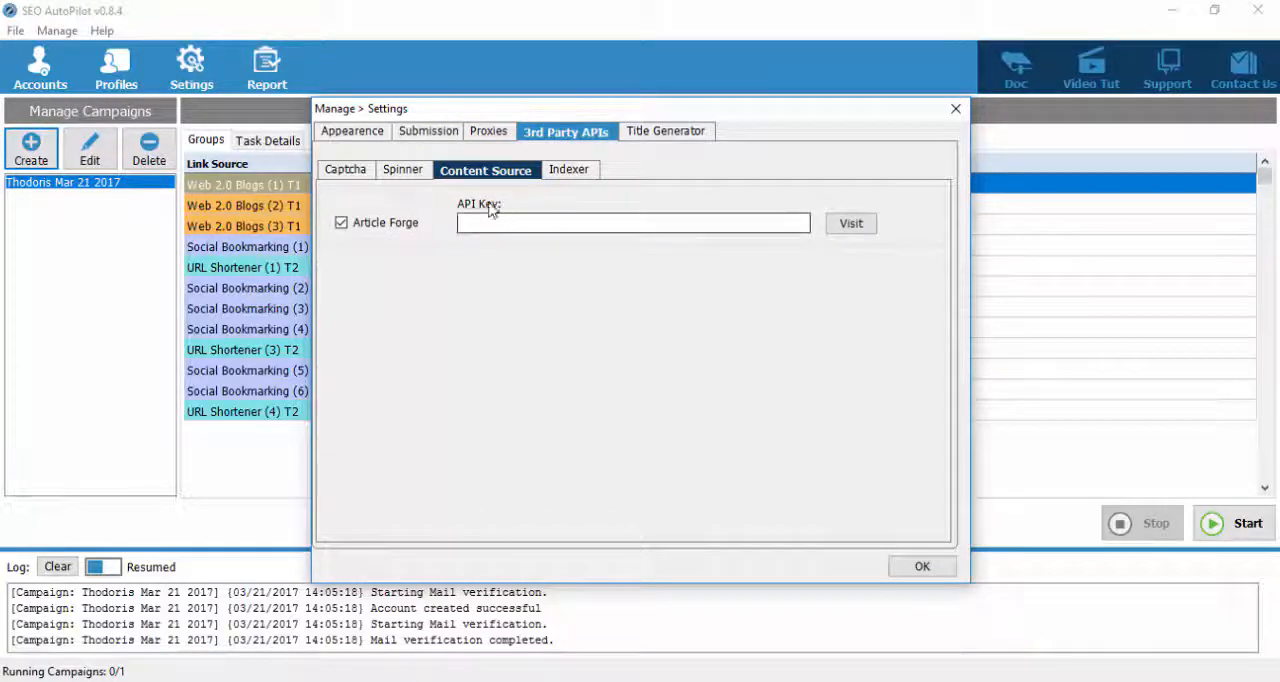
mouse_move(778, 242)
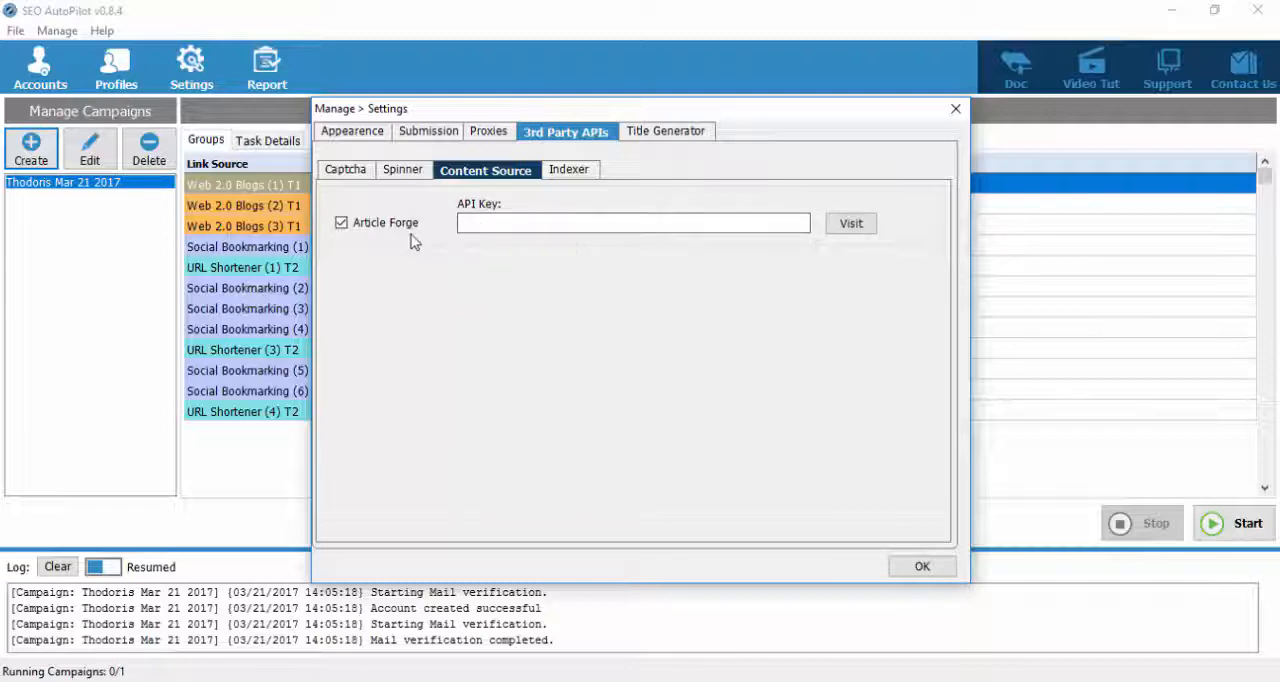
mouse_move(400, 240)
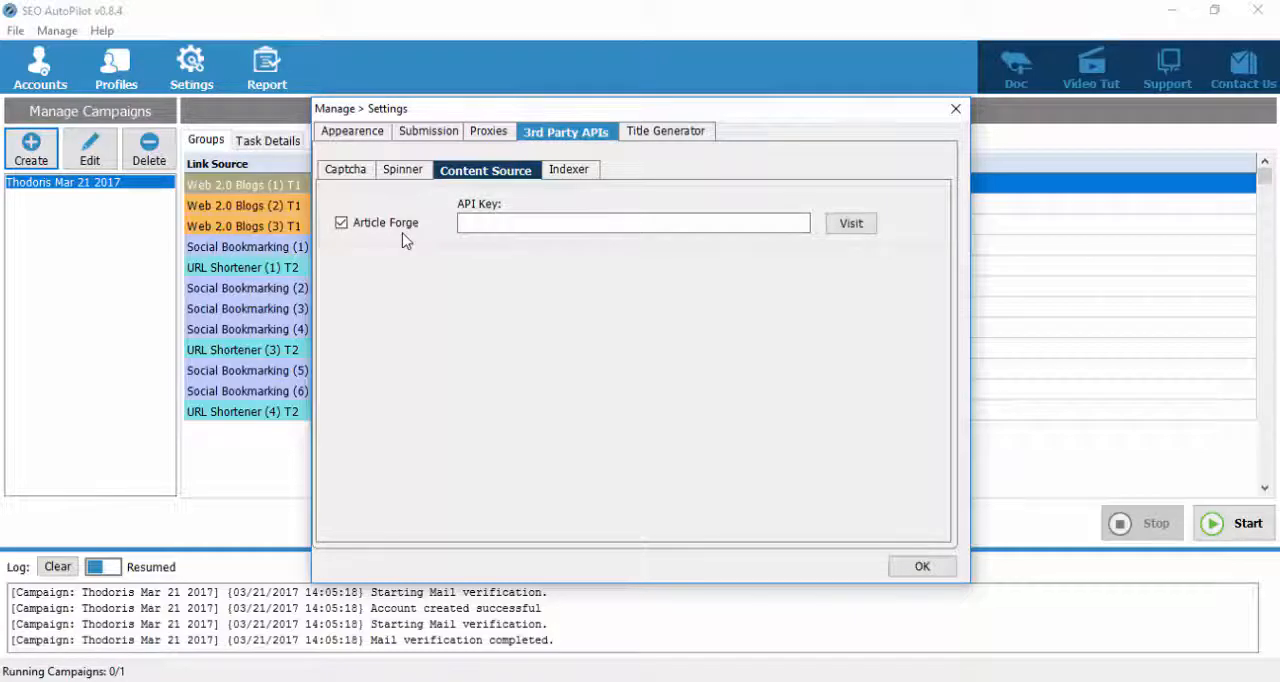
mouse_move(364, 238)
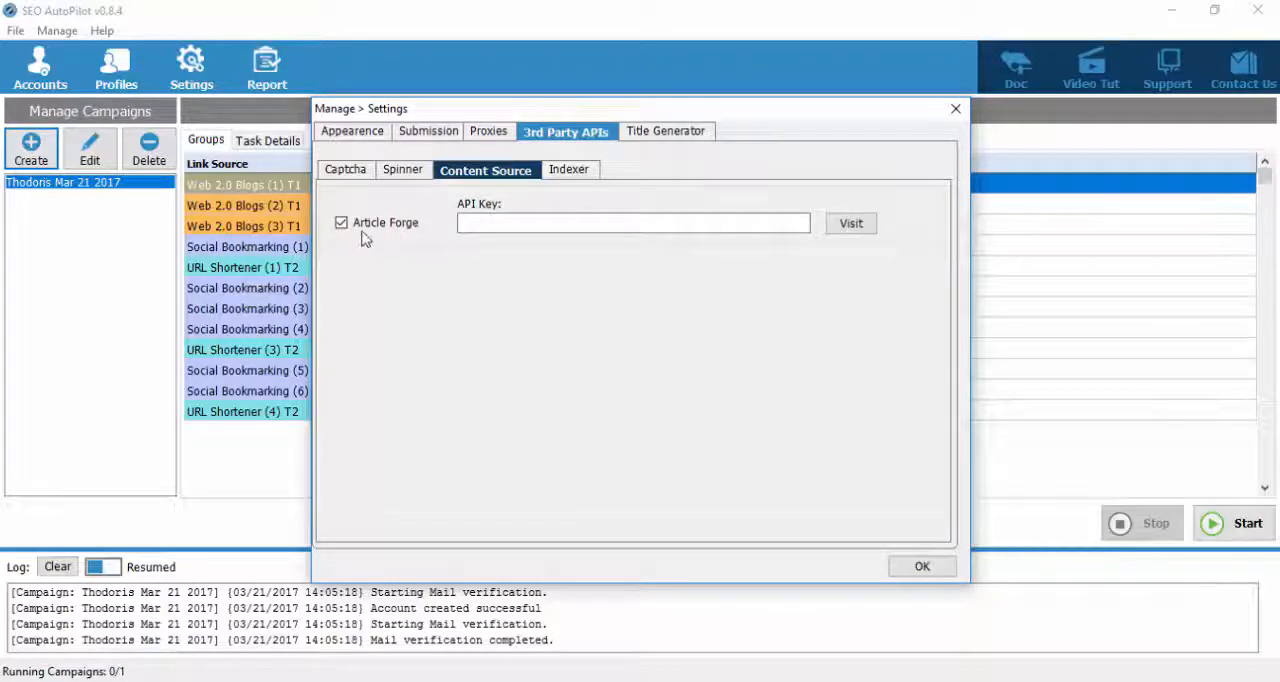
left_click(341, 222)
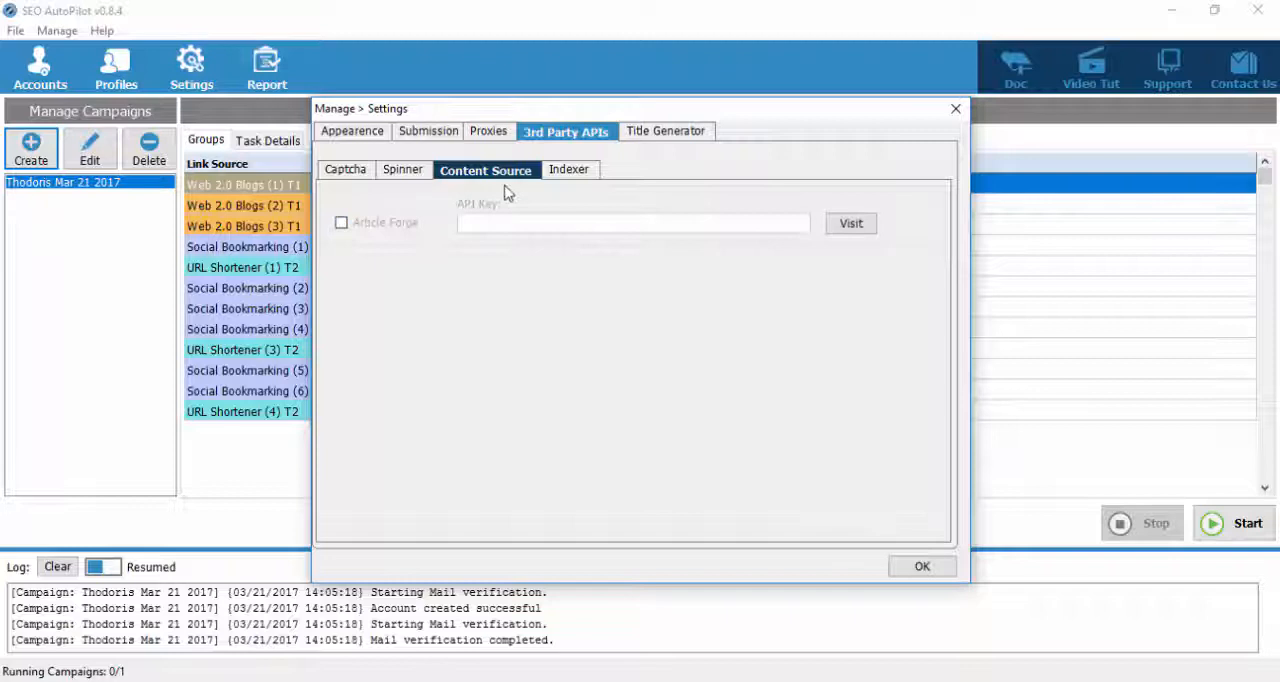
mouse_move(517, 190)
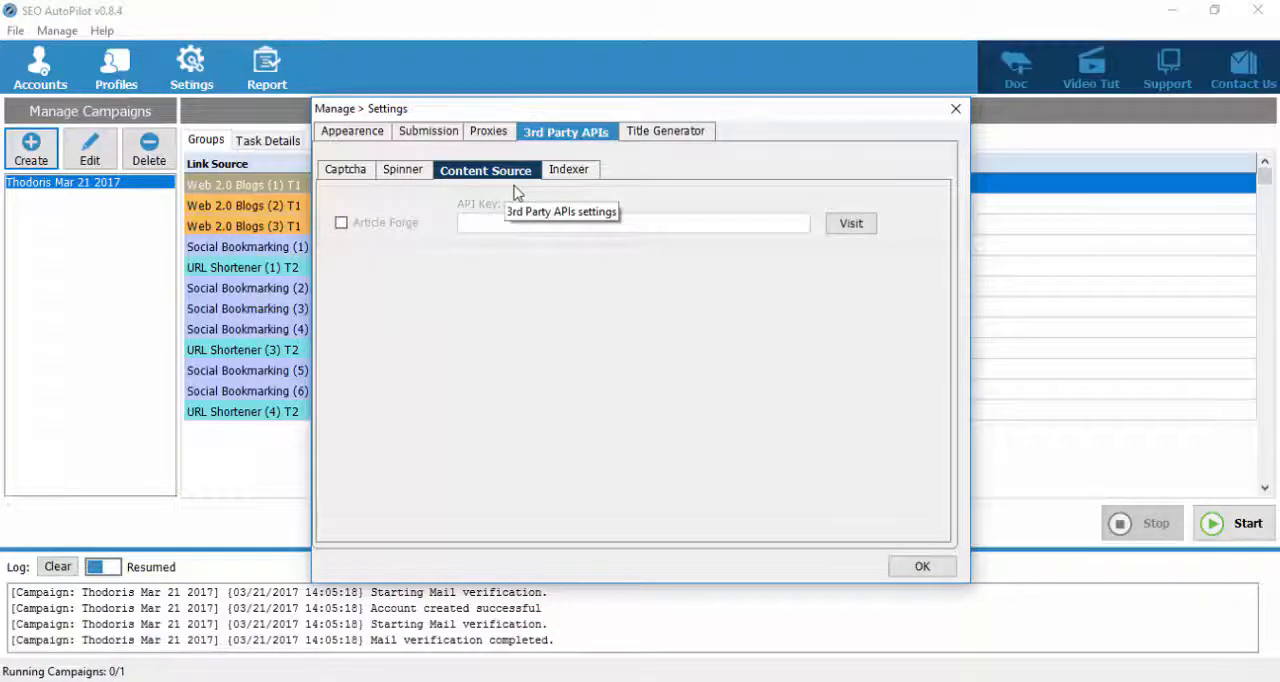
mouse_move(578, 175)
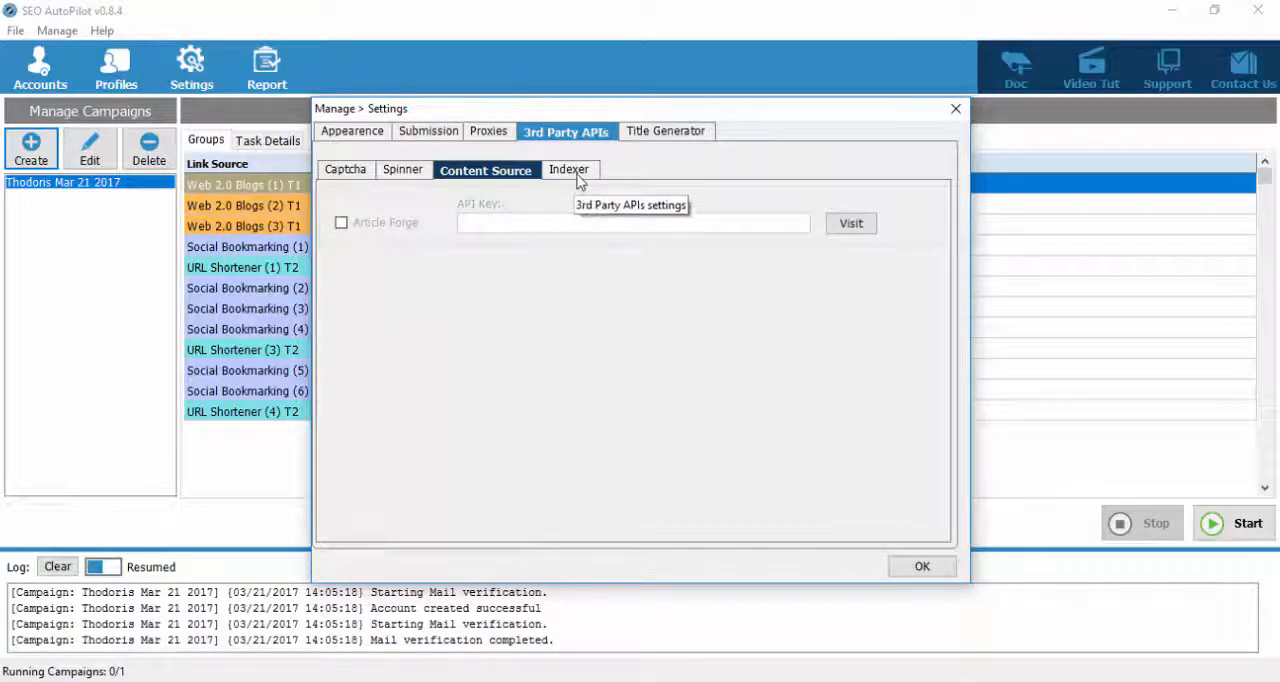
left_click(568, 169)
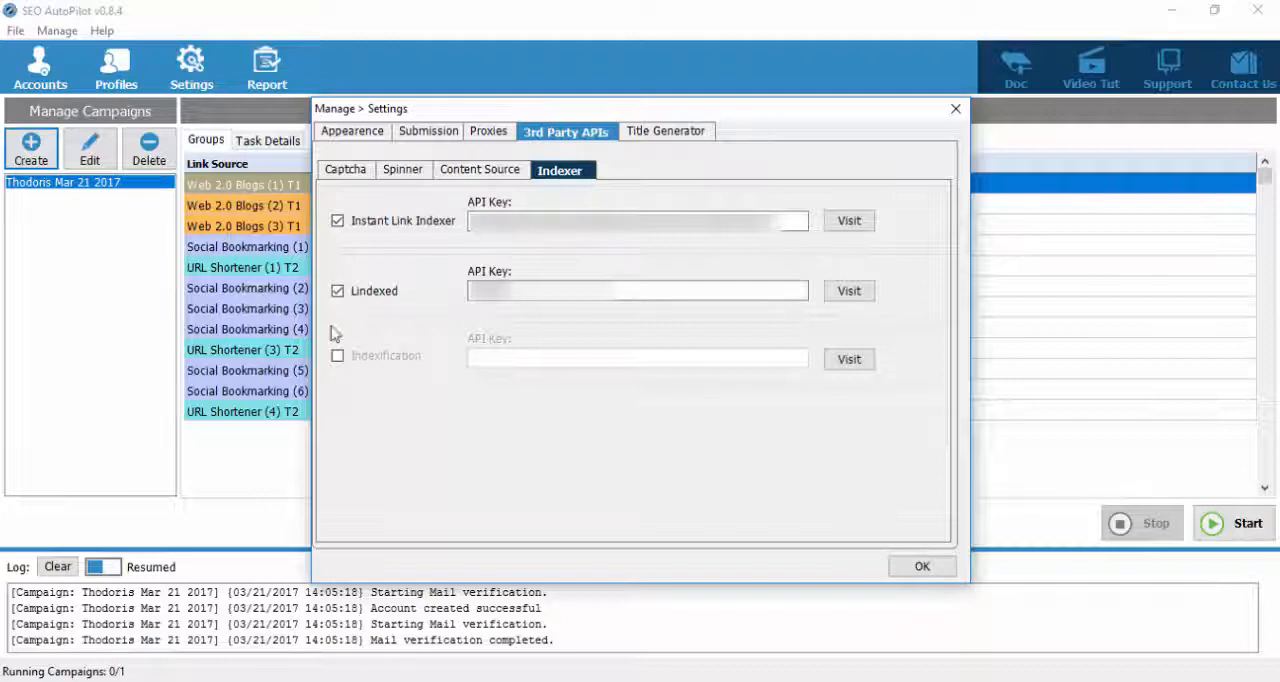
Tick Indexification alongside the other indexers and show the Title Generator template.
left_click(337, 355)
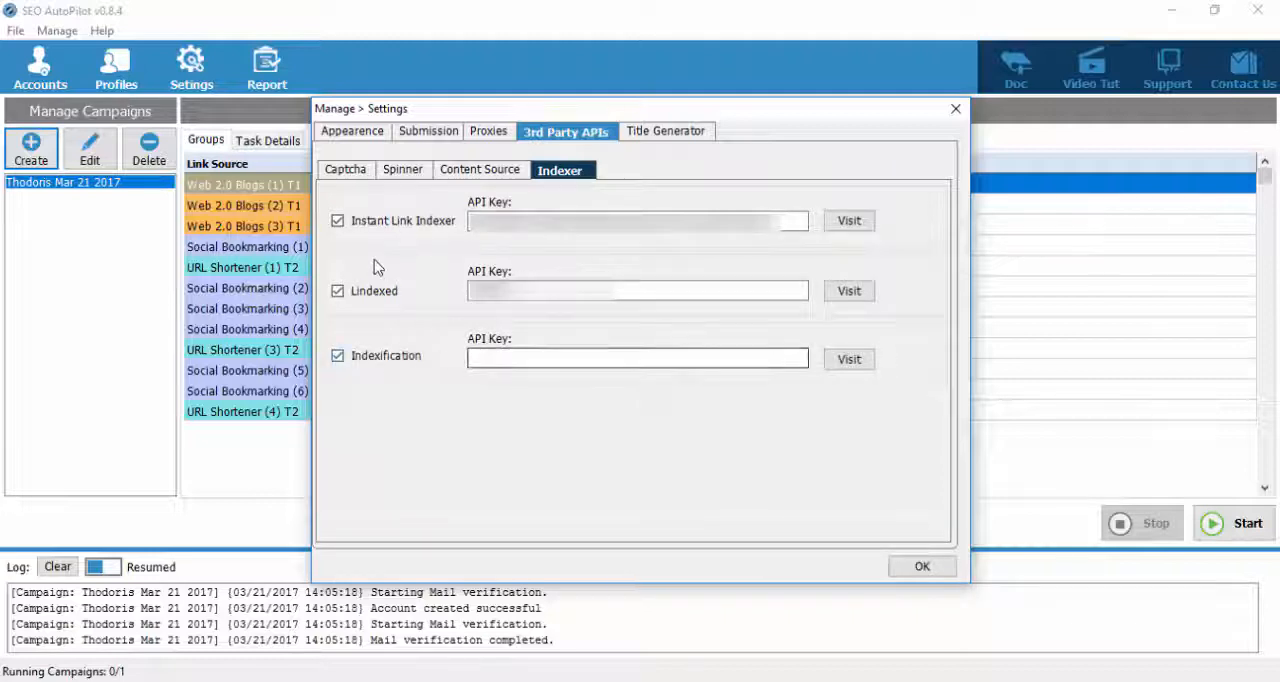
mouse_move(420, 240)
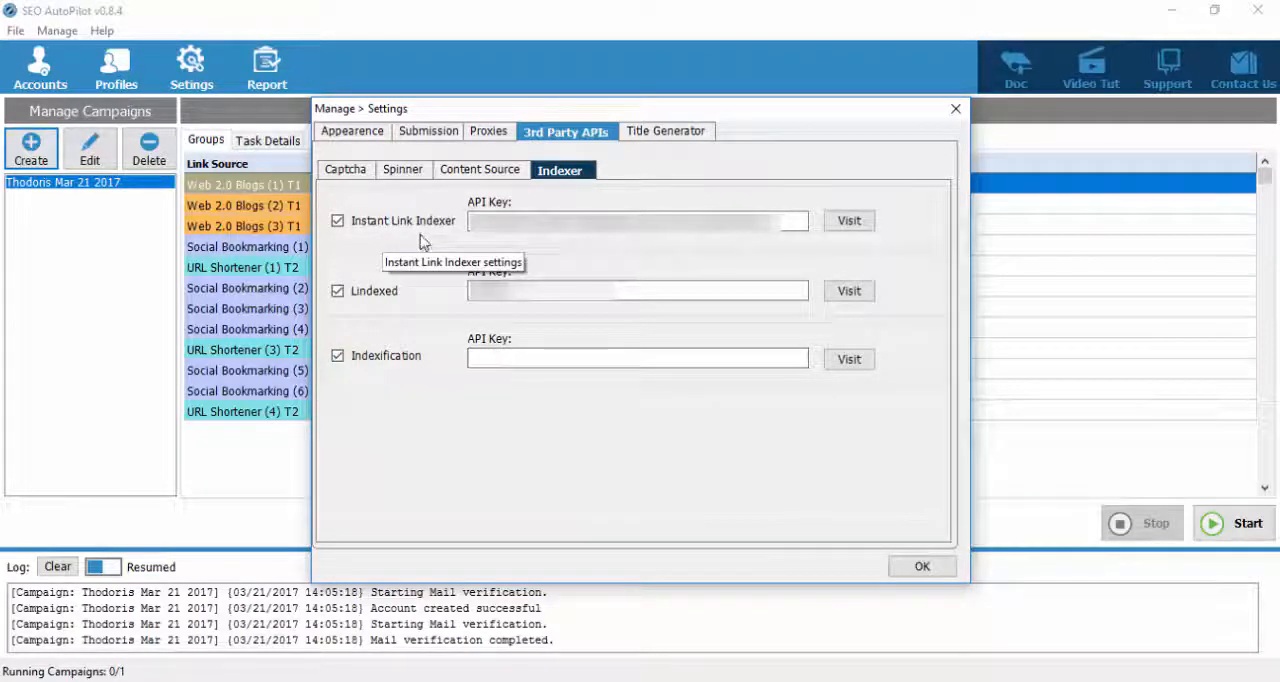
mouse_move(387, 318)
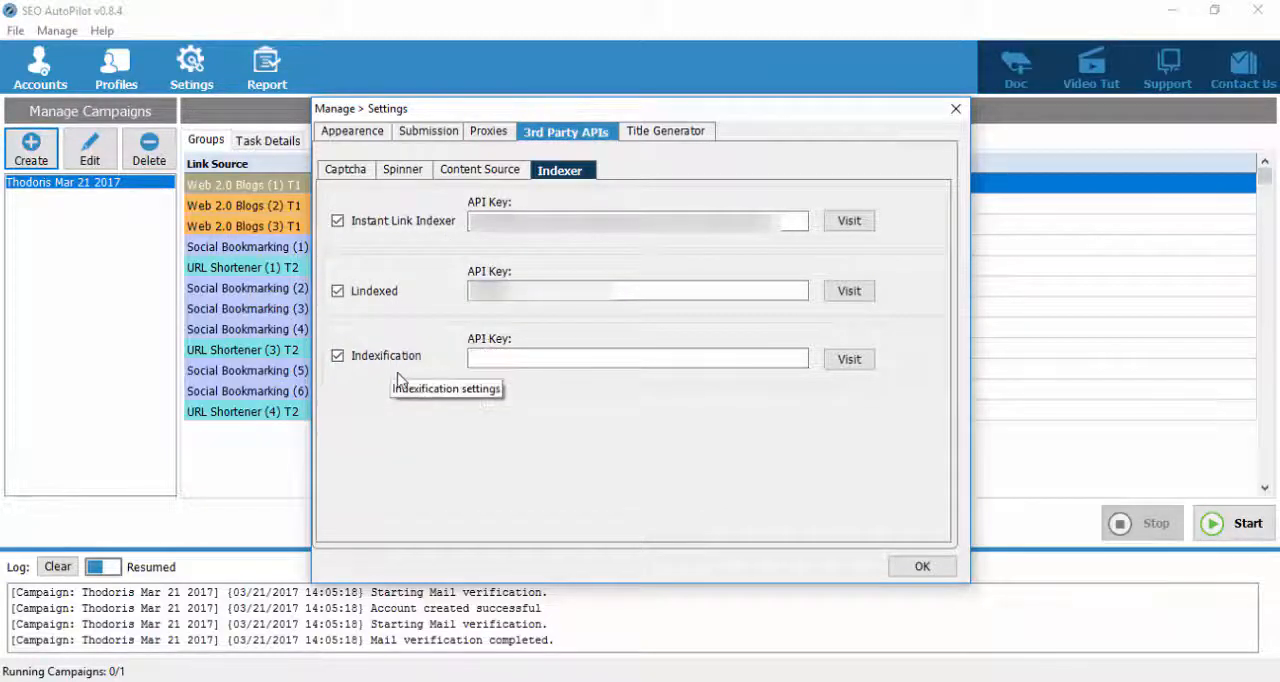
mouse_move(614, 204)
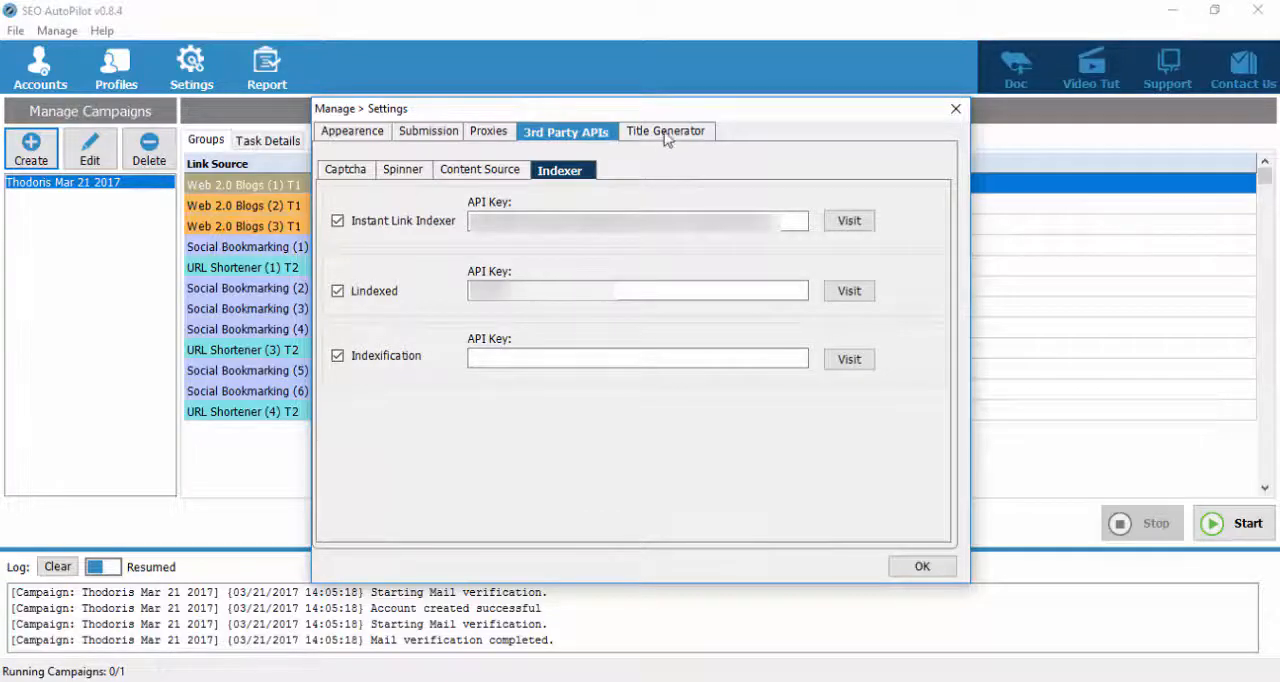
left_click(667, 131)
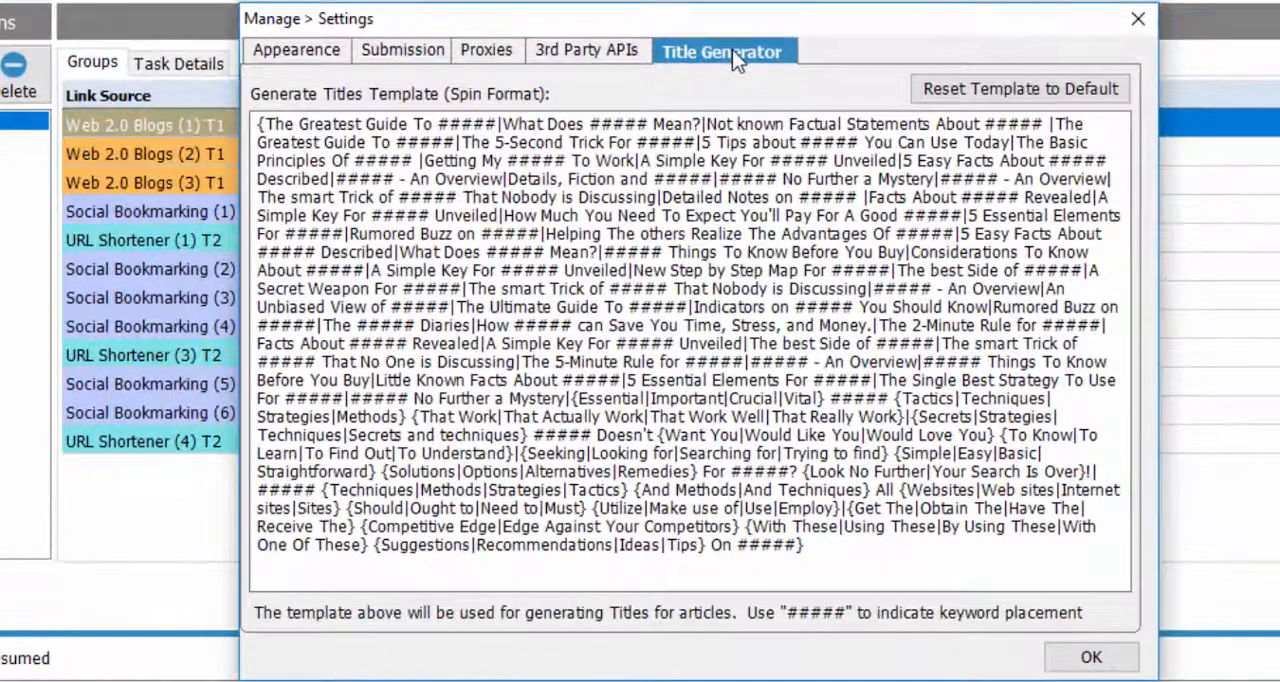
mouse_move(750, 220)
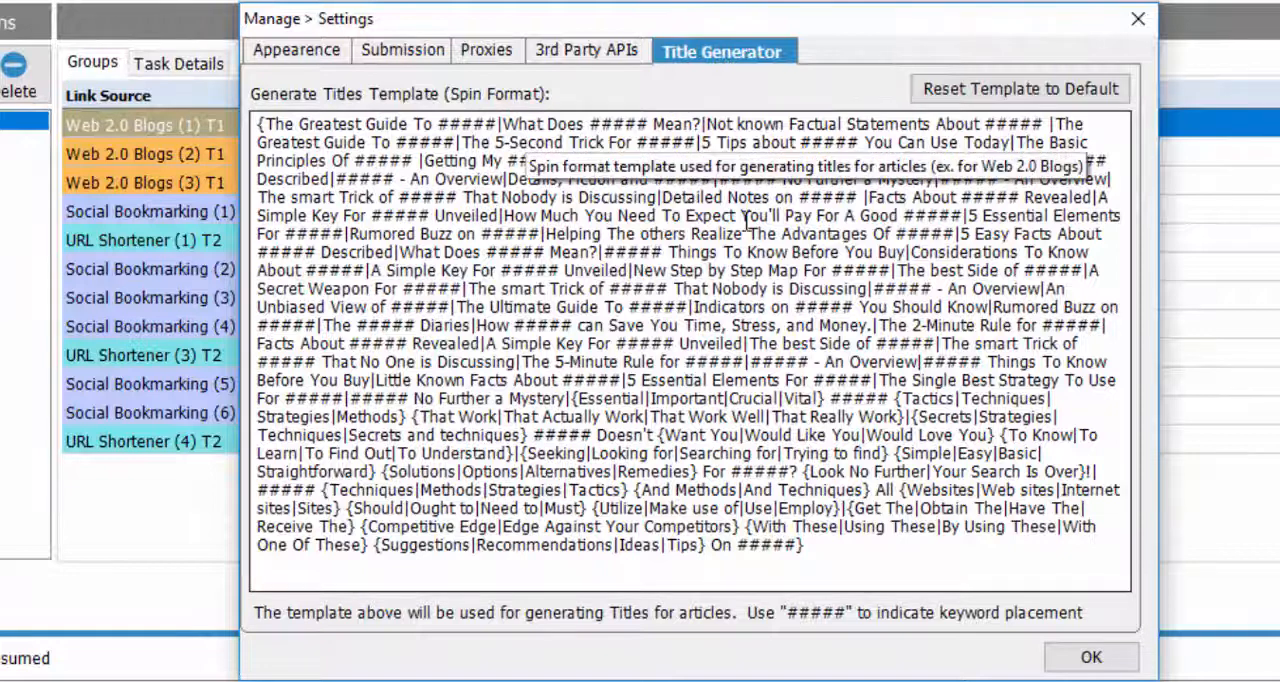
mouse_move(715, 100)
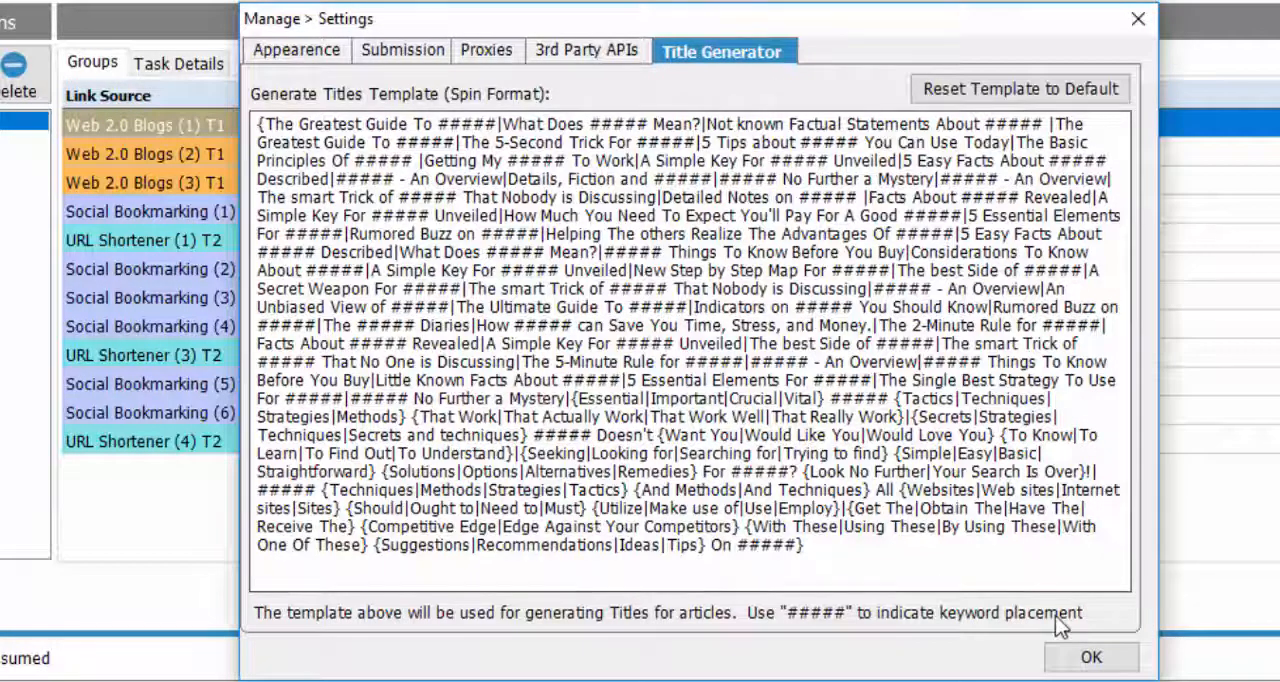
mouse_move(665, 360)
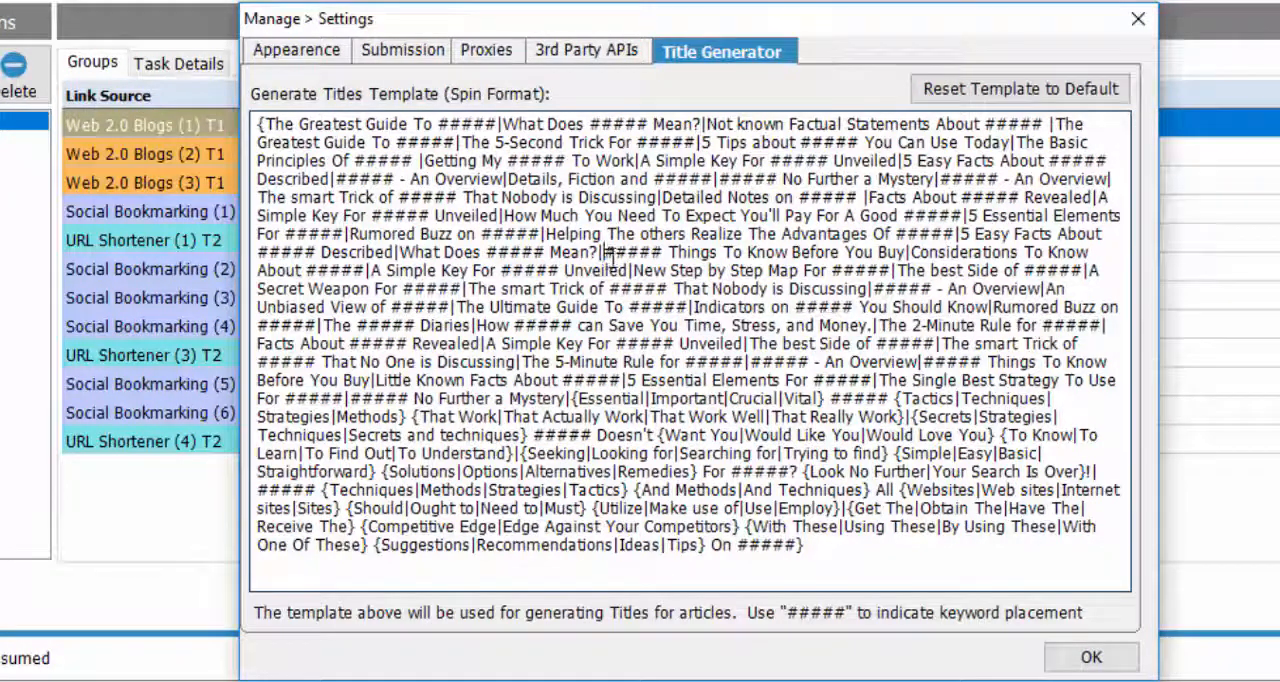
Double-click inside the spin-format titles template in Title Generator.
double_click(634, 252)
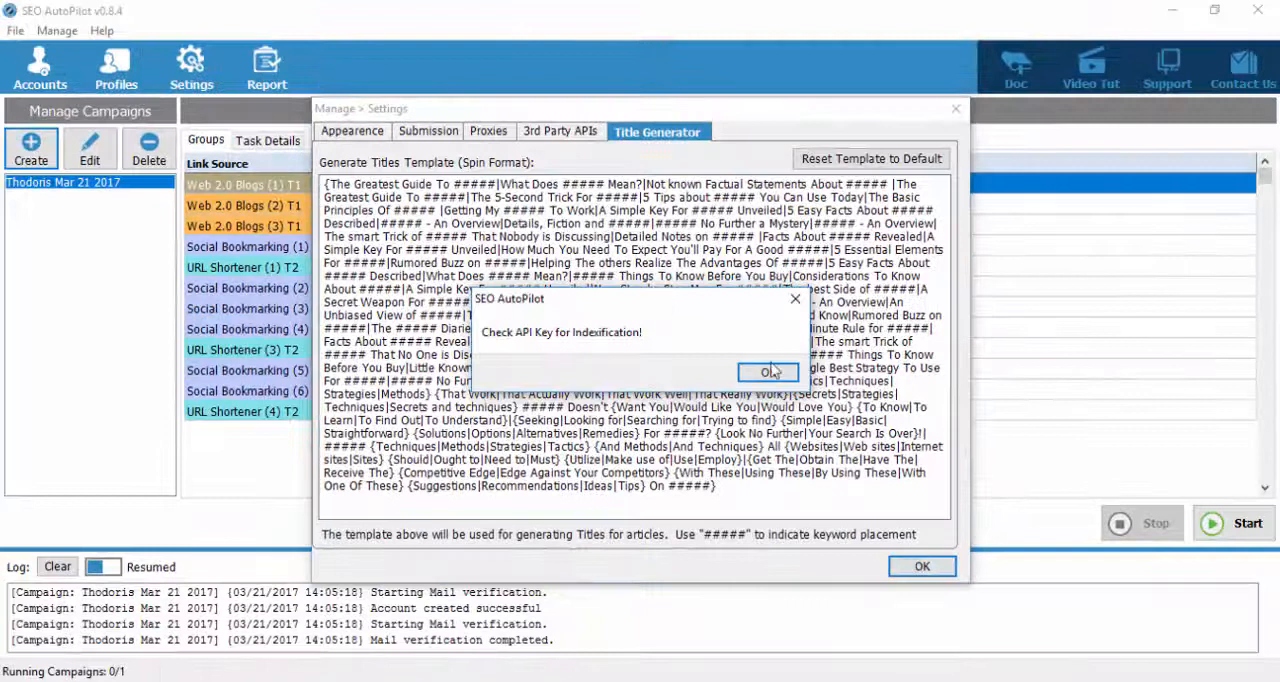
Dismiss the 'Check API Key for Indexification!' warning and close the Settings dialog.
left_click(768, 372)
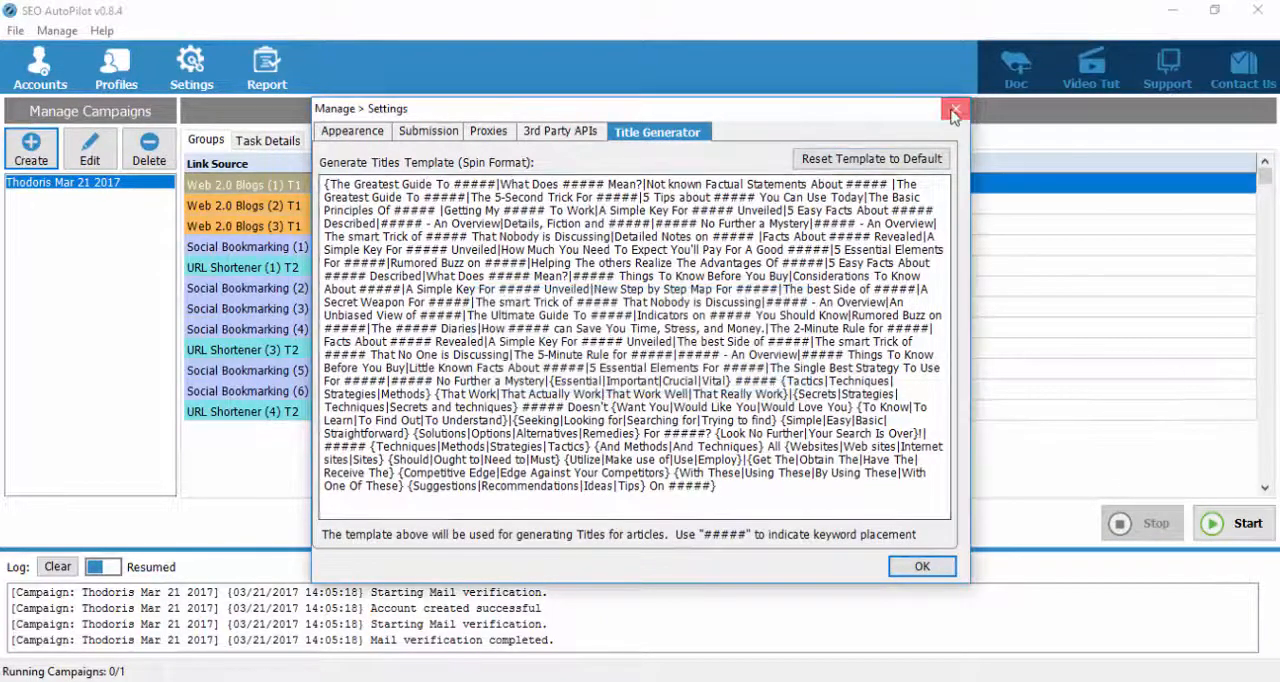
left_click(951, 110)
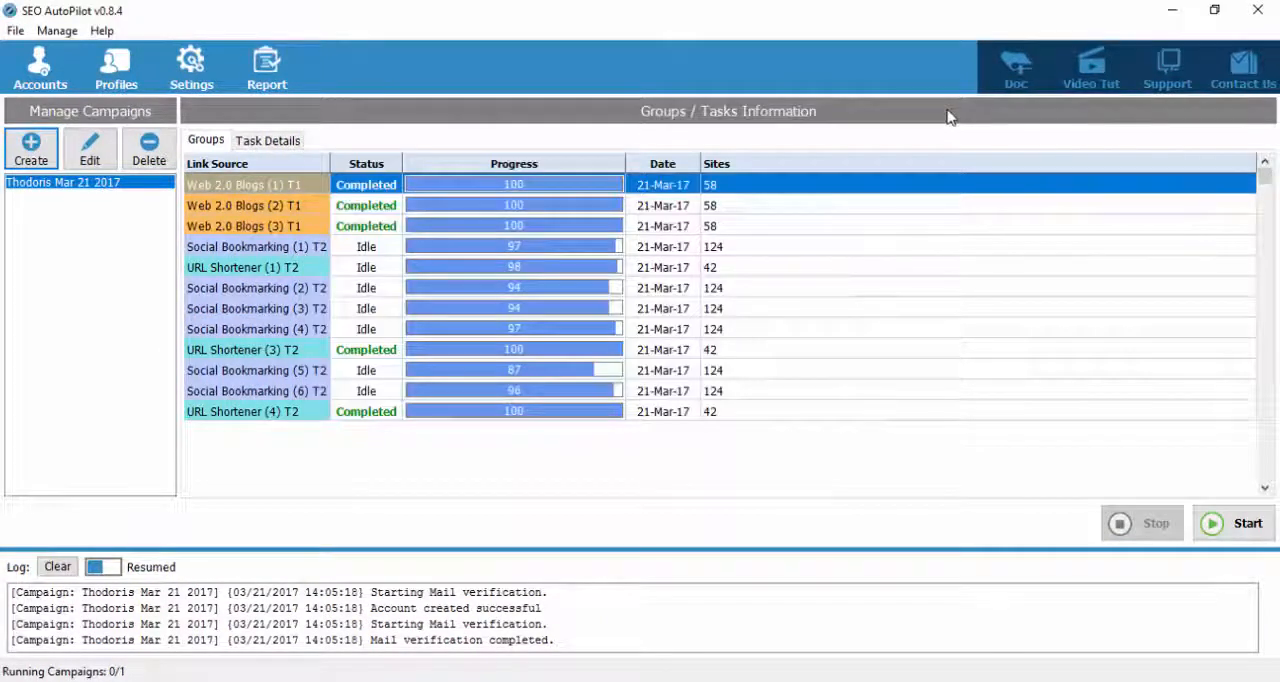
mouse_move(597, 247)
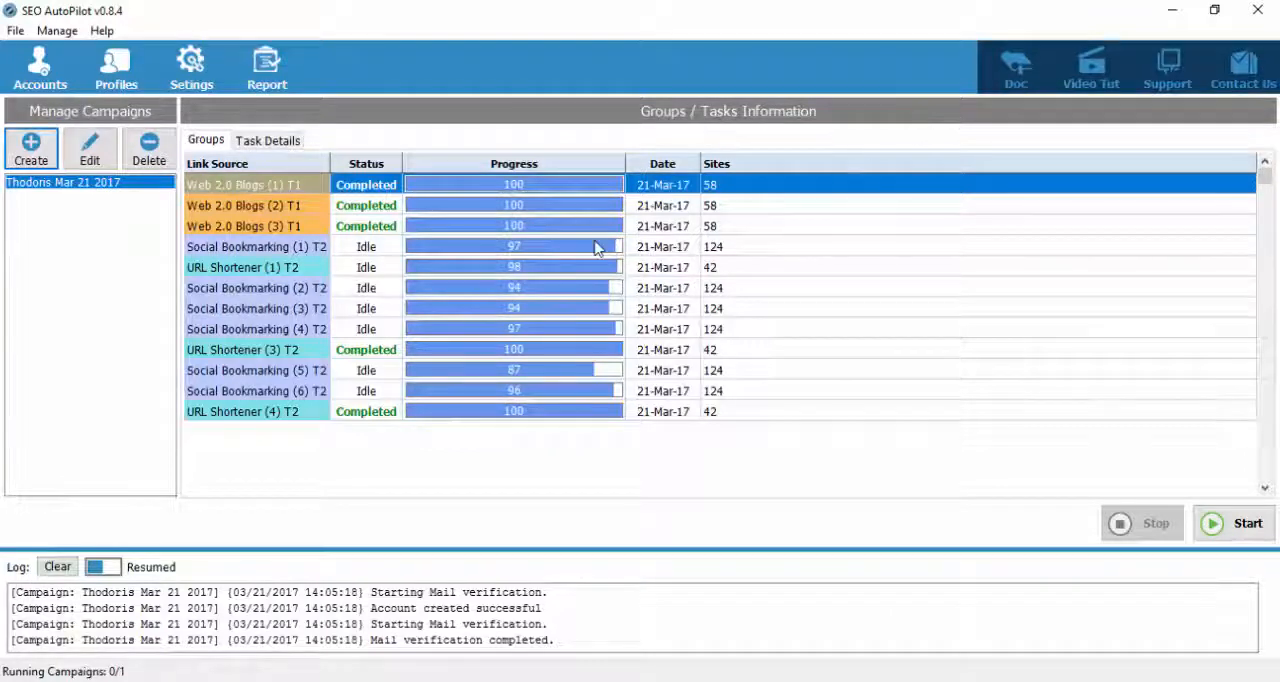
mouse_move(597, 248)
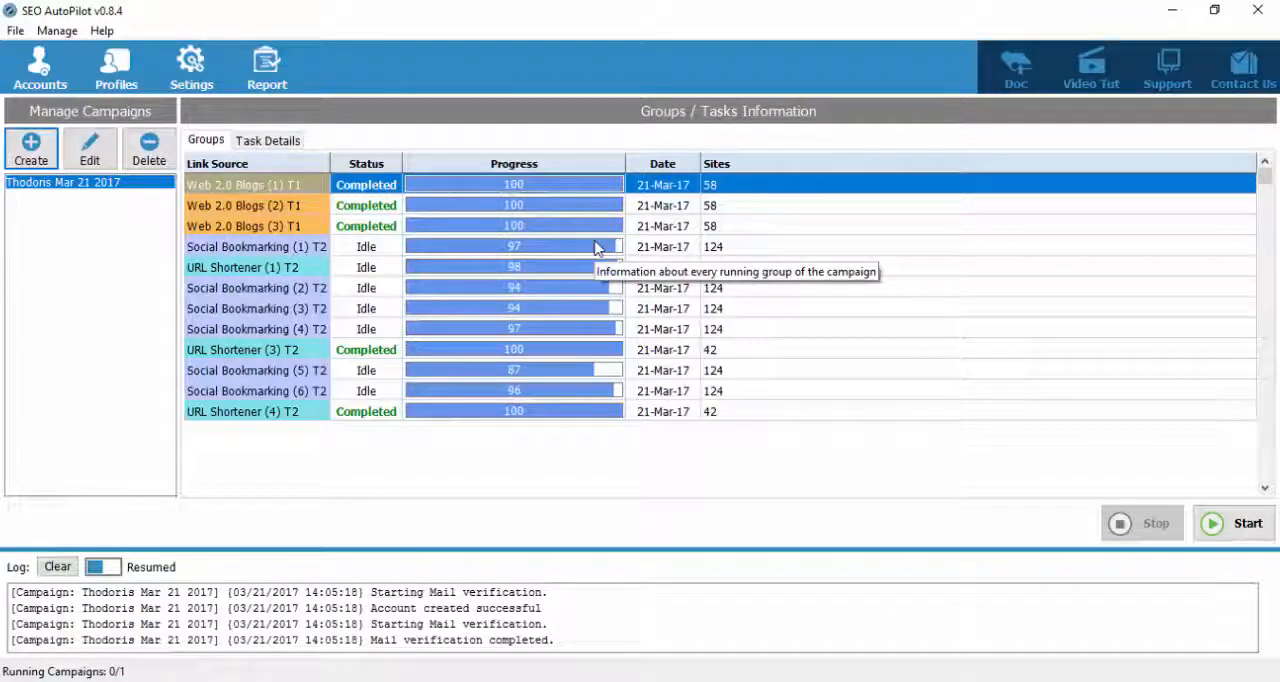